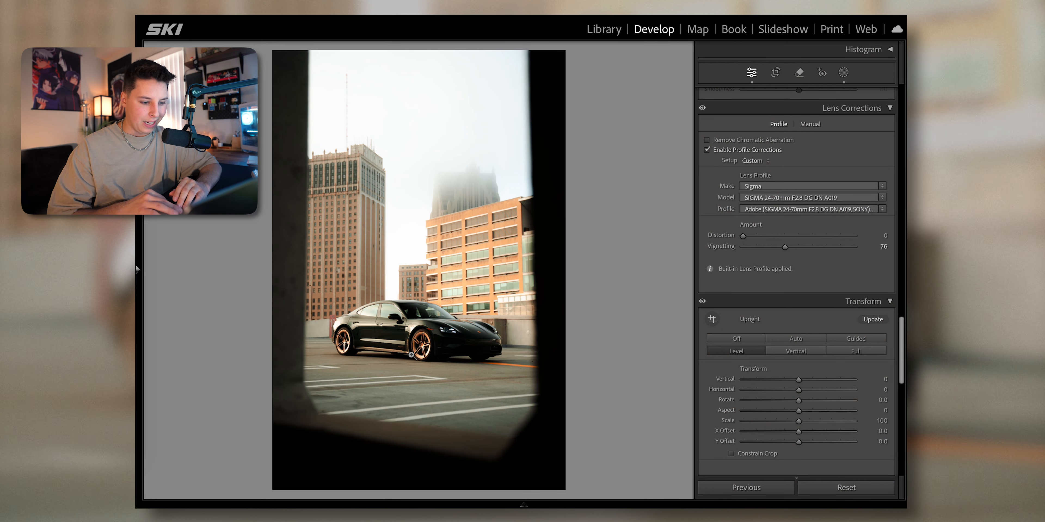
mouse_move(606, 319)
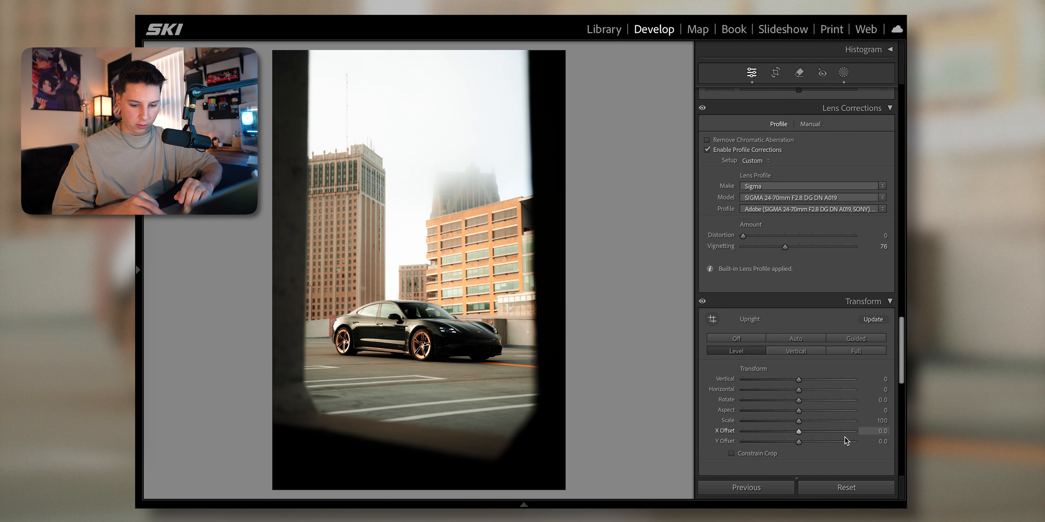
Reset all previous Develop settings so the photo returns to its neutral look
left_click(706, 150)
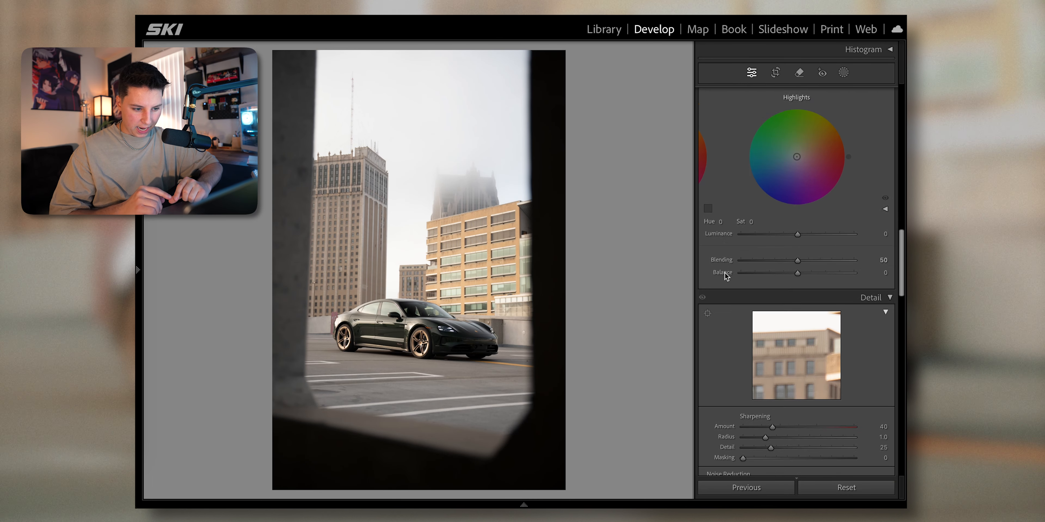
scroll("down", 3)
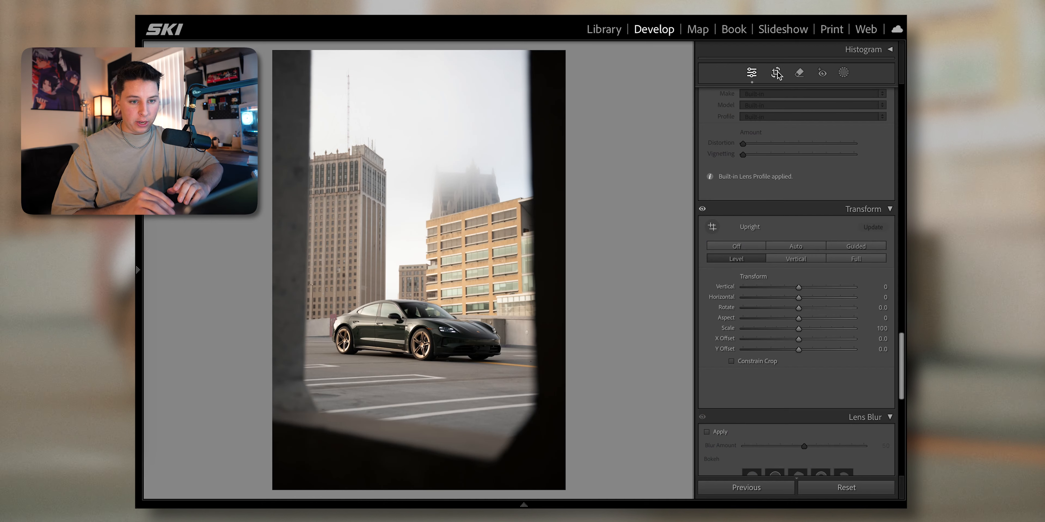
left_click(775, 73)
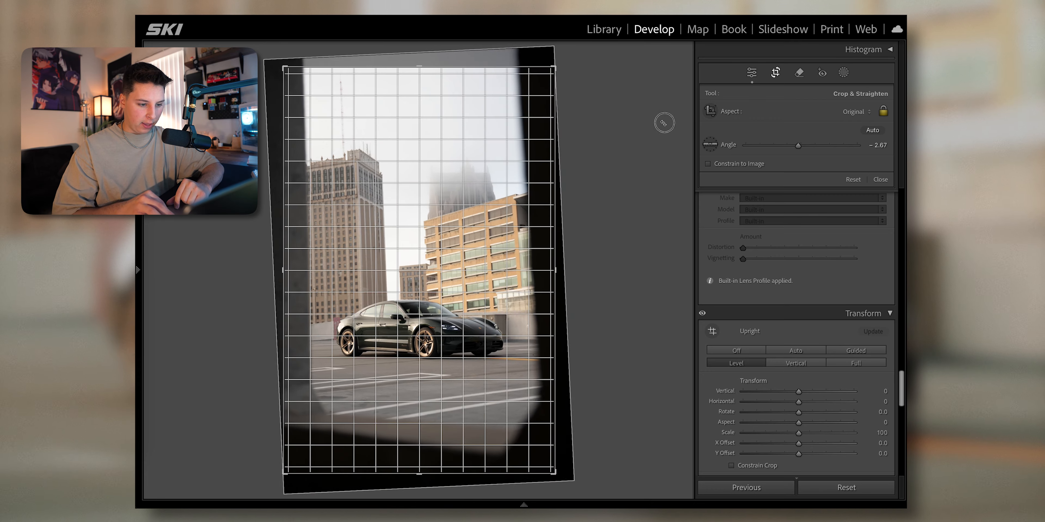
left_click(751, 72)
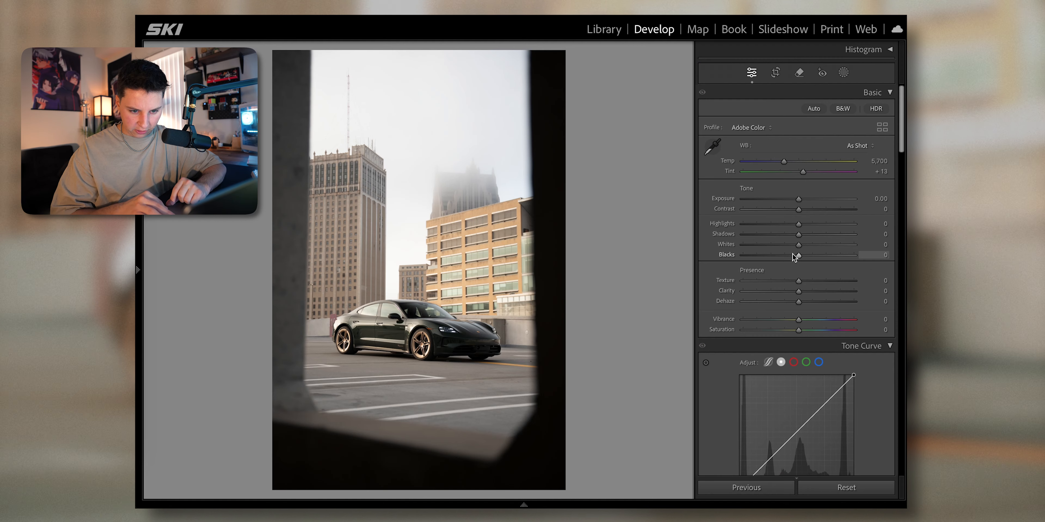
Set Highlights +30, Whites +32, Contrast +14, Exposure -0.30 and Shadows -38
left_click_drag(798, 223, 773, 223)
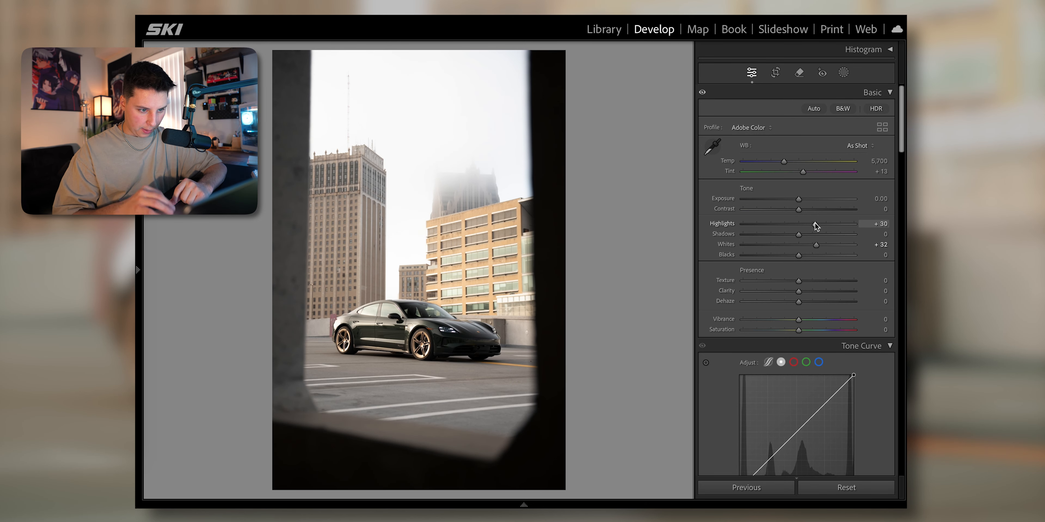
left_click_drag(798, 209, 807, 208)
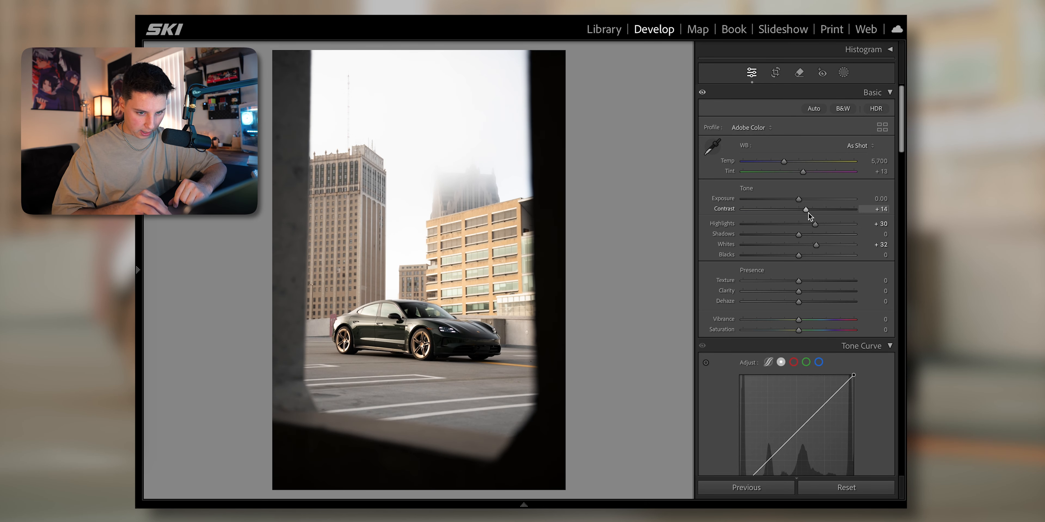
left_click_drag(815, 198, 793, 199)
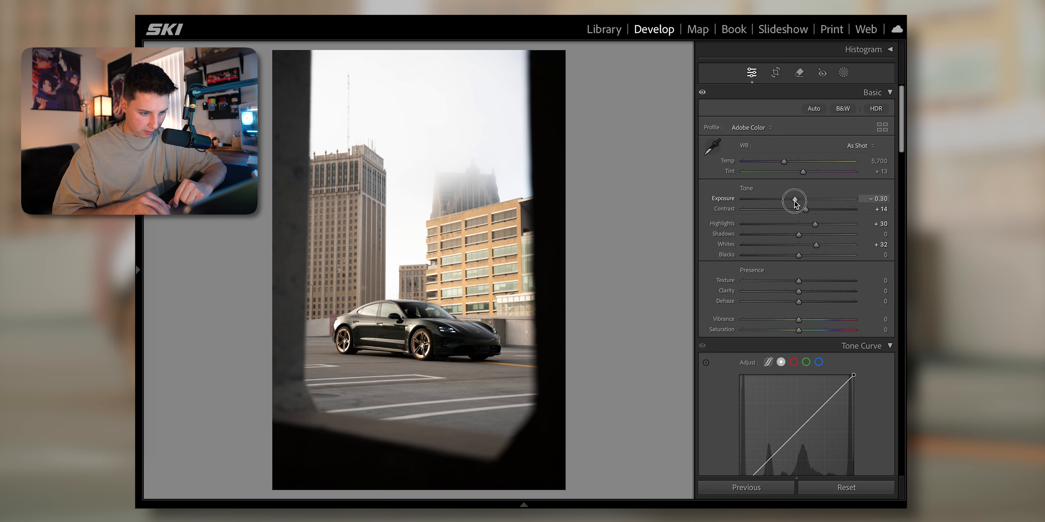
left_click_drag(798, 234, 778, 237)
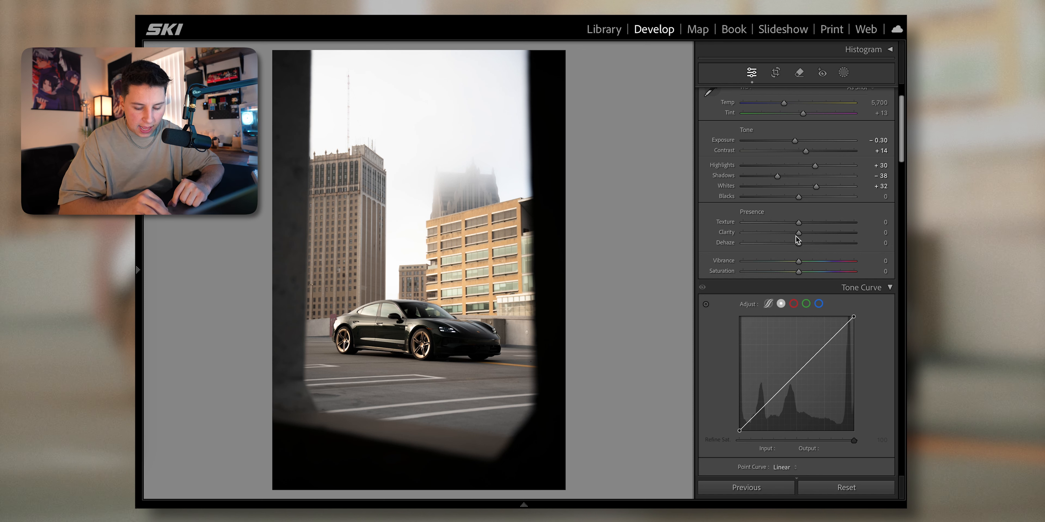
Raise Texture gradually and settle it at +29
left_click_drag(798, 223, 805, 223)
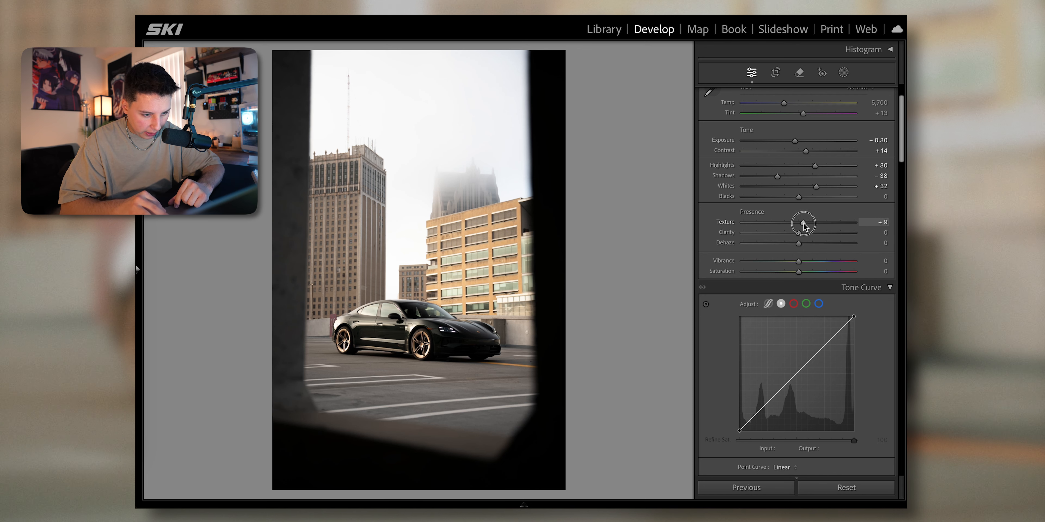
left_click_drag(805, 222, 815, 222)
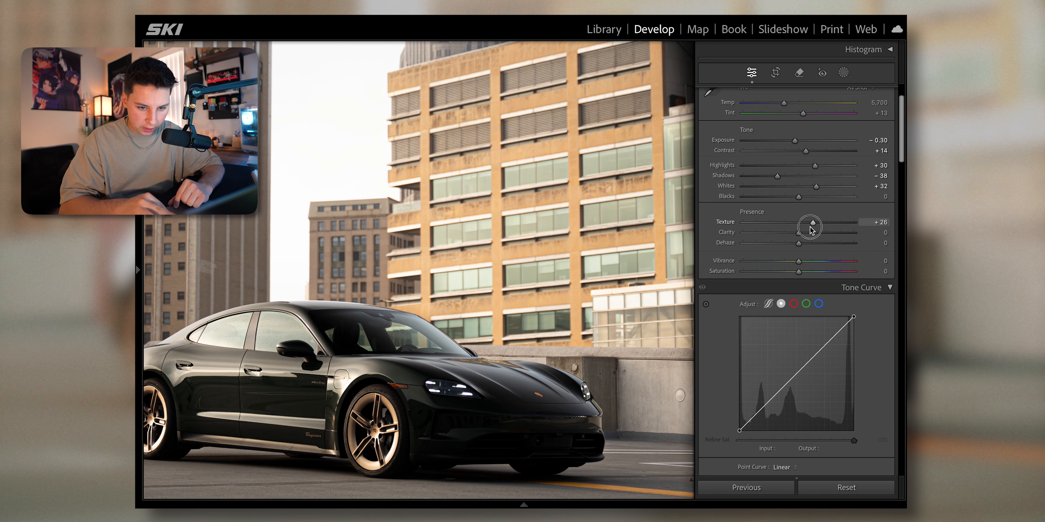
left_click_drag(811, 226, 816, 225)
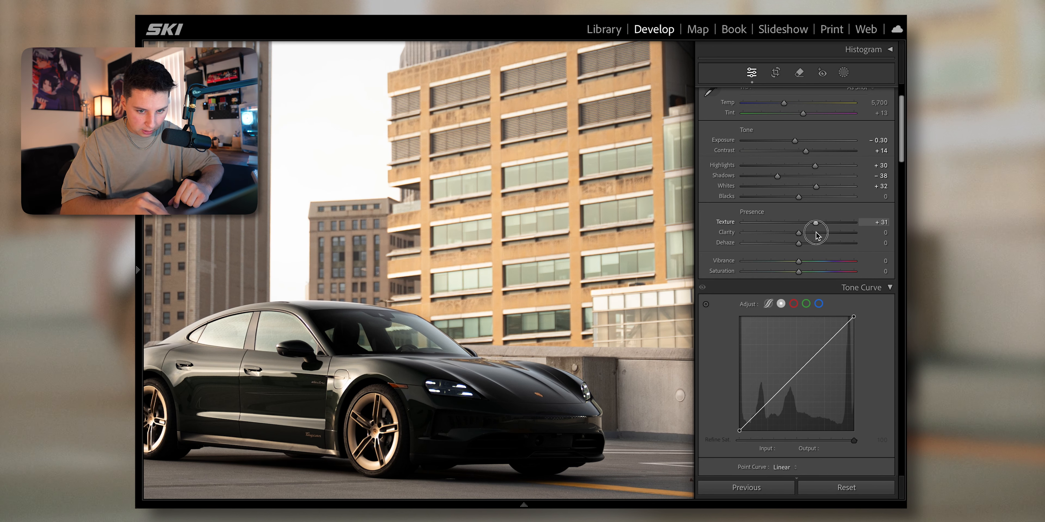
left_click_drag(815, 228, 806, 228)
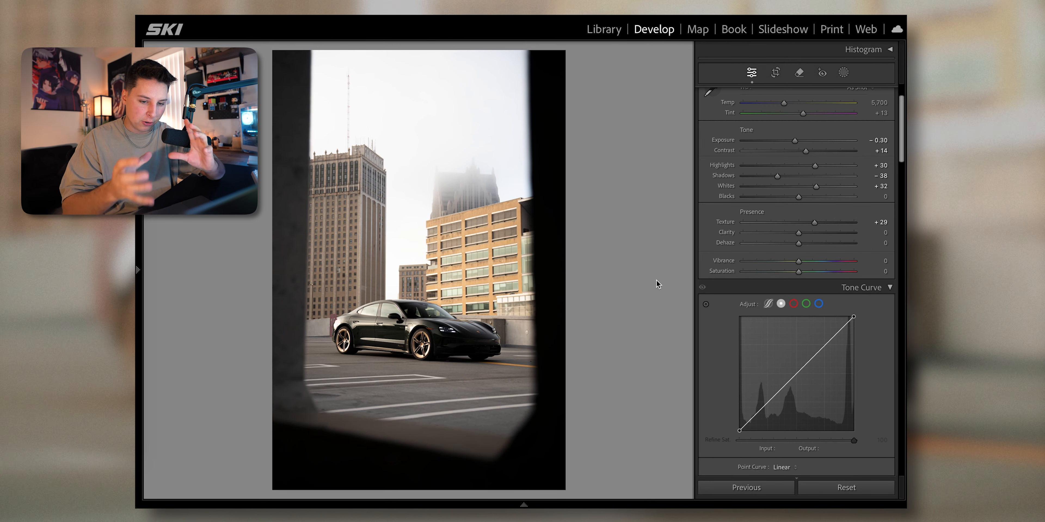
Preview Clarity at +100, then bring it down to -24 for a softer feel
left_click_drag(796, 233, 854, 233)
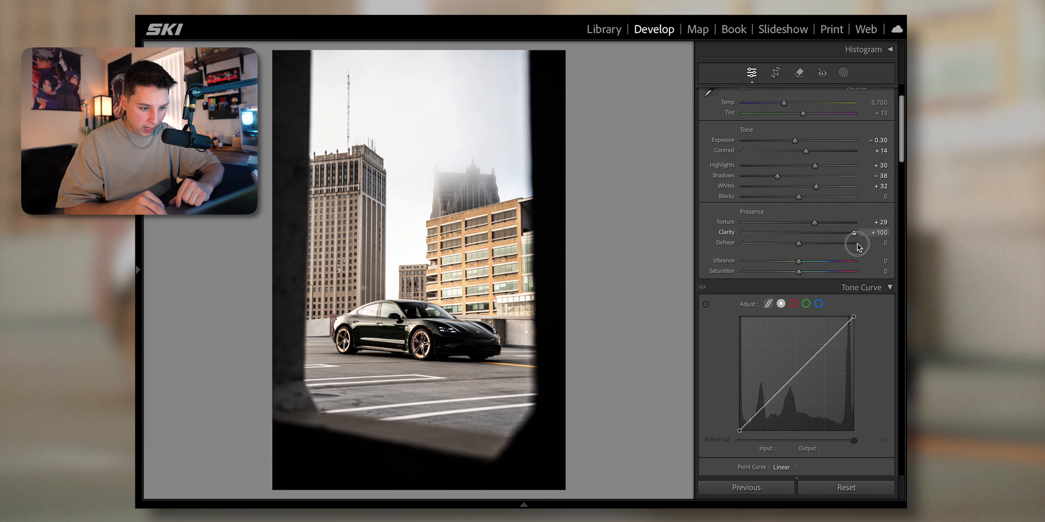
left_click_drag(855, 242, 802, 232)
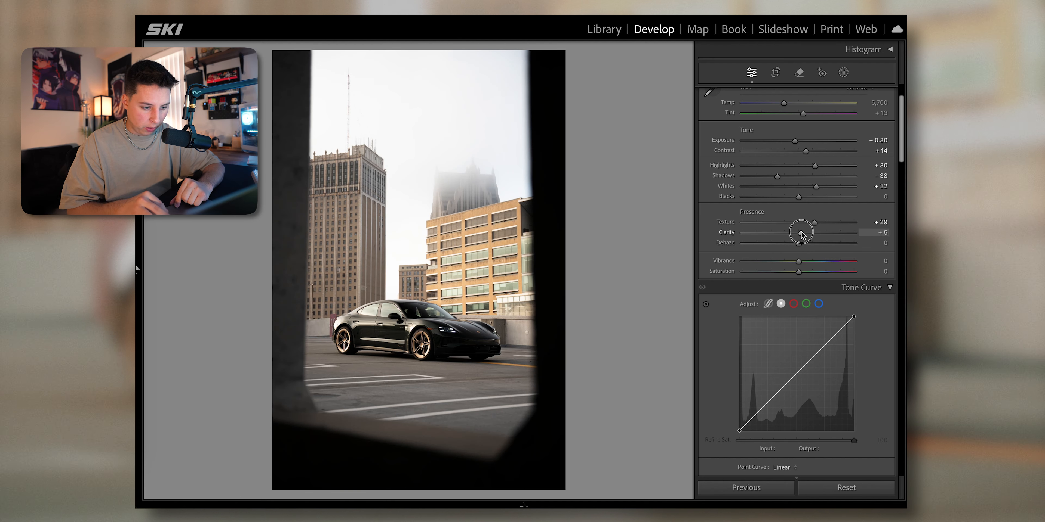
left_click_drag(802, 232, 797, 238)
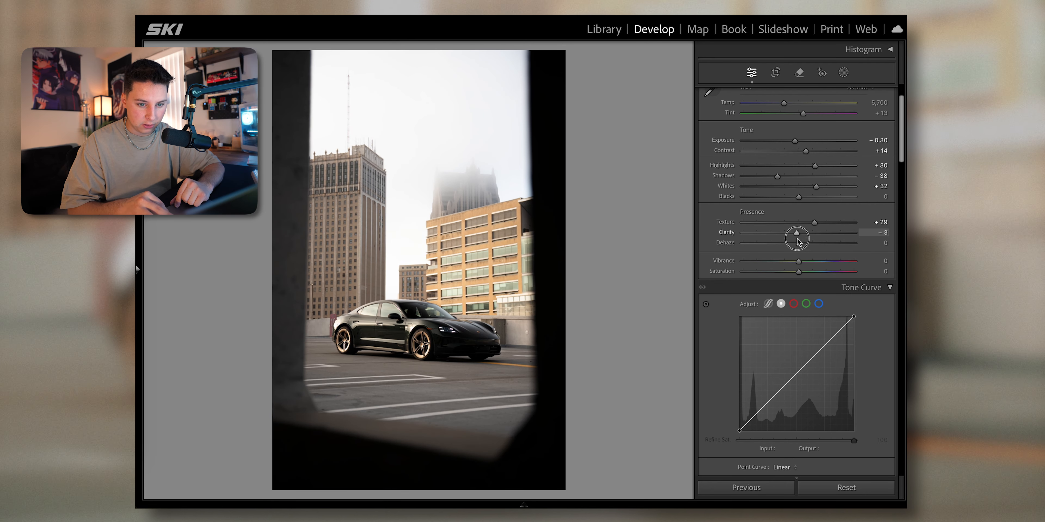
left_click_drag(796, 238, 785, 238)
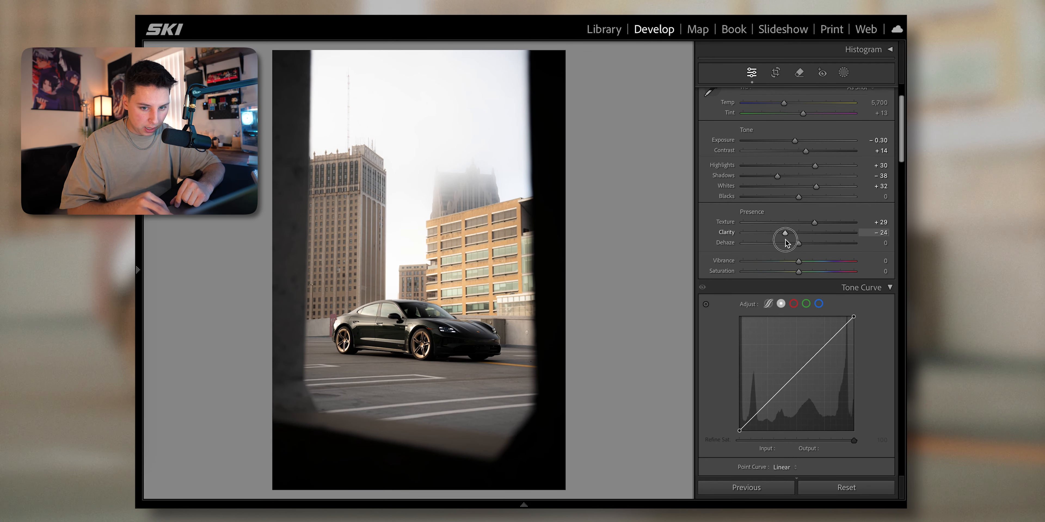
scroll("down", 3)
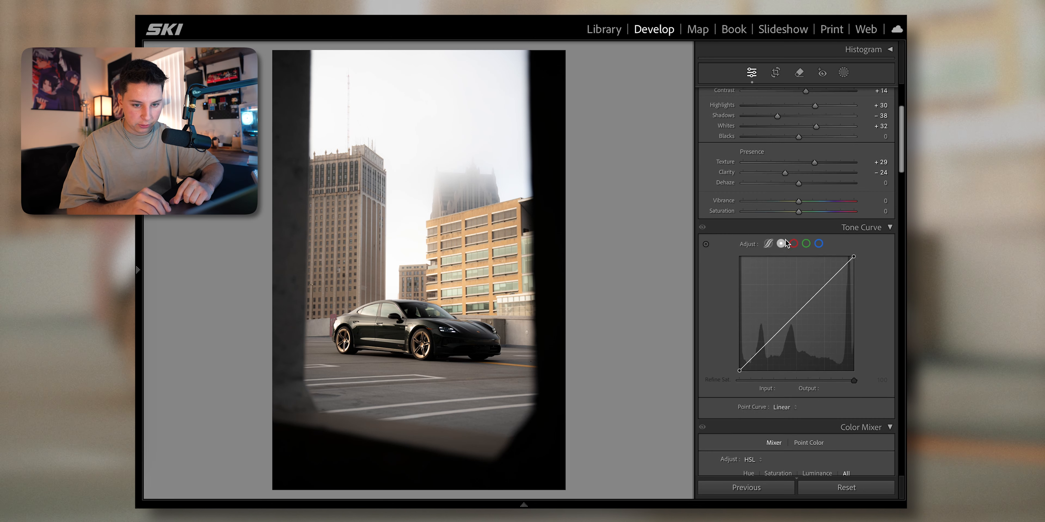
scroll("up", 3)
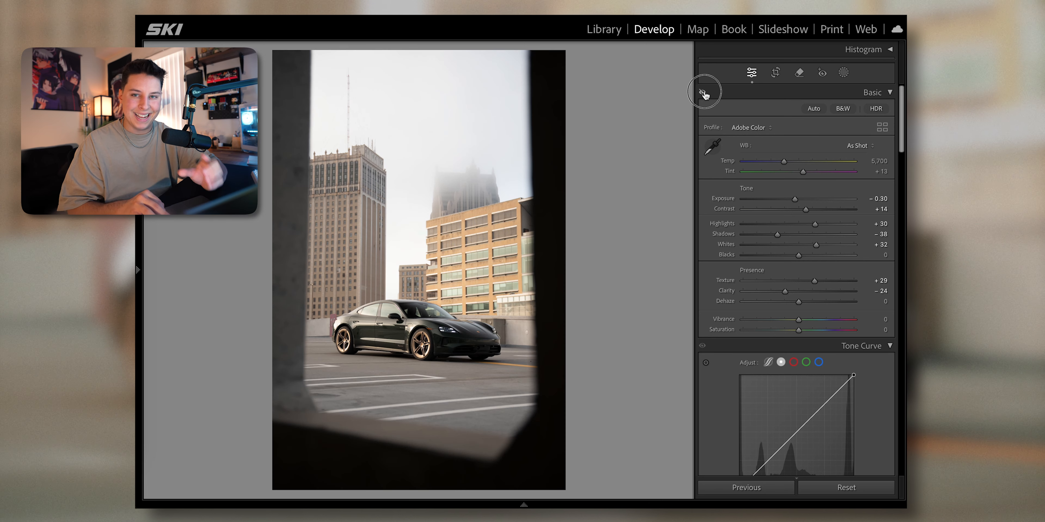
Try an extreme Red Primary Hue shift in Calibration, then undo it
scroll("down", 3)
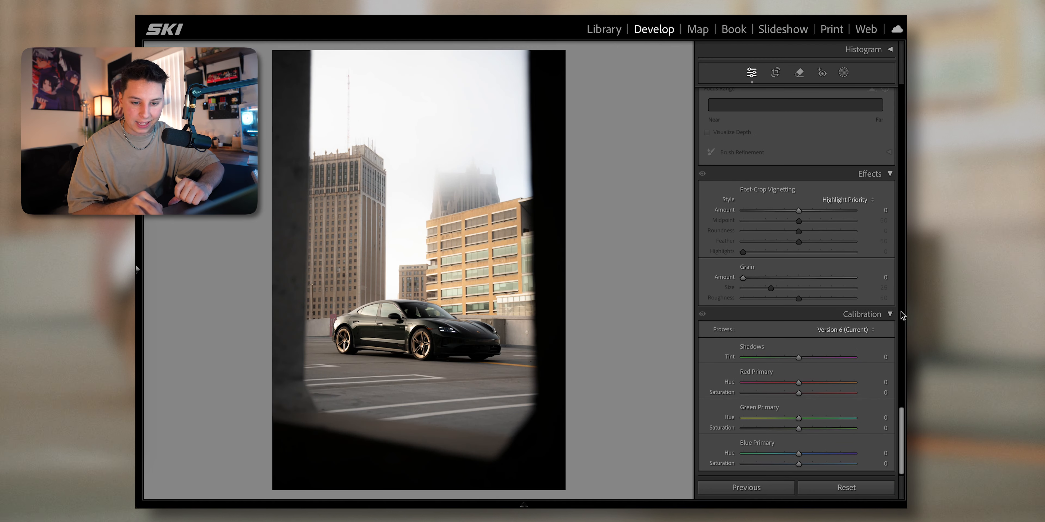
left_click_drag(797, 382, 746, 382)
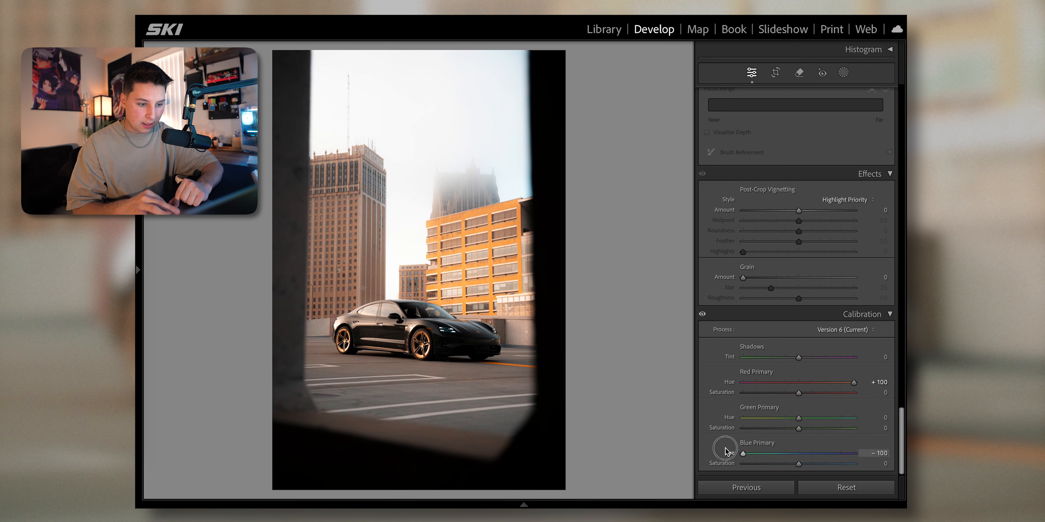
key("ctrl+z")
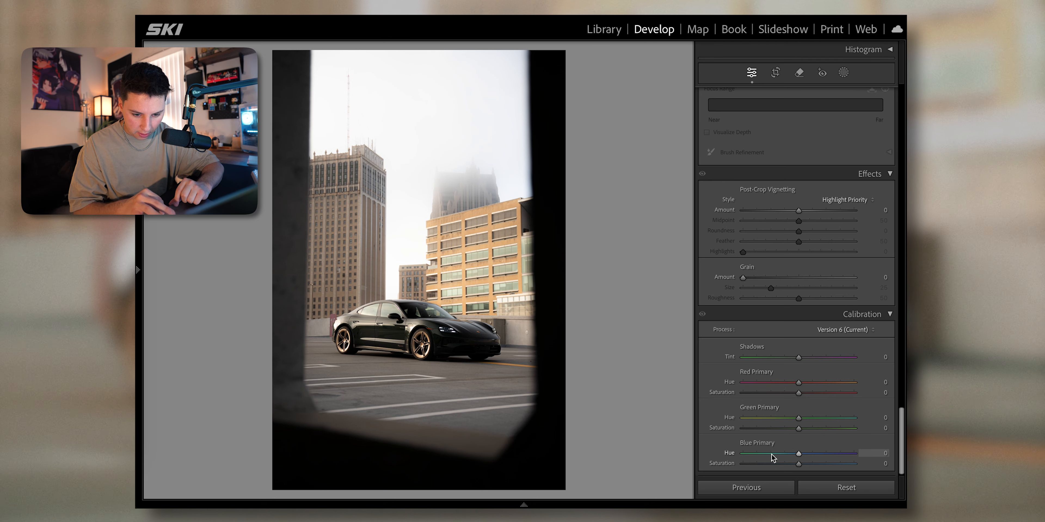
Set Blue Primary Hue -49 and raise Green Primary Hue to +53
left_click_drag(798, 453, 772, 454)
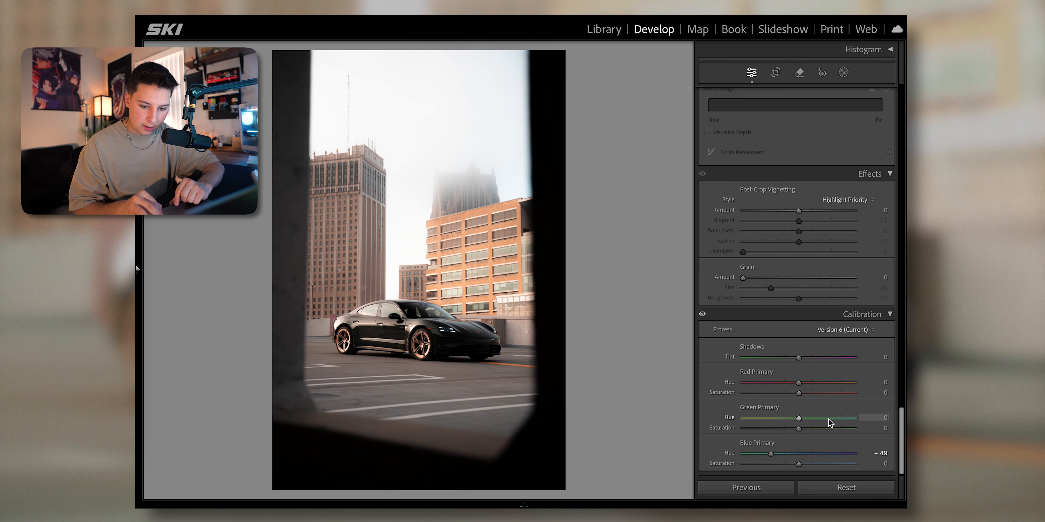
left_click_drag(792, 382, 845, 382)
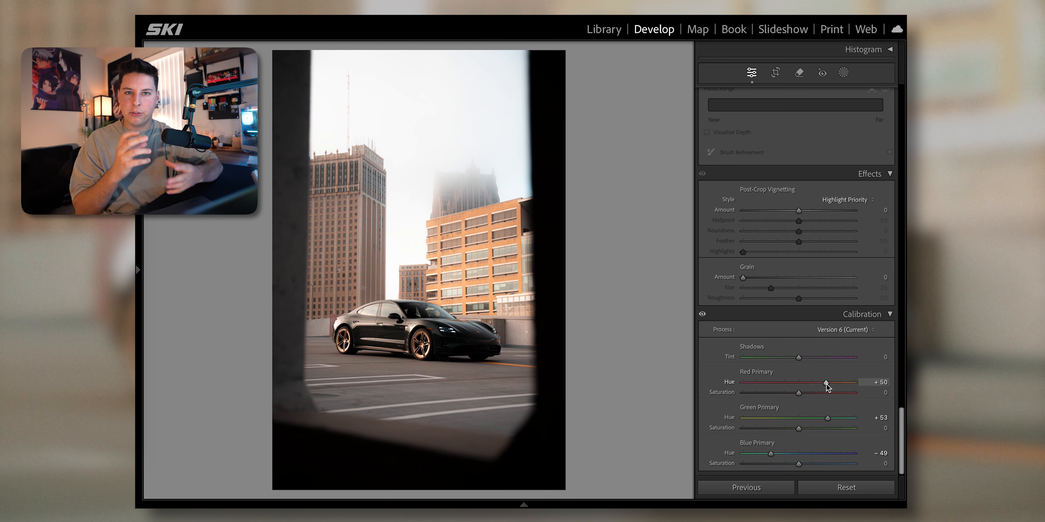
scroll("up", 3)
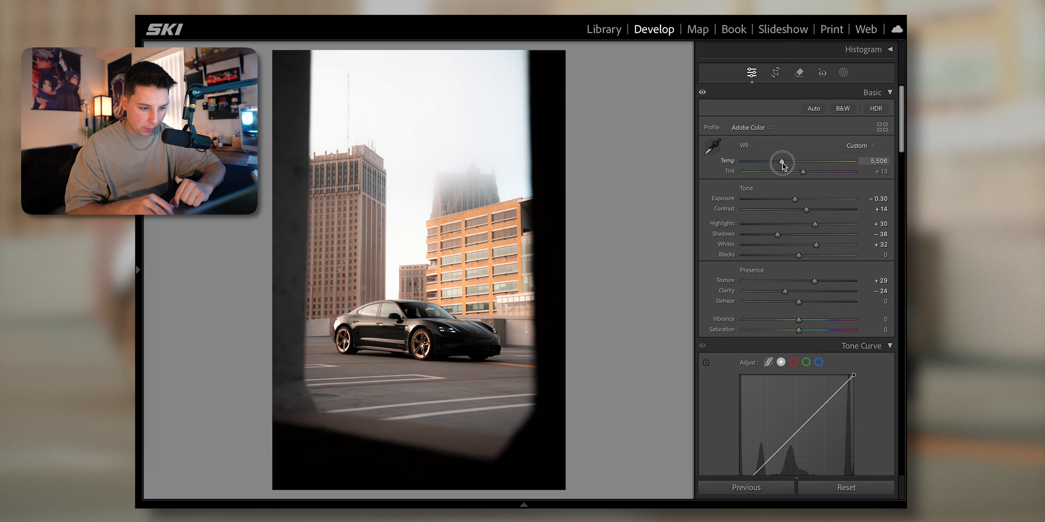
Cool the white balance to 5,445 and set Tint to about -1
left_click_drag(786, 161, 781, 160)
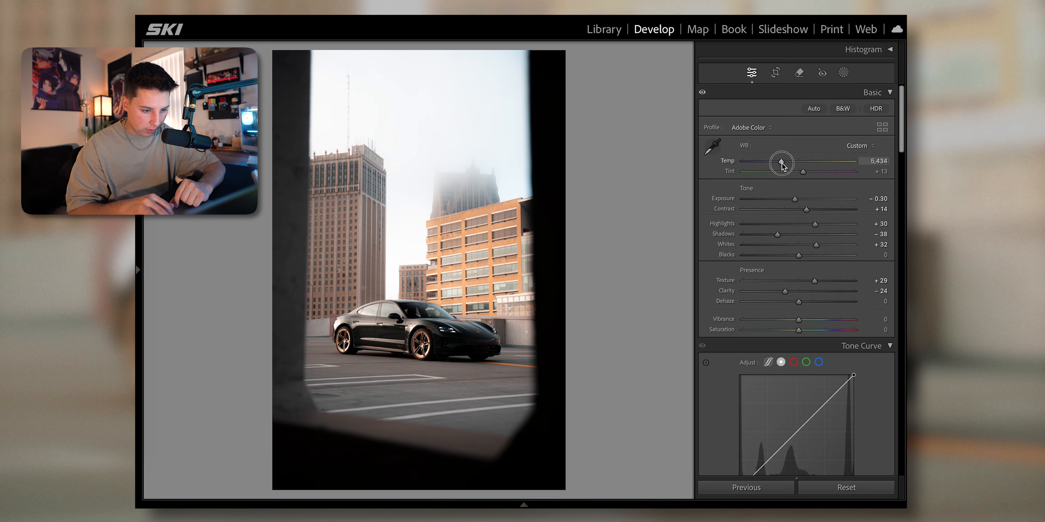
left_click_drag(781, 164, 783, 163)
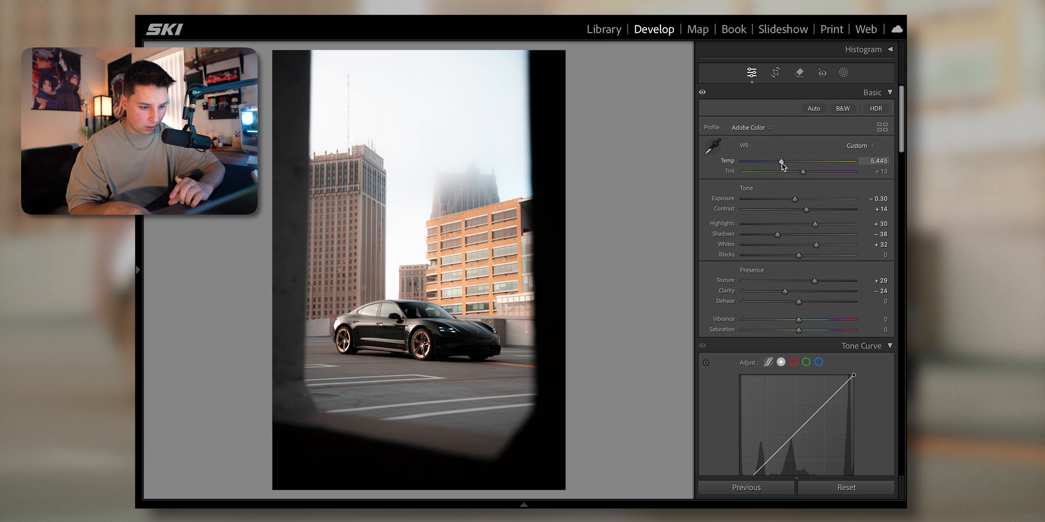
mouse_move(644, 181)
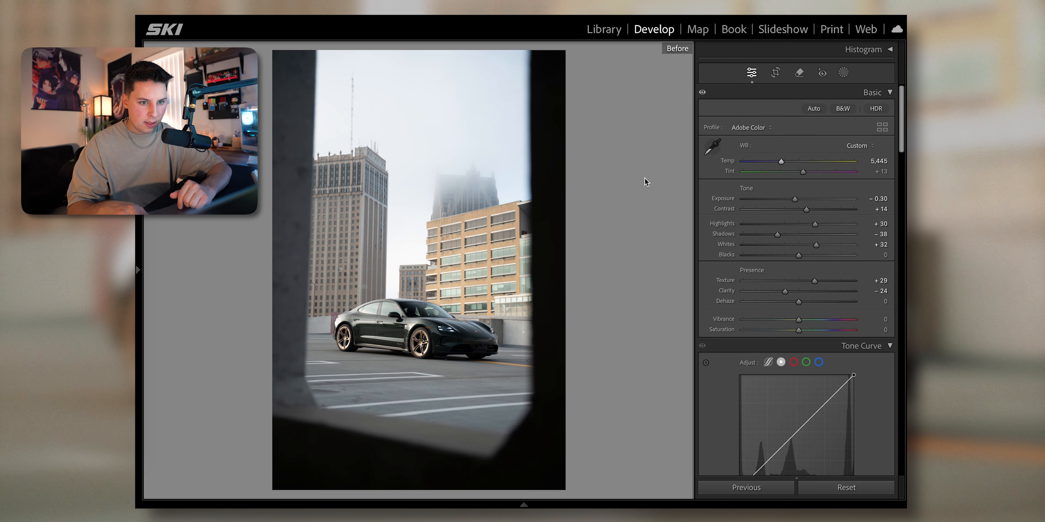
mouse_move(637, 185)
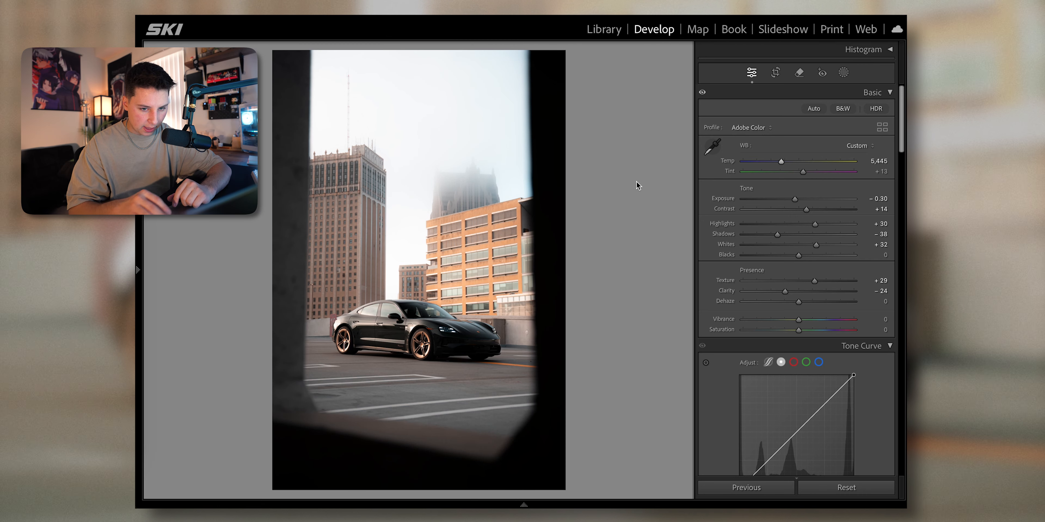
left_click_drag(802, 171, 795, 171)
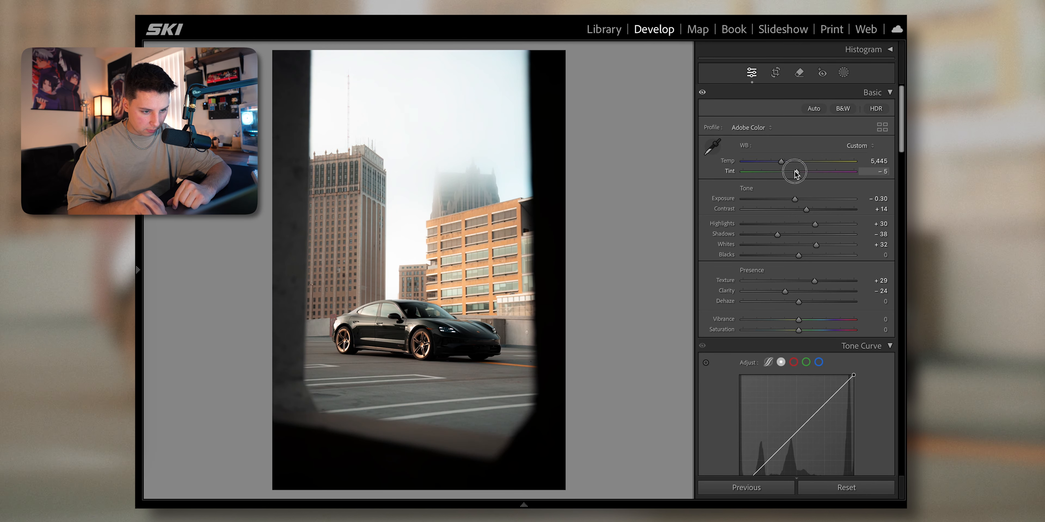
left_click_drag(783, 171, 794, 171)
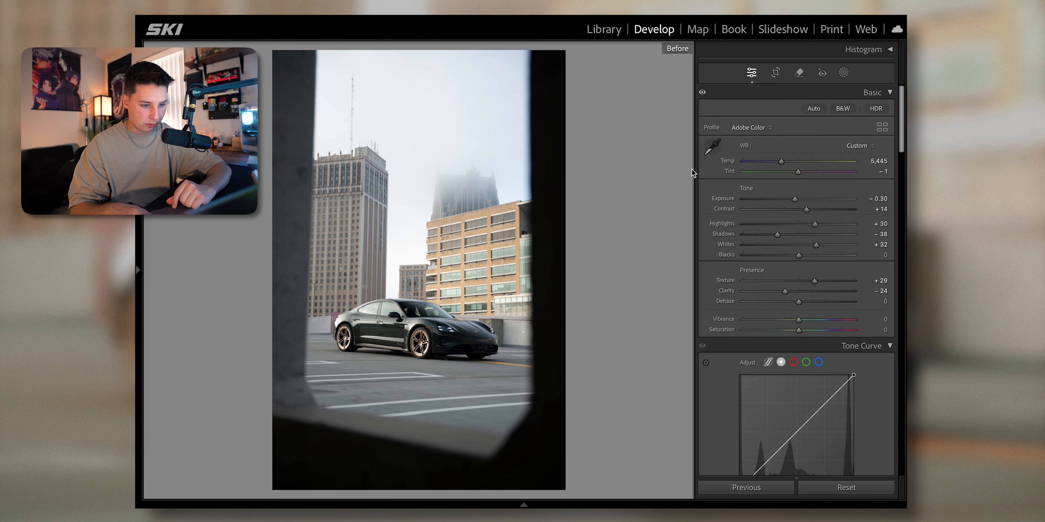
scroll("down", 3)
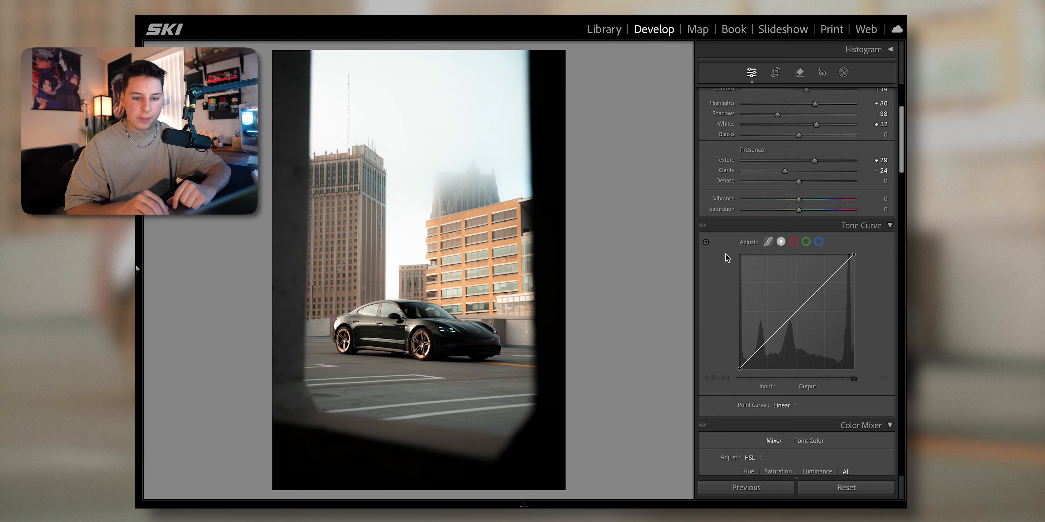
Add midtone and highlight points to the tone curve, lifting the highlights
scroll("down", 3)
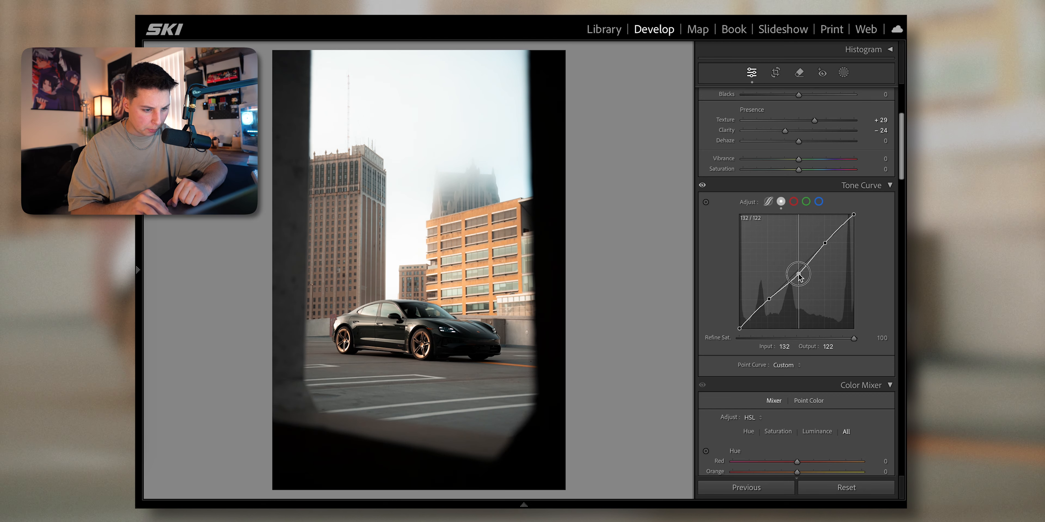
left_click_drag(798, 275, 798, 270)
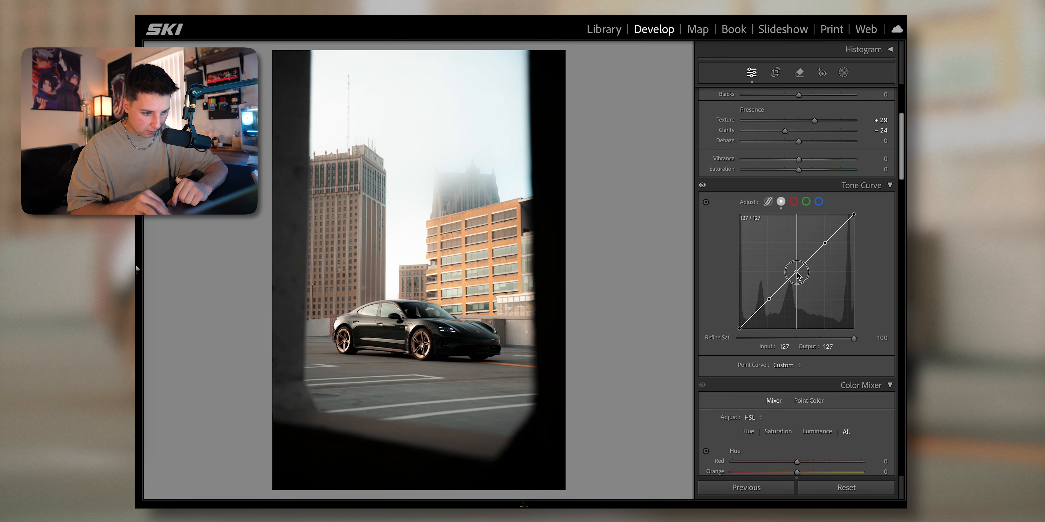
left_click_drag(796, 271, 825, 245)
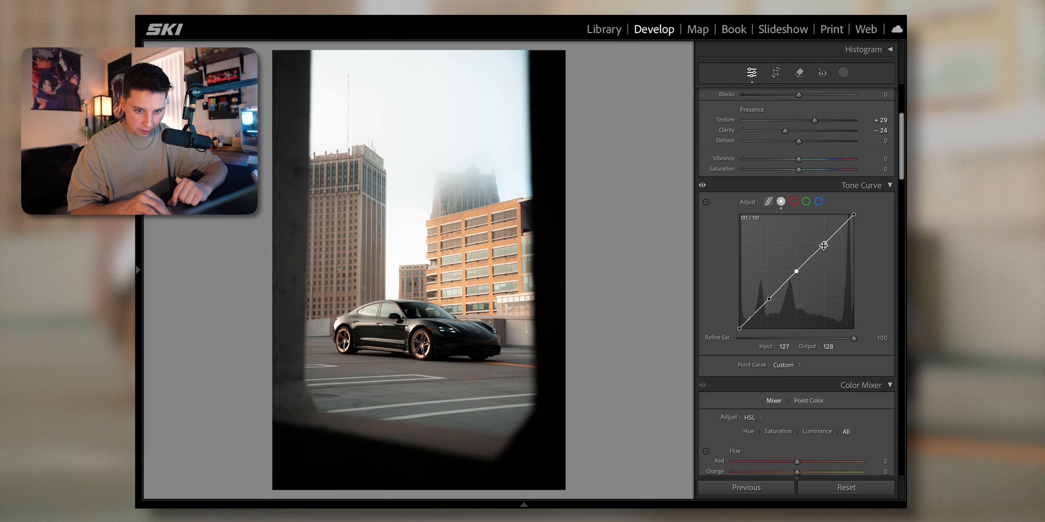
left_click_drag(823, 246, 821, 241)
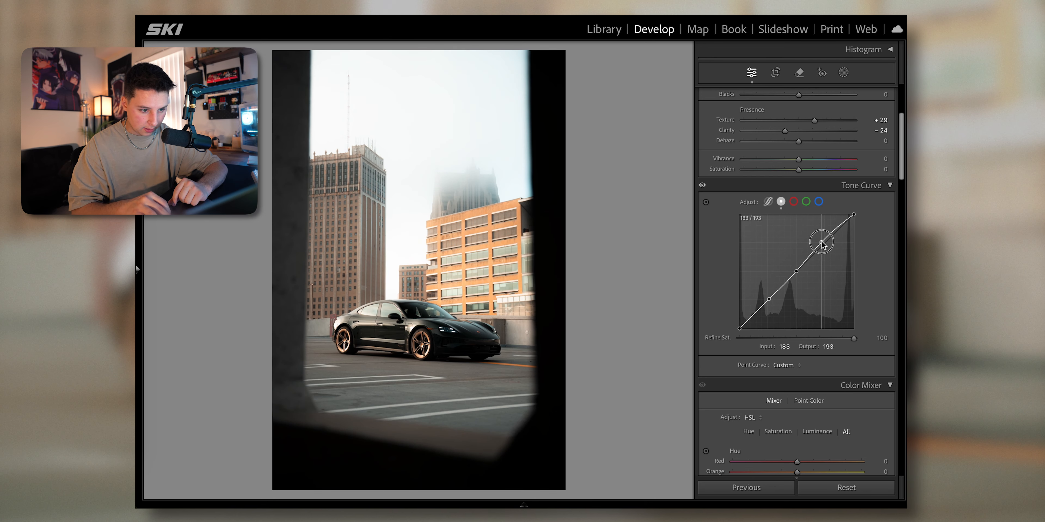
left_click_drag(822, 241, 822, 242)
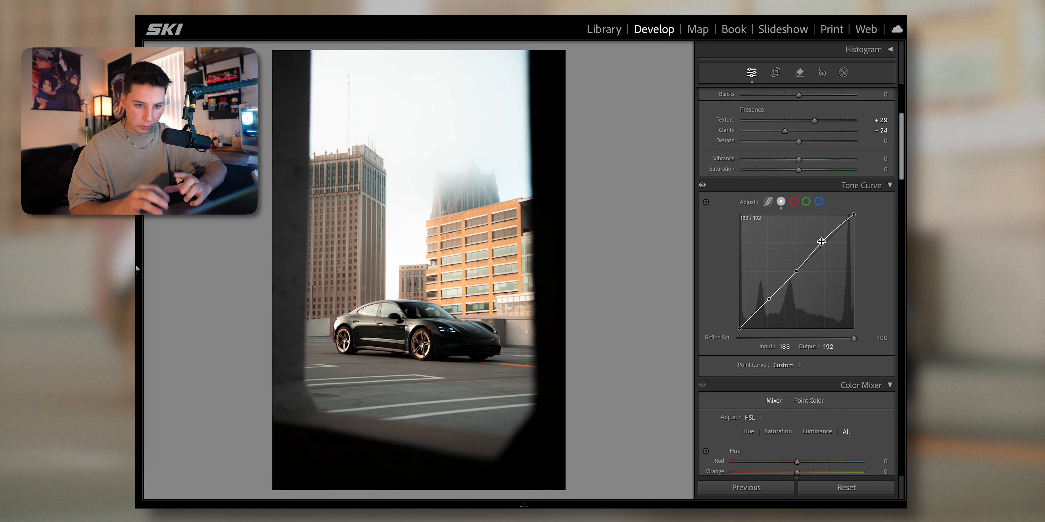
Pull the shadows down and move the black and white endpoints for crushed blacks
left_click_drag(822, 241, 770, 301)
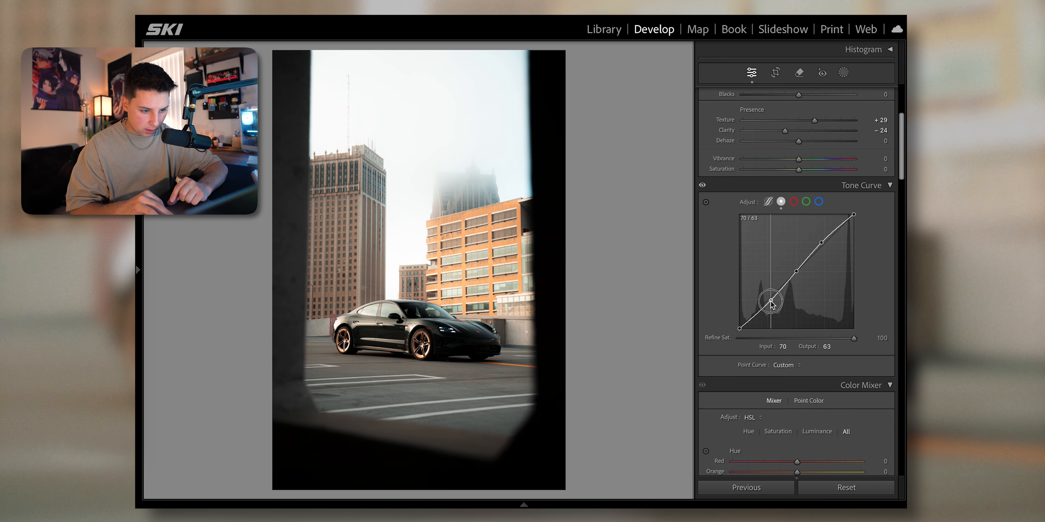
left_click_drag(771, 301, 768, 298)
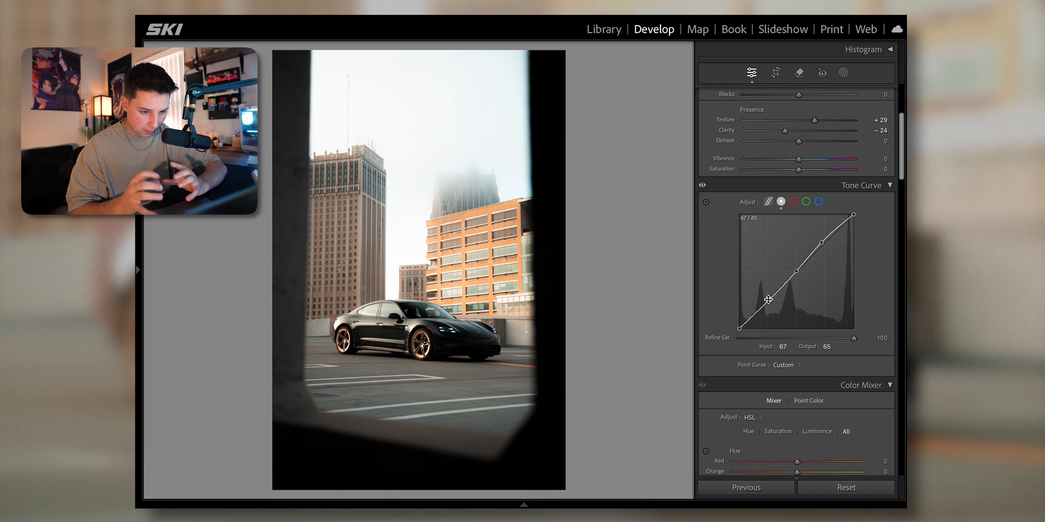
left_click_drag(767, 299, 746, 332)
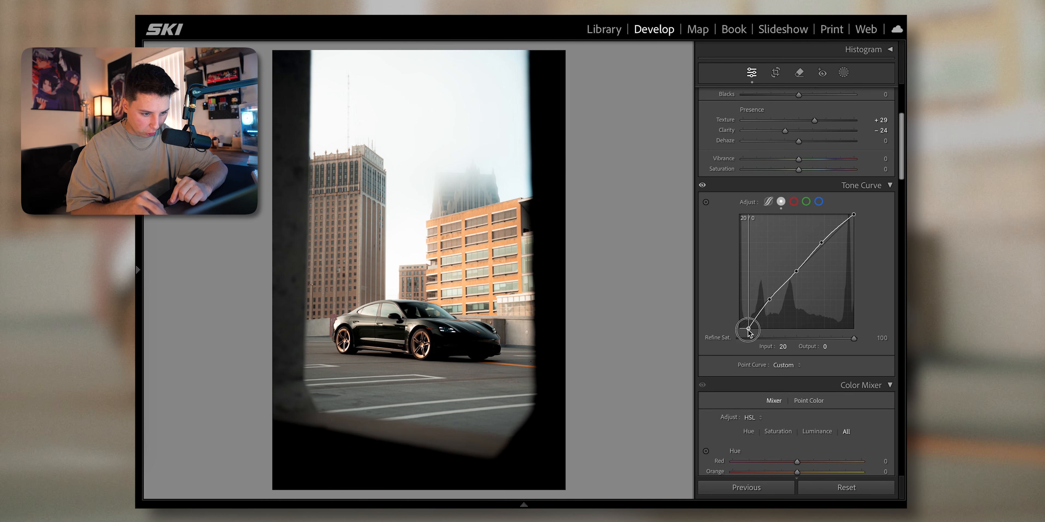
left_click_drag(746, 333, 740, 314)
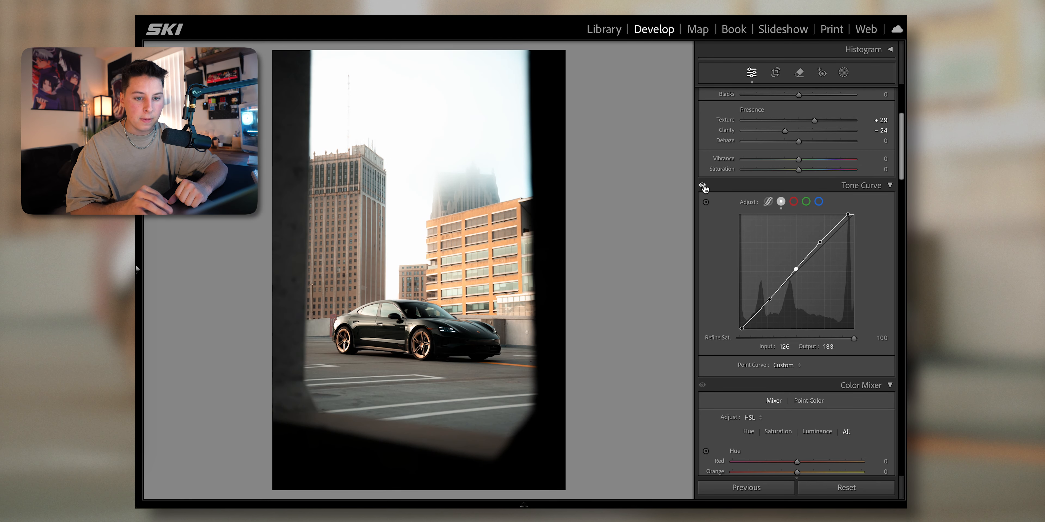
Compare the curve effect and switch to the Red channel curve
left_click(793, 202)
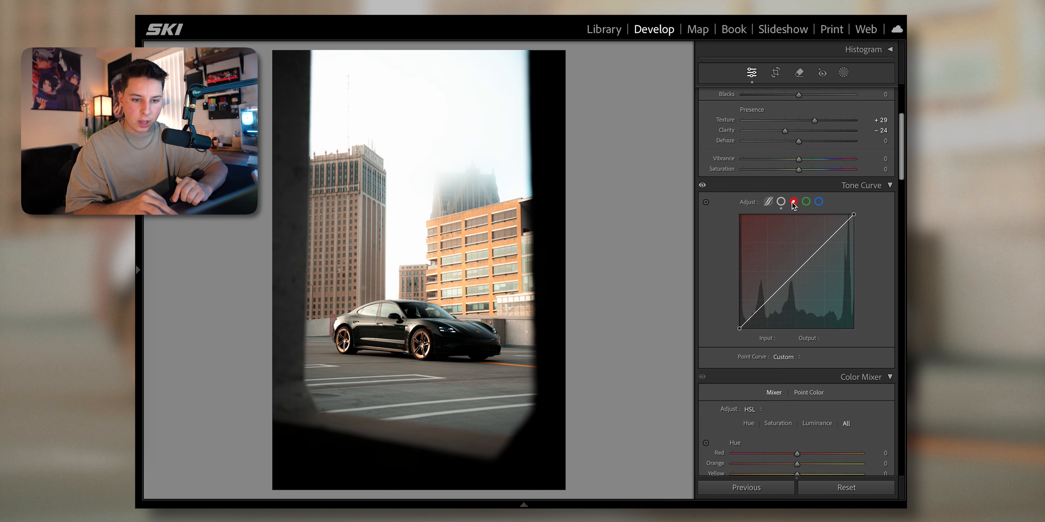
left_click(805, 202)
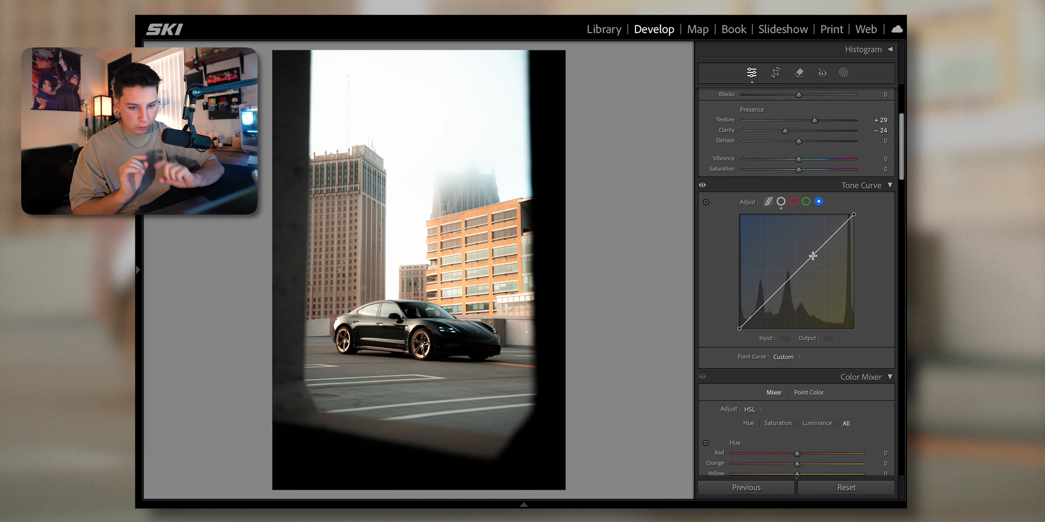
left_click(793, 202)
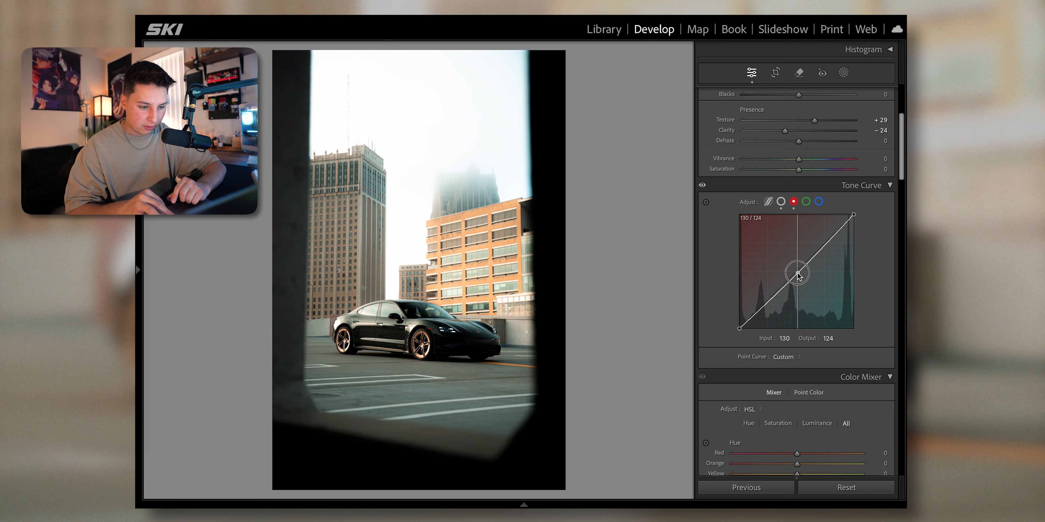
Nudge the red curve midtones near neutral, then move to the Blue channel
left_click_drag(798, 277, 795, 273)
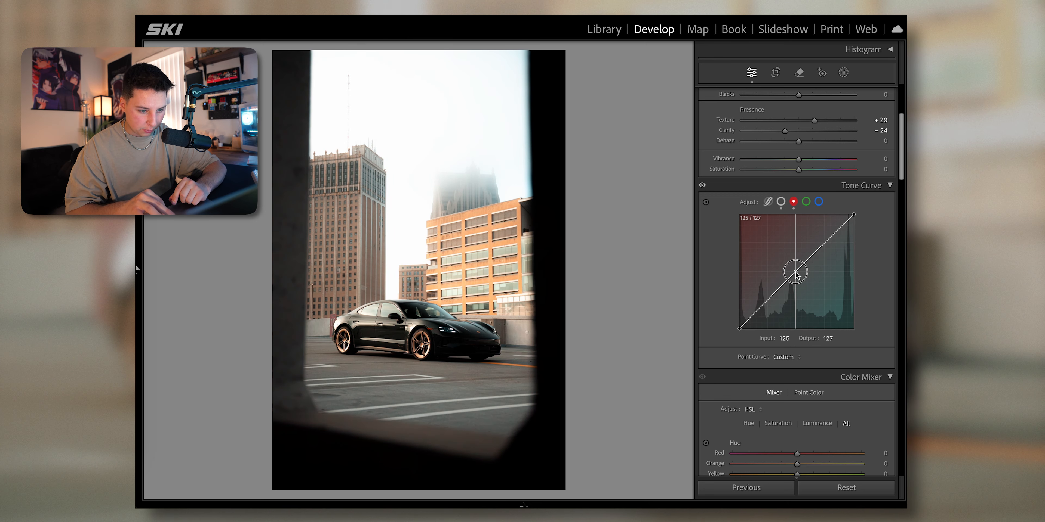
left_click_drag(795, 274, 794, 270)
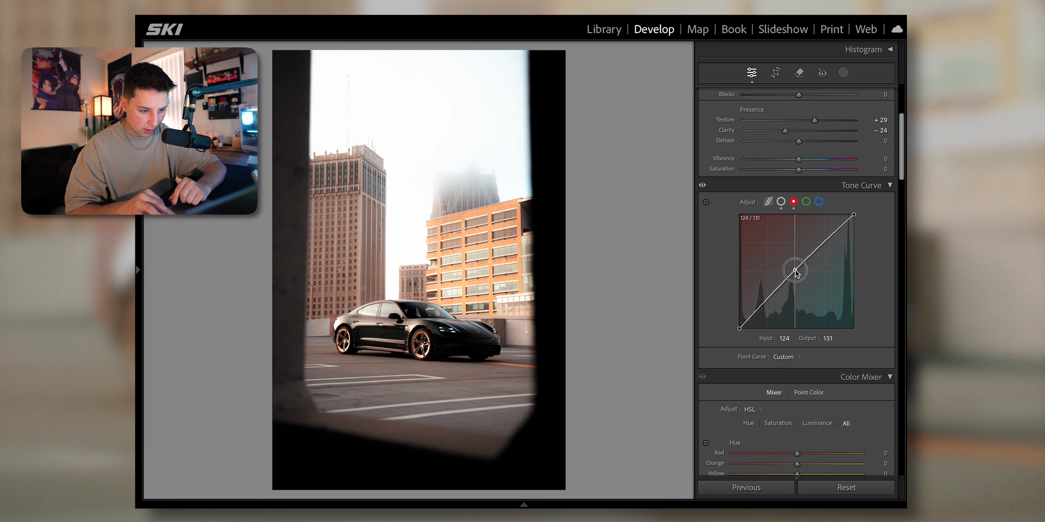
left_click_drag(796, 268, 796, 273)
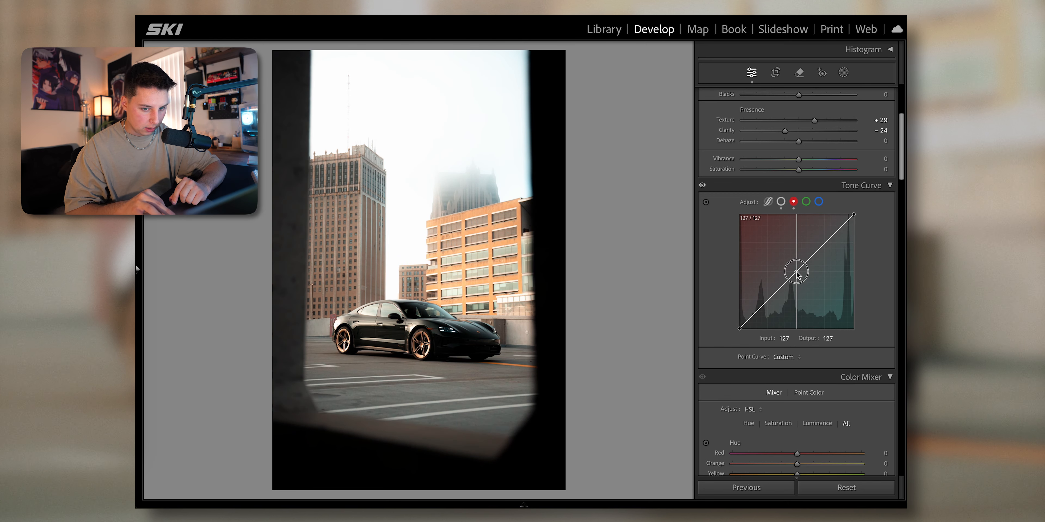
left_click(806, 202)
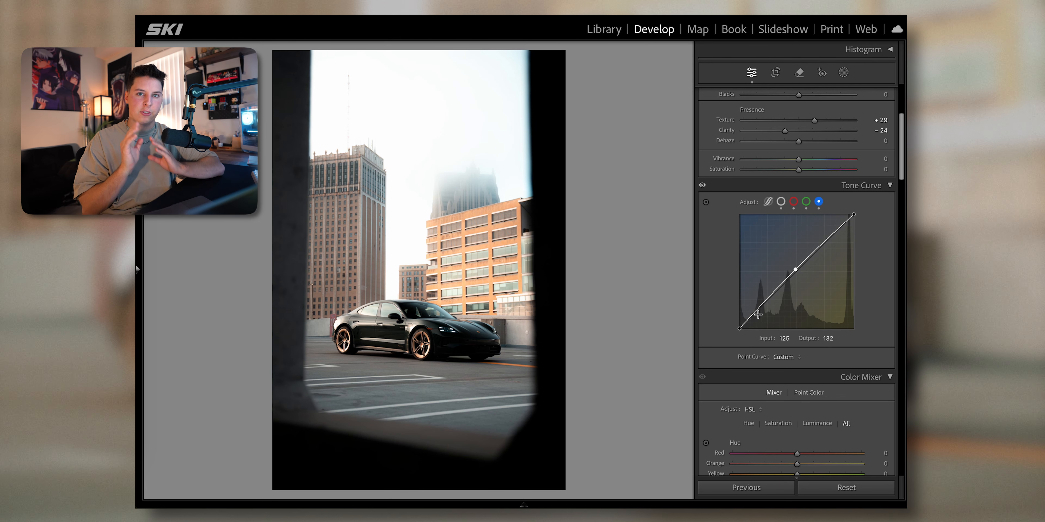
mouse_move(711, 223)
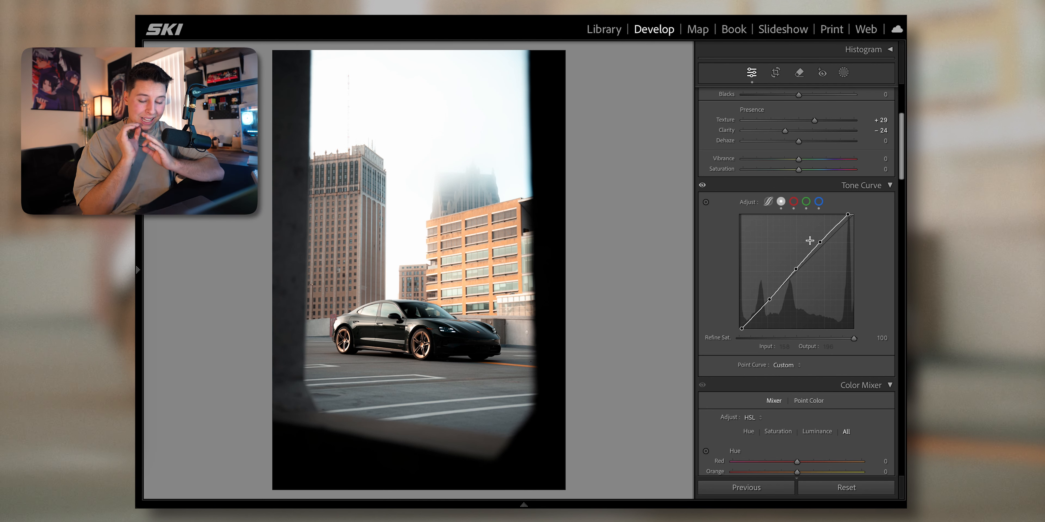
Grade the Shadows to yellow-green, hue 76 with saturation 24
scroll("down", 3)
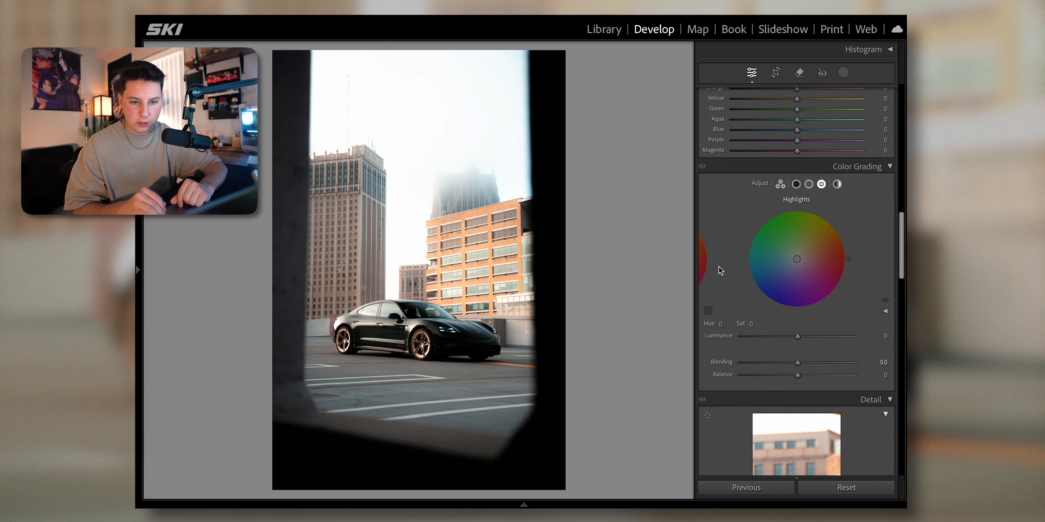
left_click(796, 213)
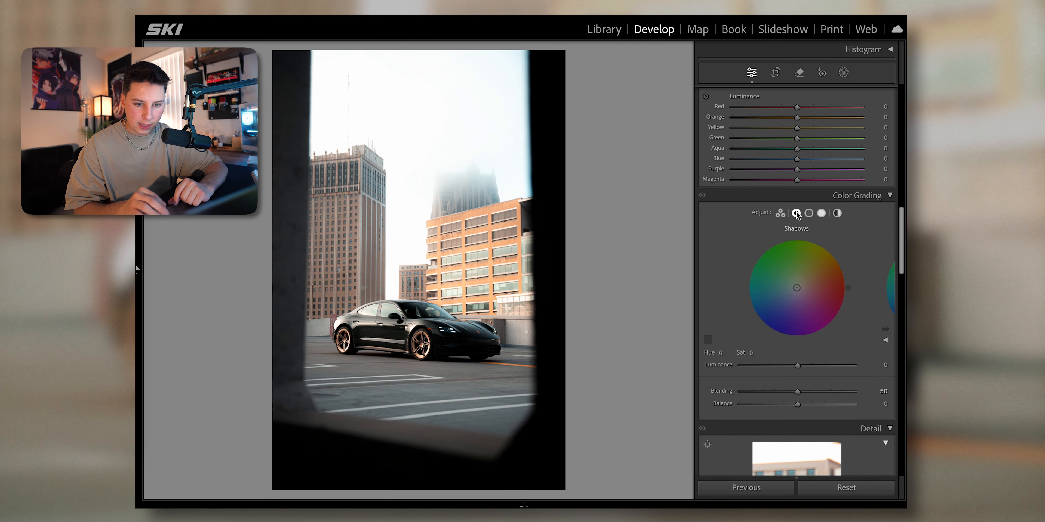
left_click_drag(796, 288, 769, 318)
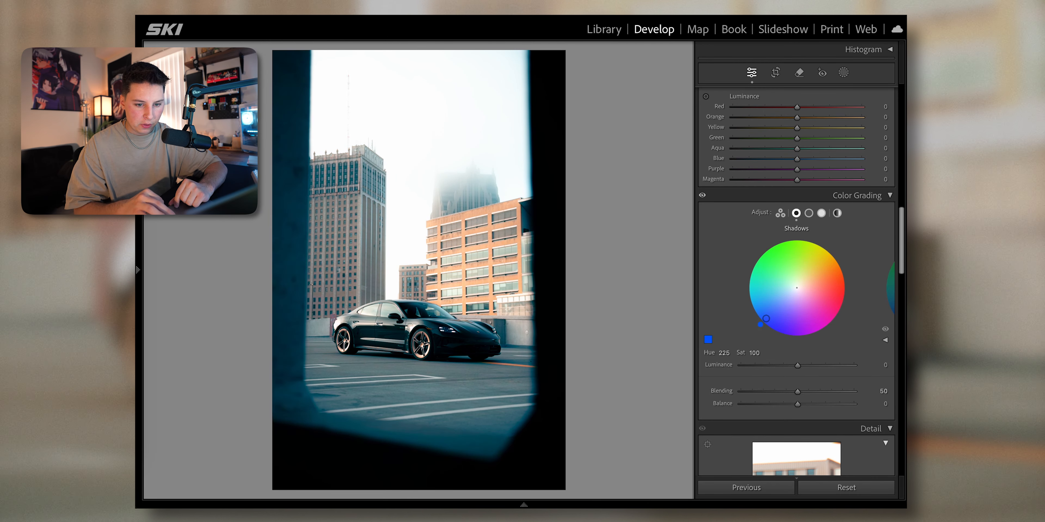
left_click_drag(774, 321, 746, 280)
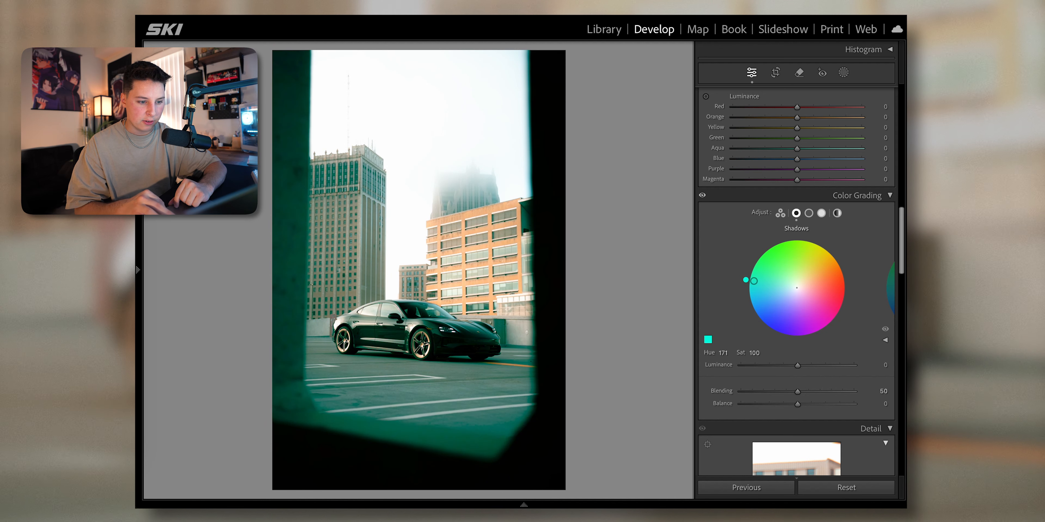
left_click_drag(752, 280, 775, 249)
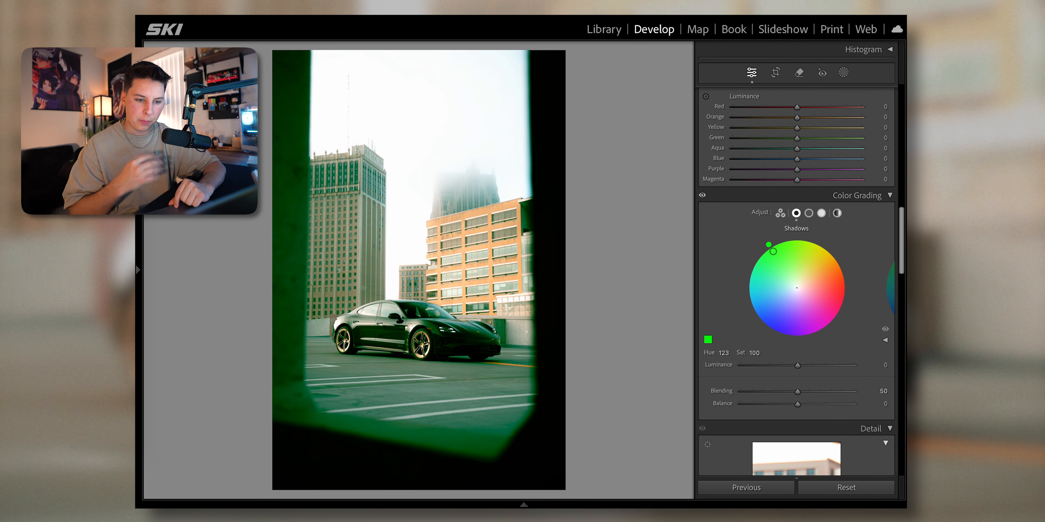
left_click_drag(776, 248, 801, 271)
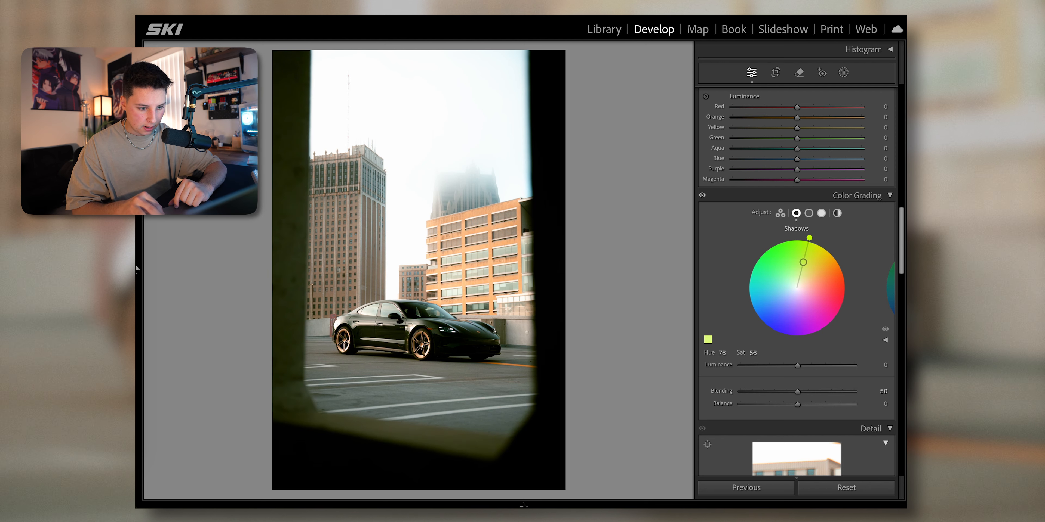
left_click_drag(809, 247, 801, 273)
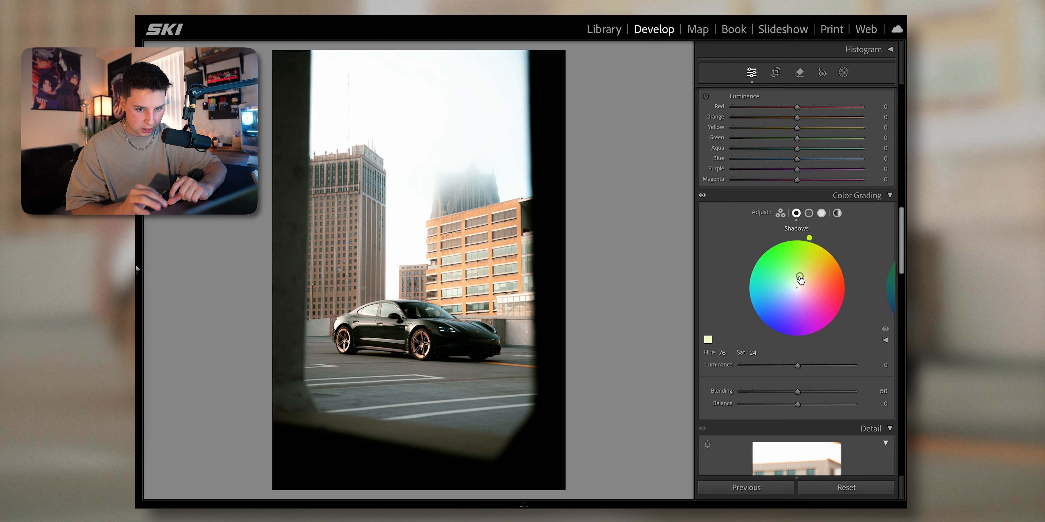
Grade the Highlights to a faint blue, hue 229 with saturation 12
left_click(821, 214)
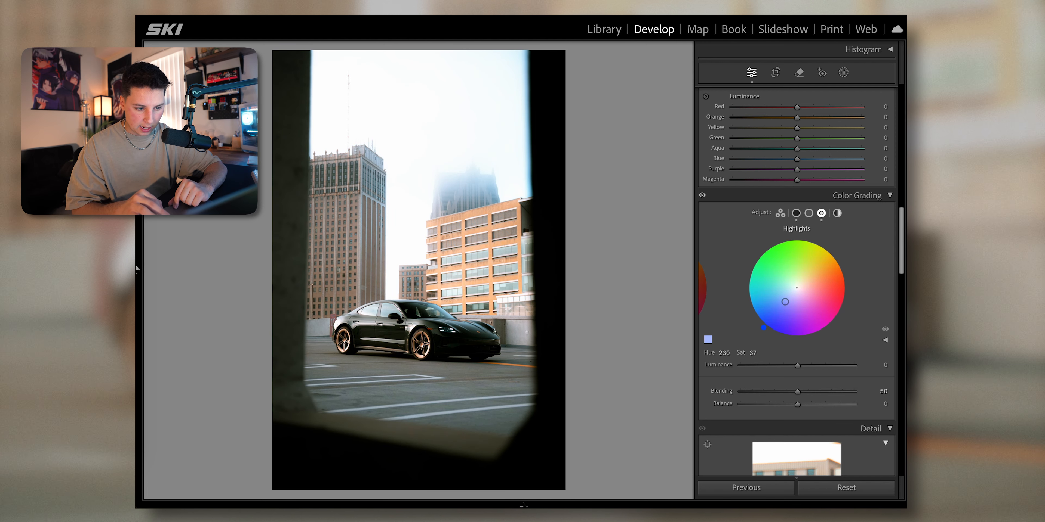
left_click_drag(785, 302, 780, 300)
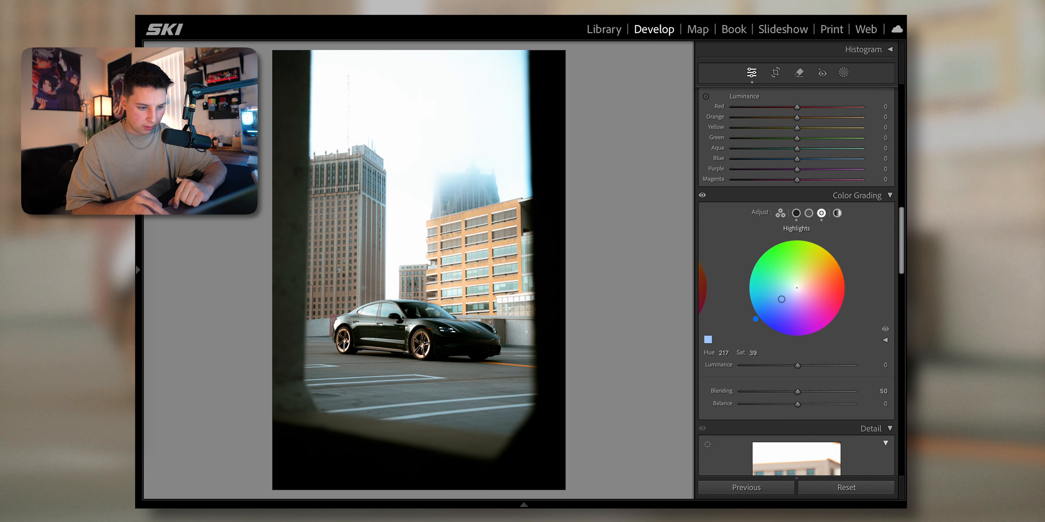
left_click_drag(780, 300, 784, 302)
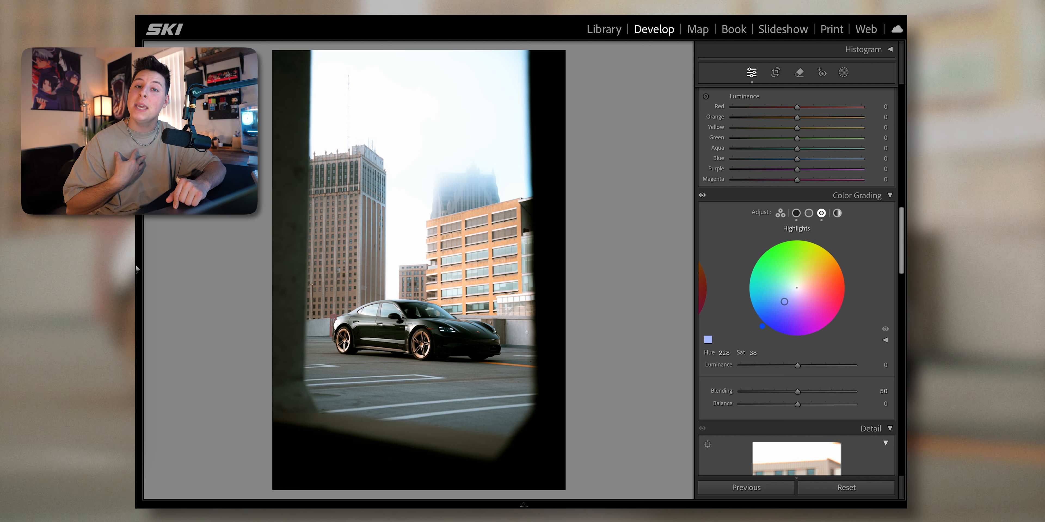
left_click_drag(784, 301, 793, 293)
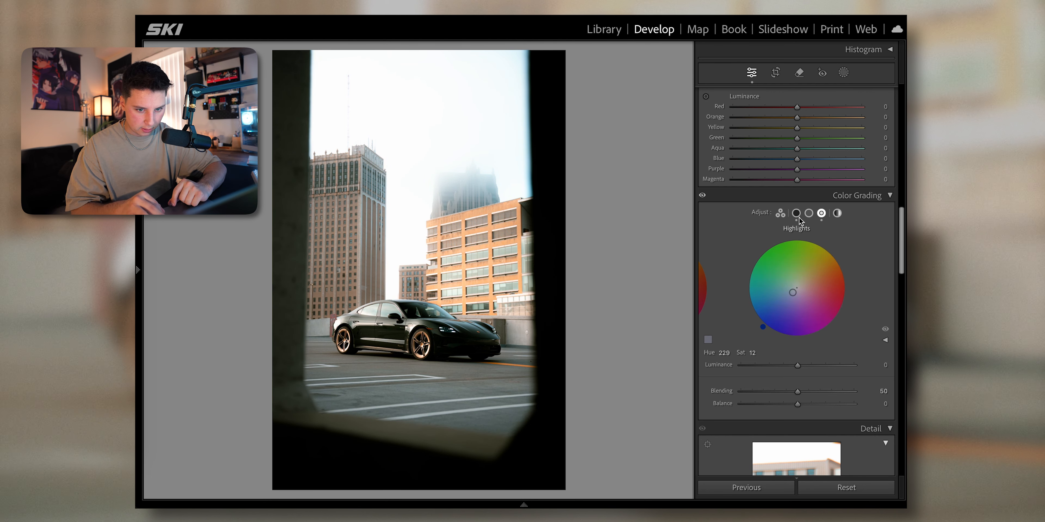
Enable profile corrections with the SIGMA 24-70mm F2.8 DG DN A019 lens profile
left_click(796, 213)
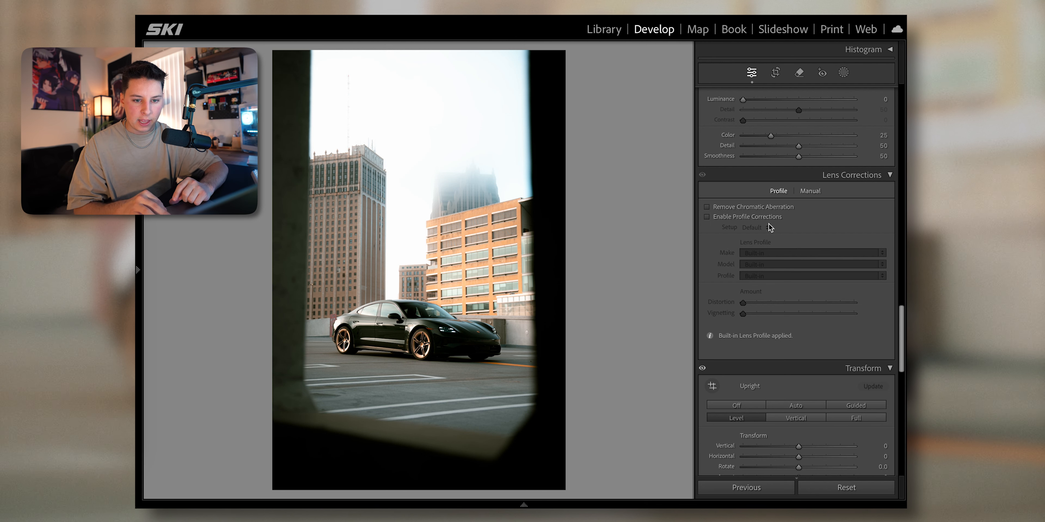
left_click(707, 217)
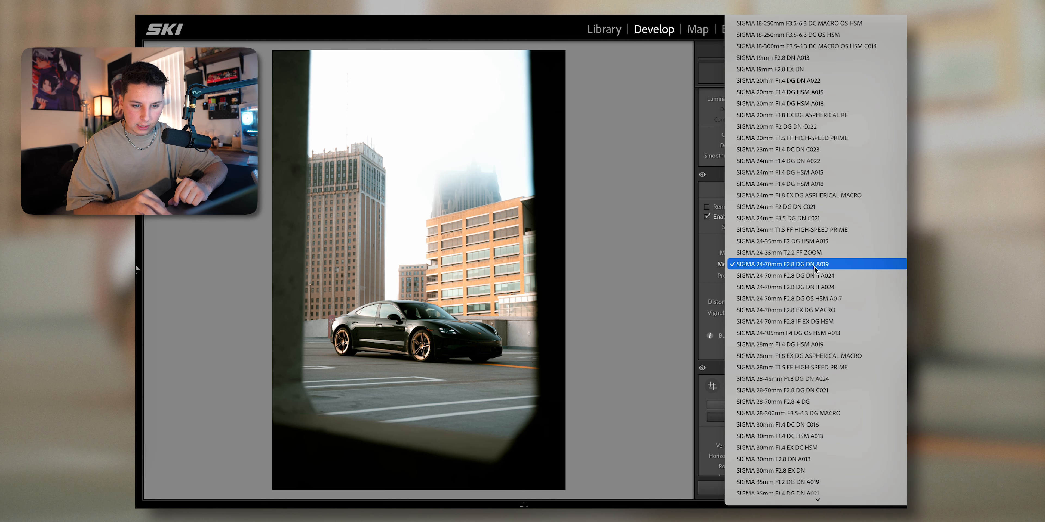
left_click(814, 265)
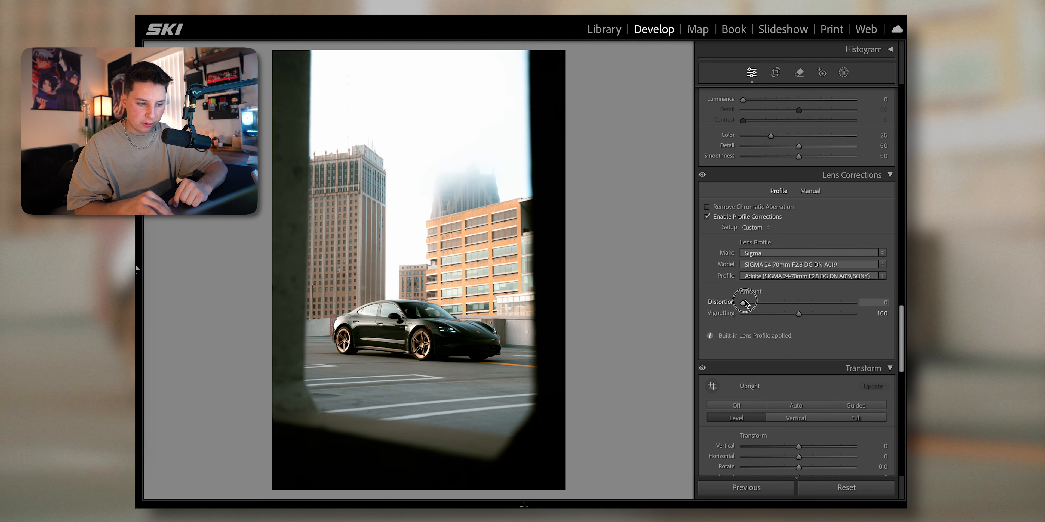
mouse_move(722, 336)
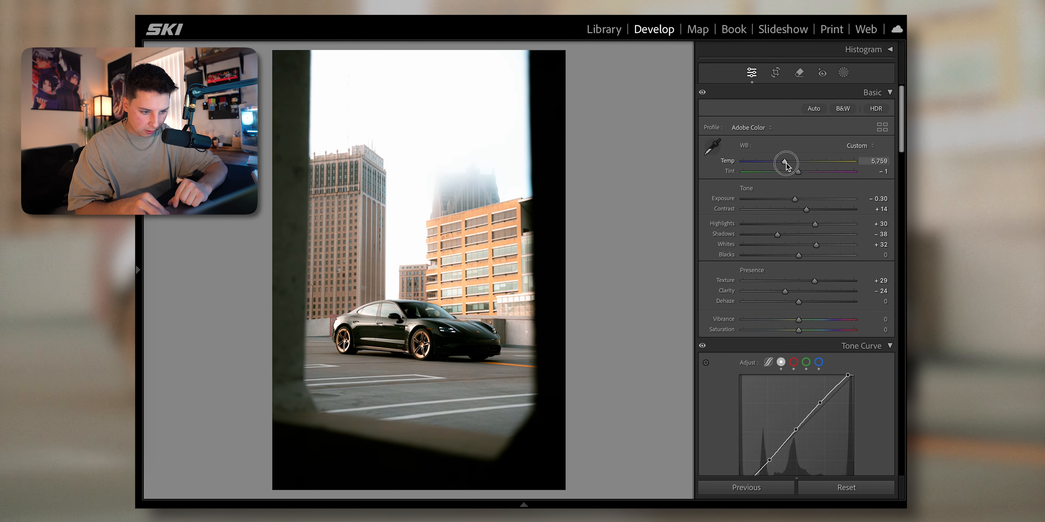
Fine-tune white balance and set Tint to +6 toward magenta
left_click_drag(786, 163, 798, 173)
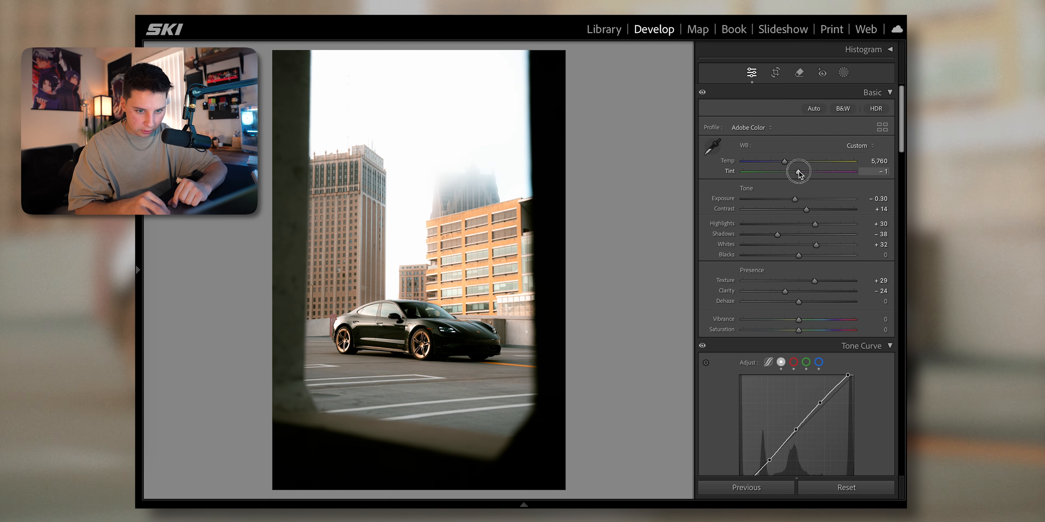
left_click_drag(798, 171, 800, 171)
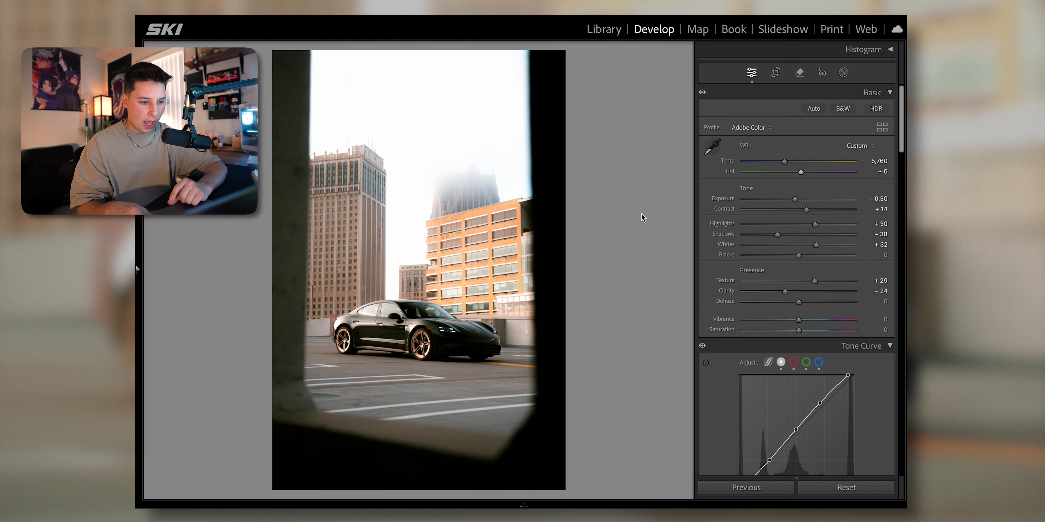
scroll("down", 3)
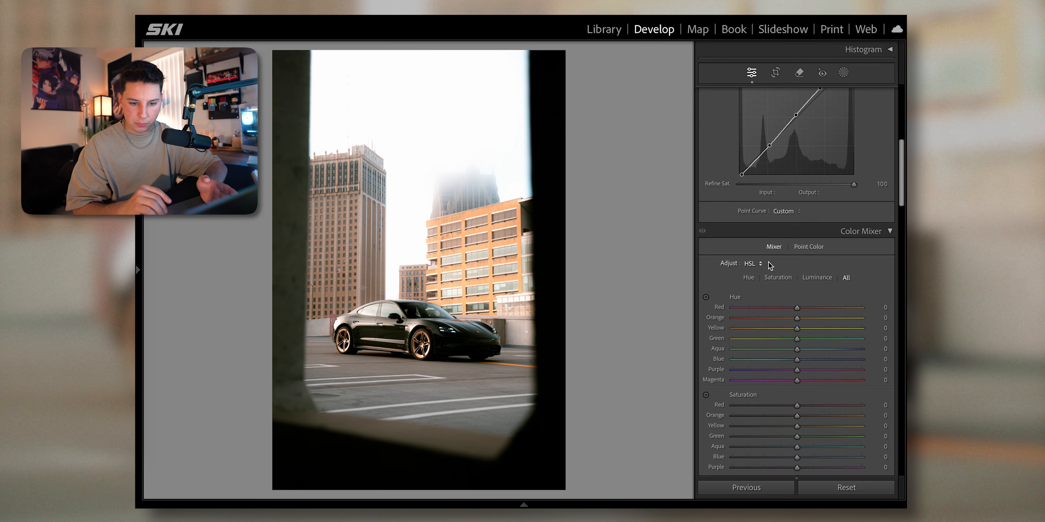
scroll("down", 3)
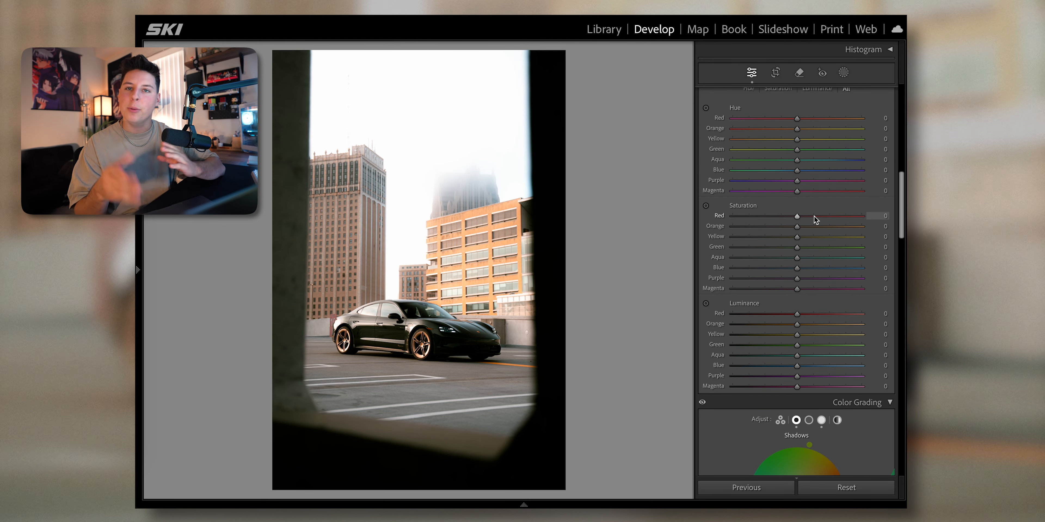
mouse_move(738, 249)
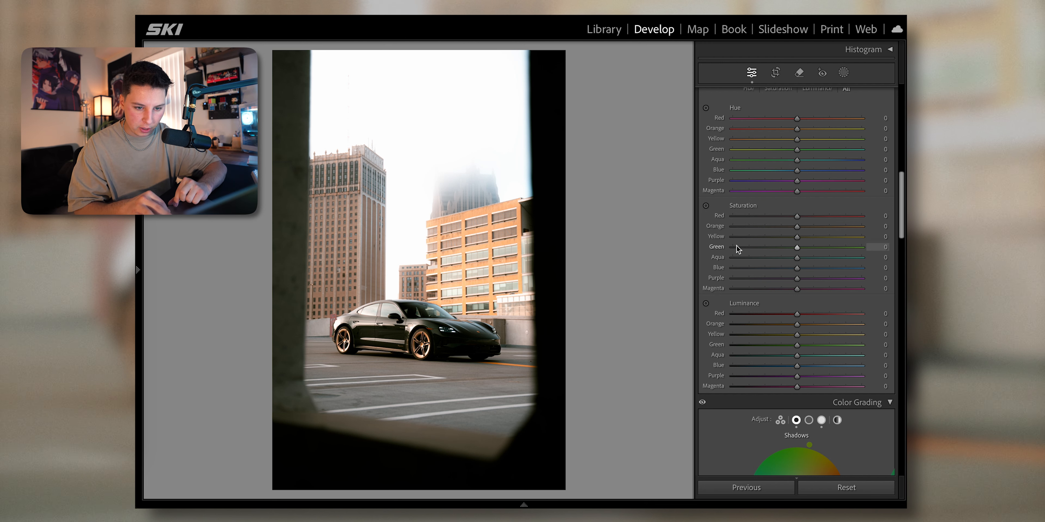
In HSL set Yellow Saturation -49 and Orange Hue -9
left_click_drag(798, 237, 765, 237)
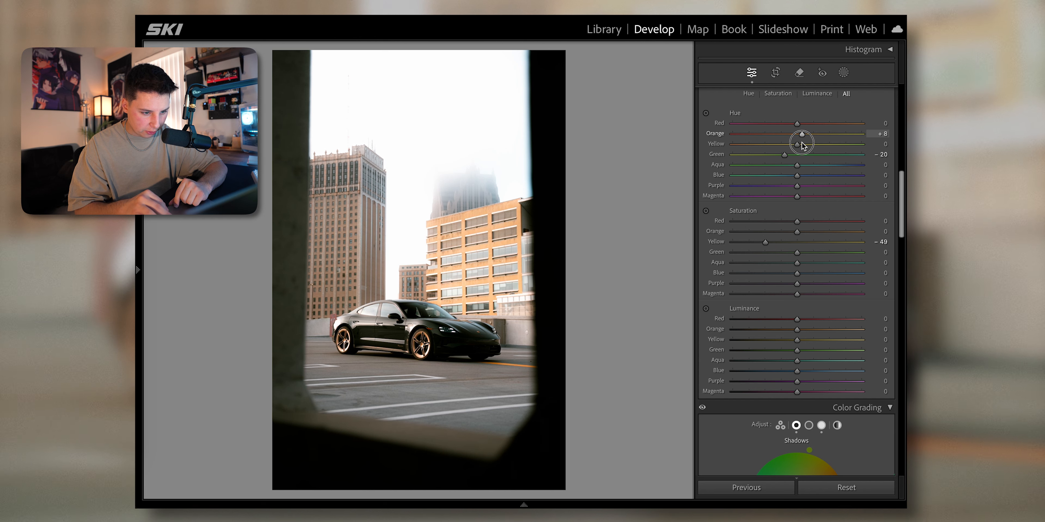
left_click_drag(803, 133, 790, 134)
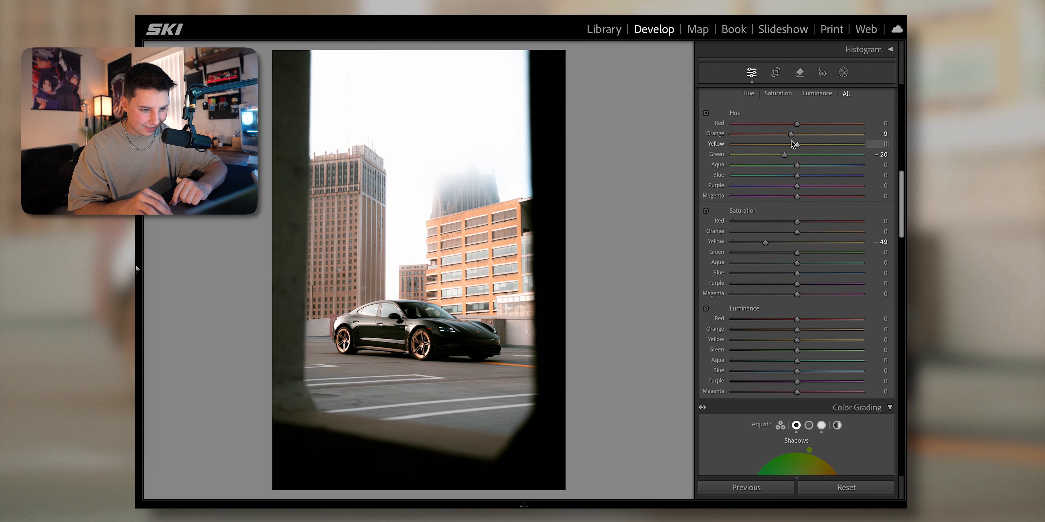
scroll("down", 3)
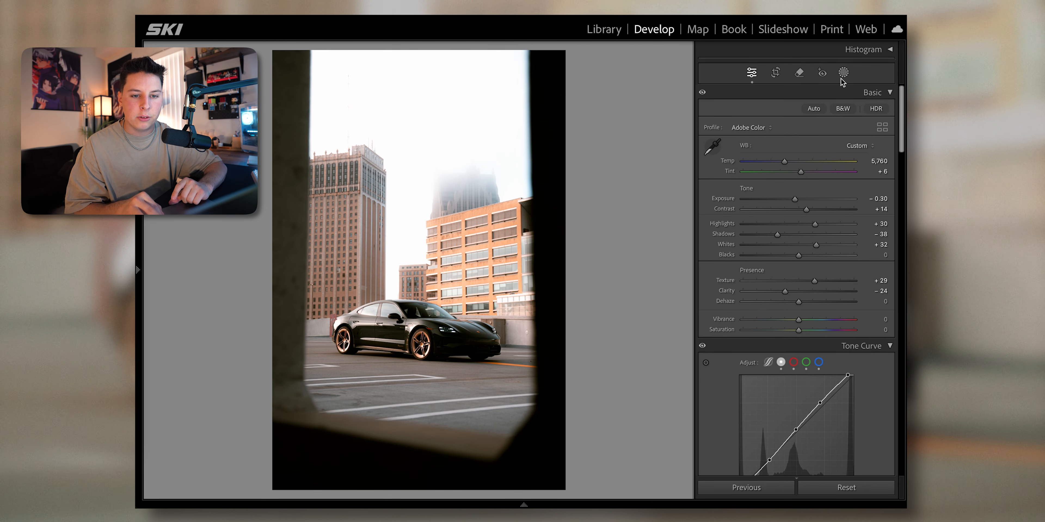
Add a Linear Gradient mask over the bottom of the photo with Exposure -1.27
left_click(843, 72)
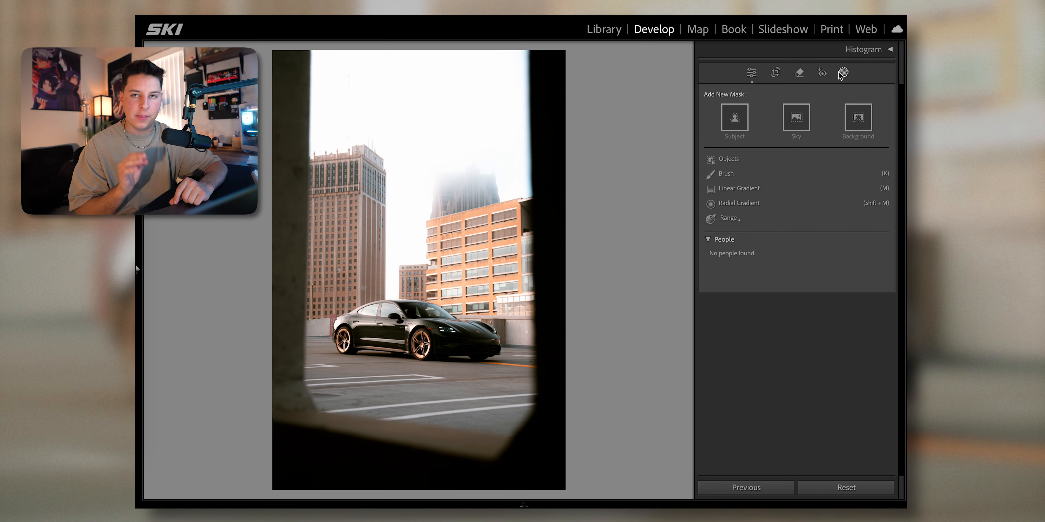
mouse_move(756, 194)
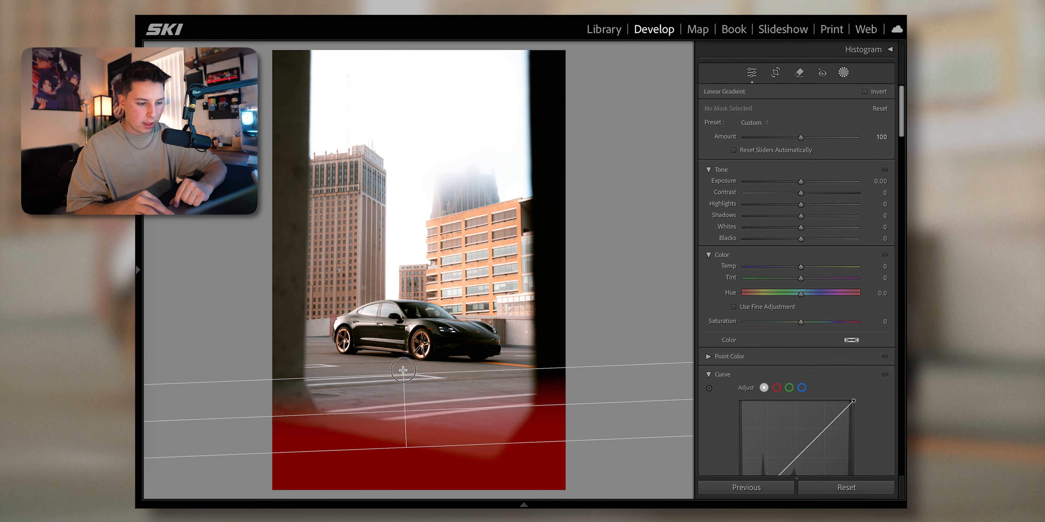
left_click_drag(403, 370, 407, 295)
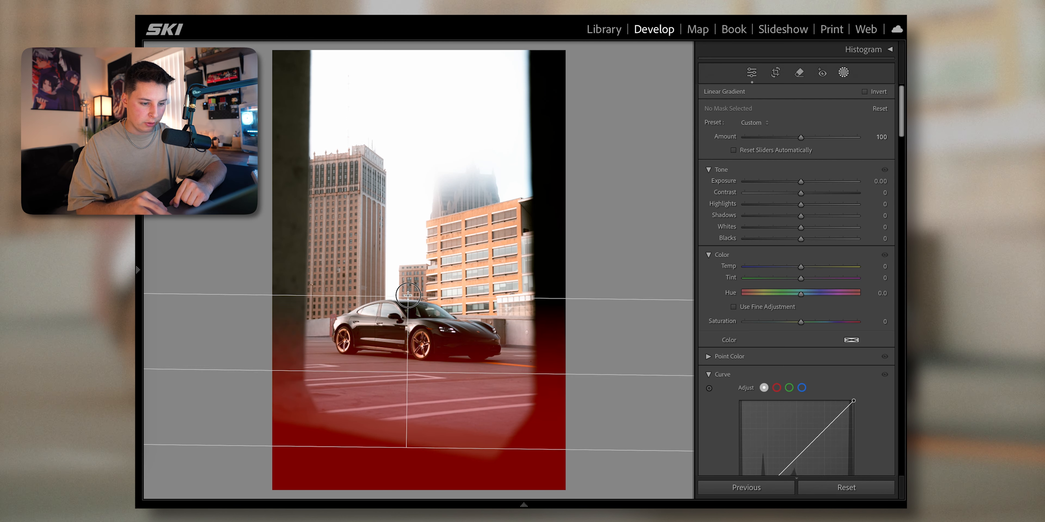
left_click_drag(406, 293, 407, 396)
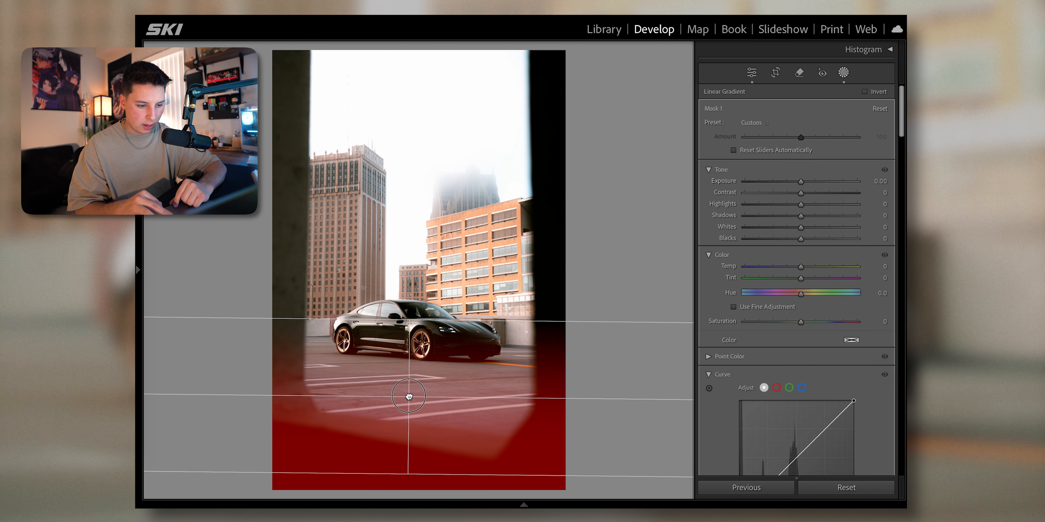
left_click_drag(801, 181, 791, 181)
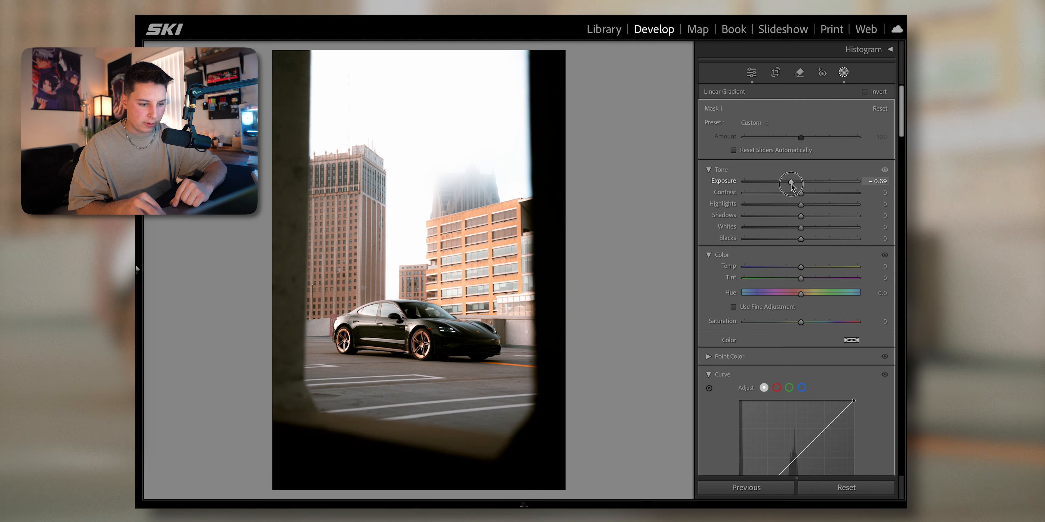
left_click_drag(791, 183, 783, 184)
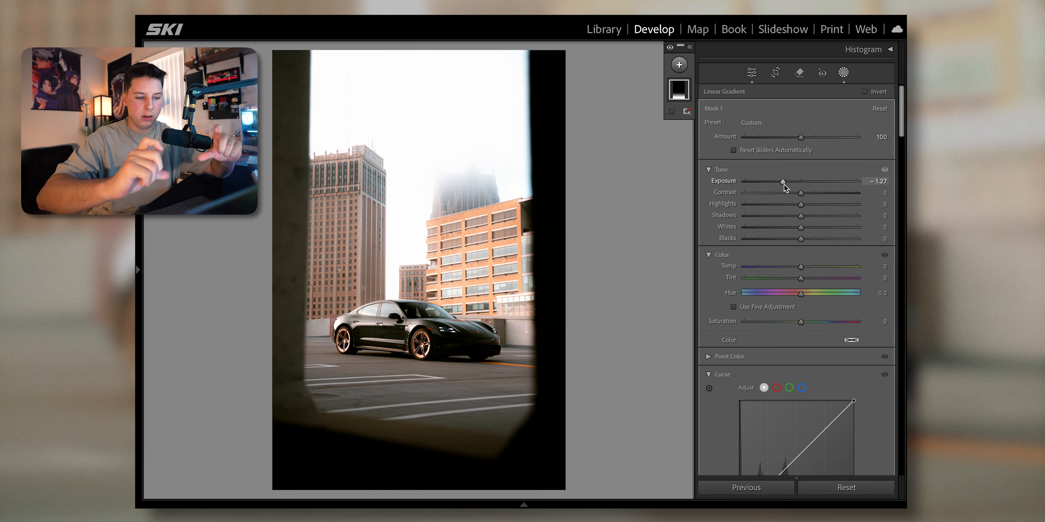
Add a second Linear Gradient mask from the top, then leave masking
left_click(679, 64)
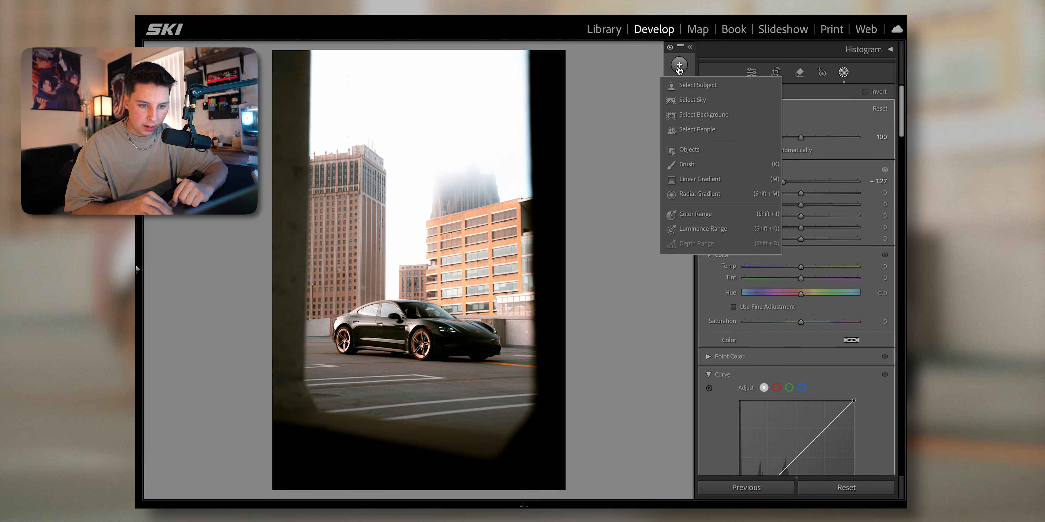
left_click(699, 179)
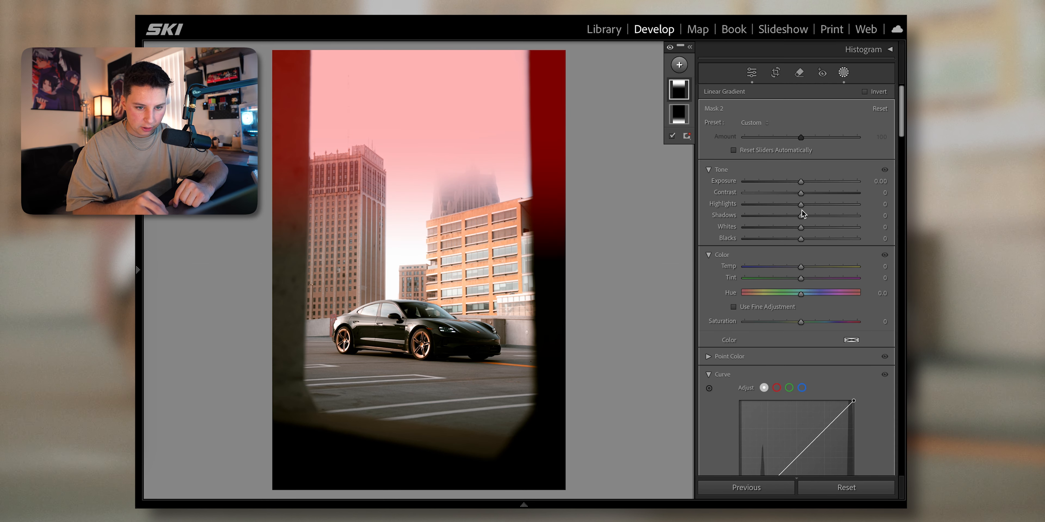
left_click(751, 73)
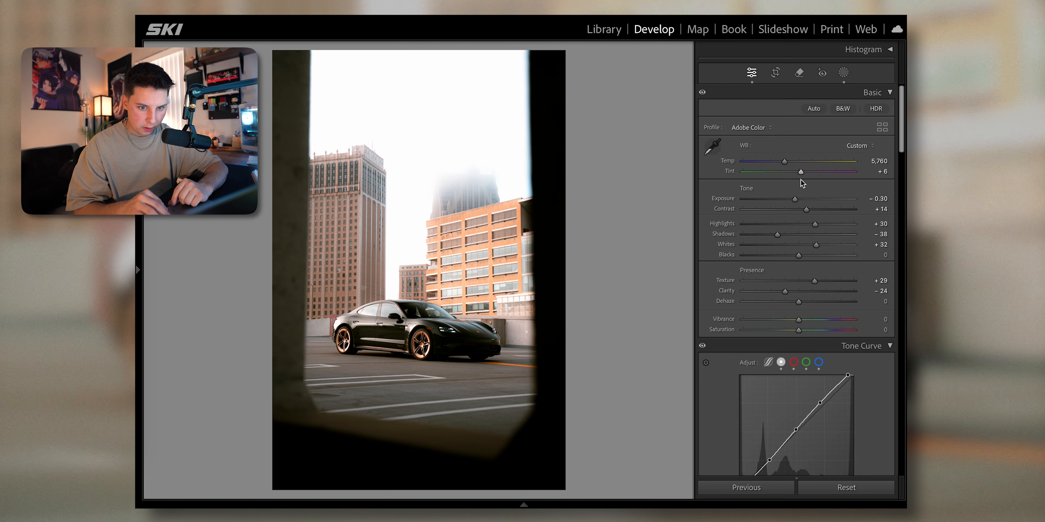
In Basic, set Tint to -2 and Contrast to +26
left_click_drag(802, 171, 797, 171)
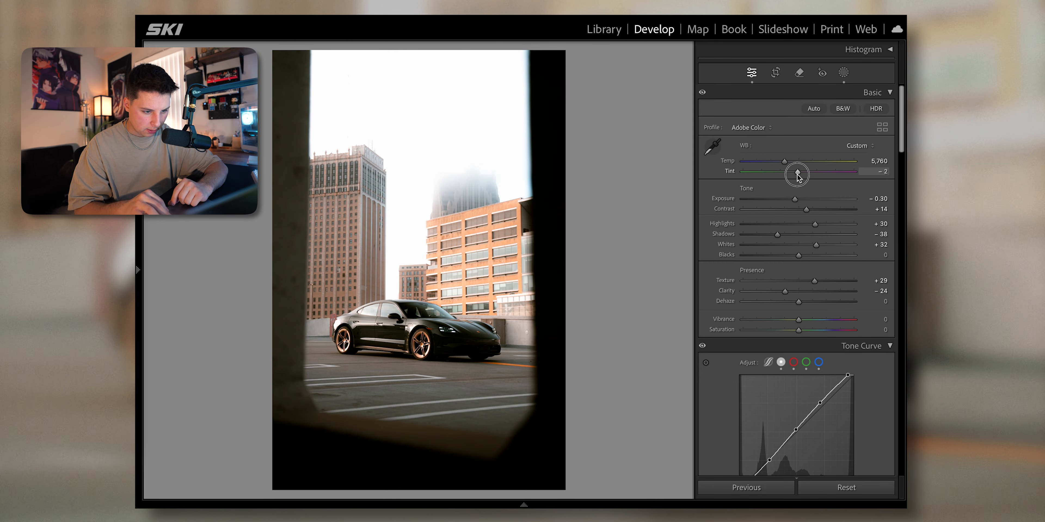
left_click_drag(803, 208, 816, 209)
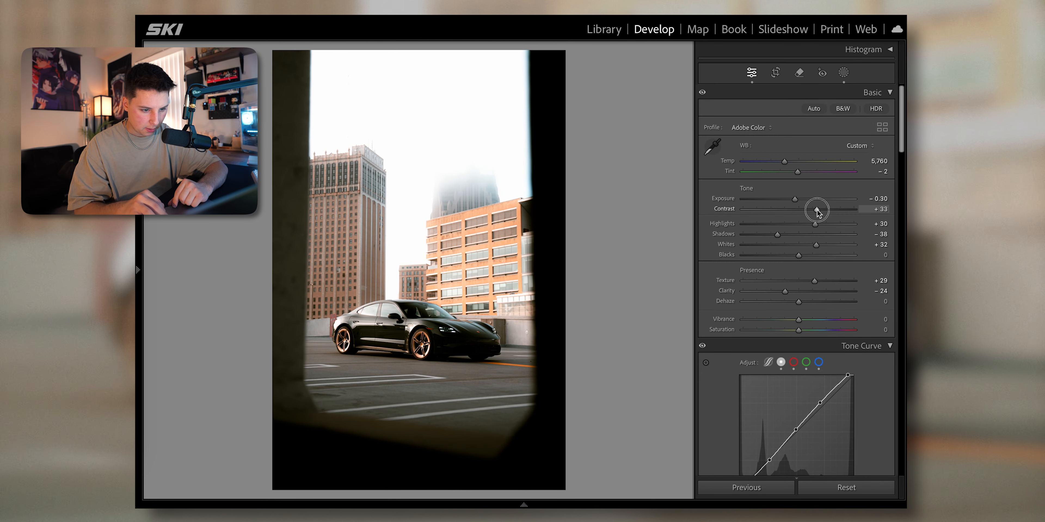
left_click_drag(825, 208, 812, 208)
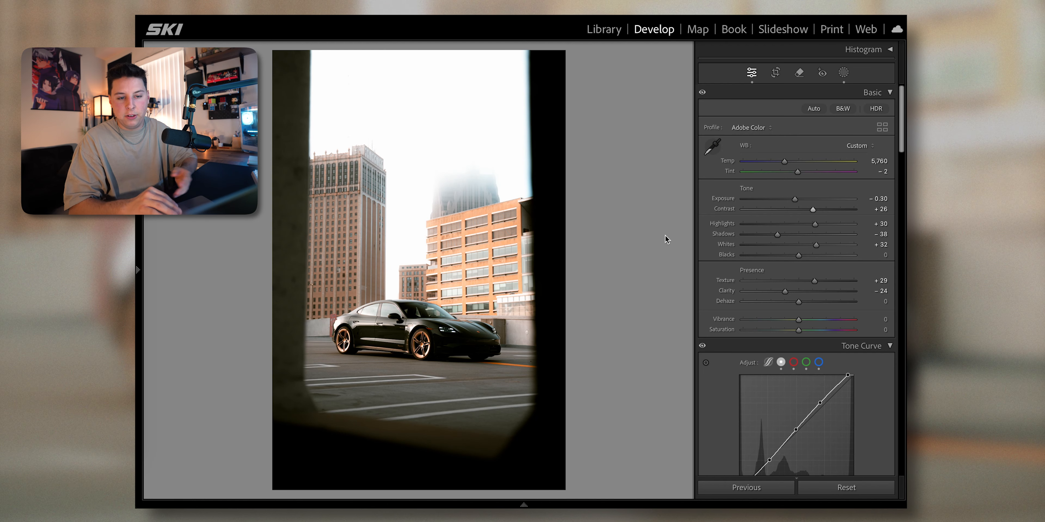
left_click(822, 72)
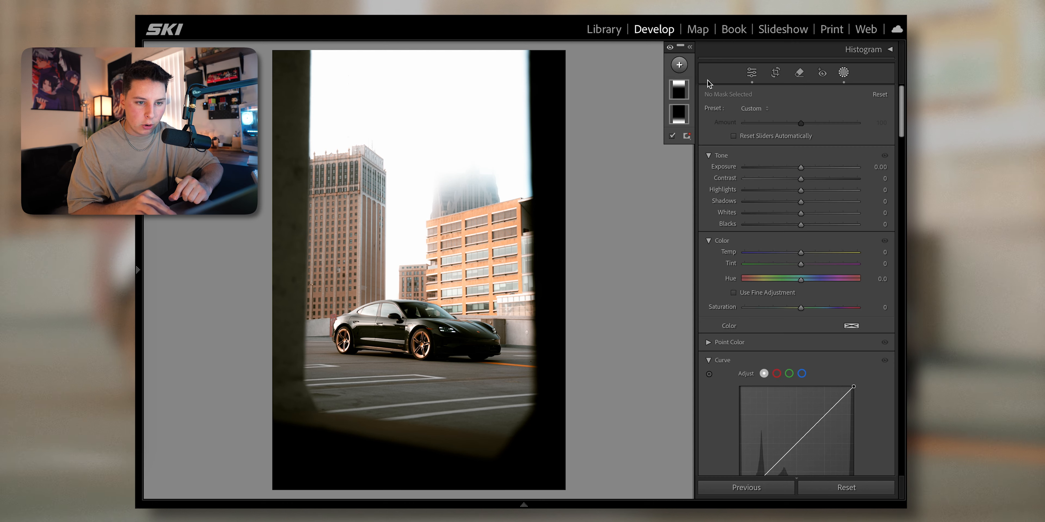
left_click(679, 114)
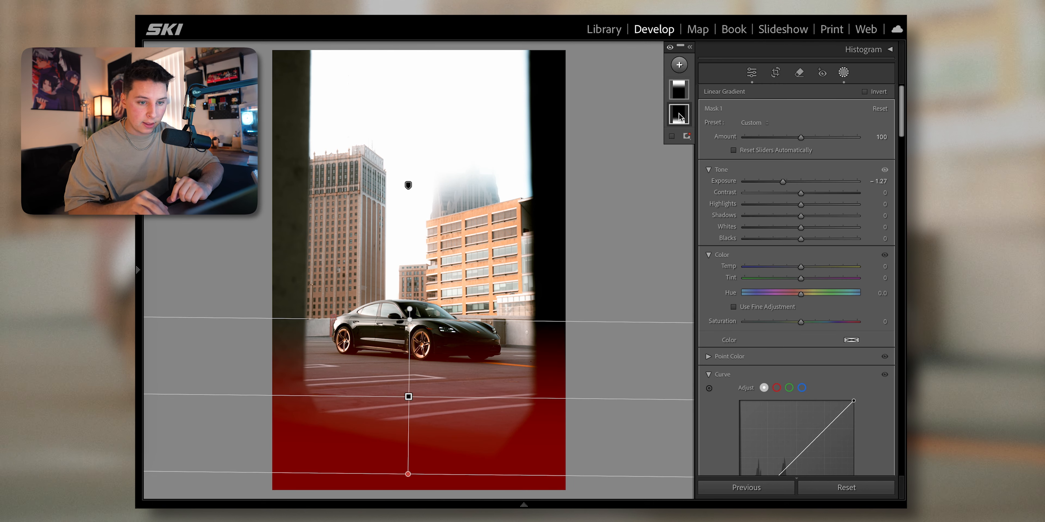
left_click(684, 147)
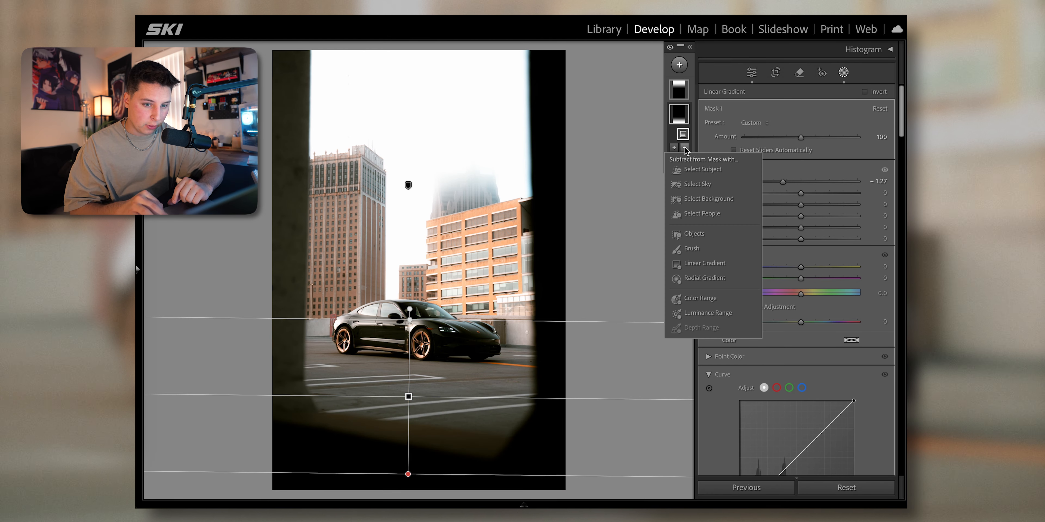
left_click(703, 169)
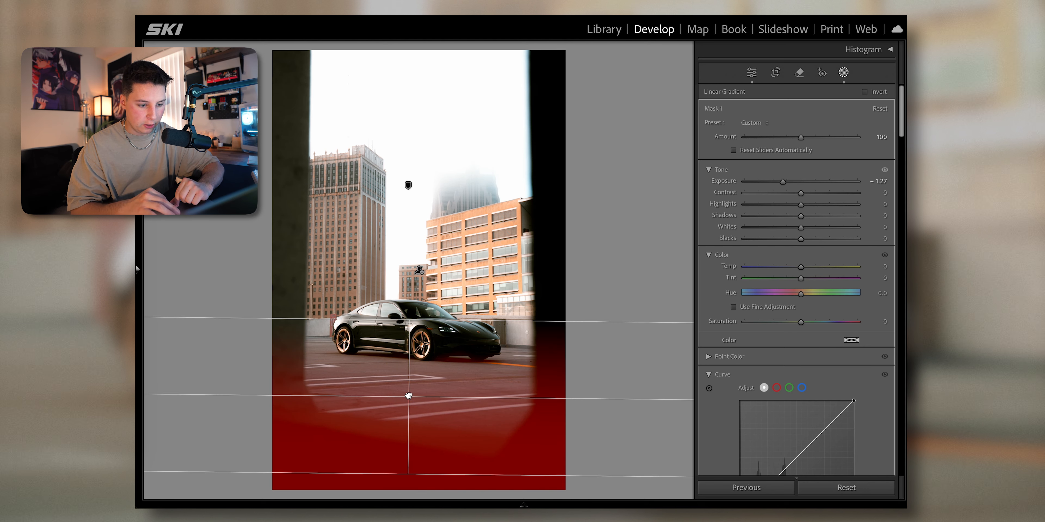
left_click_drag(407, 396, 417, 371)
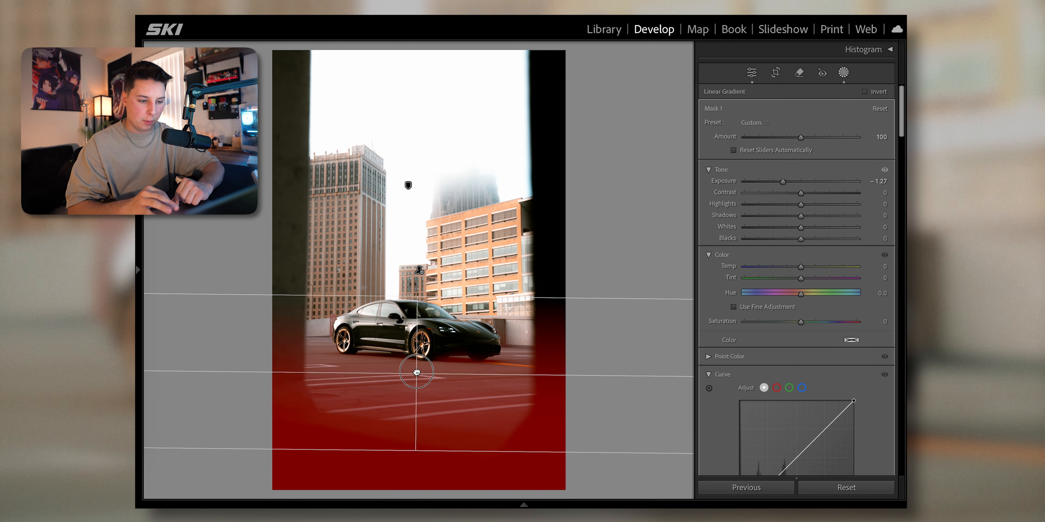
left_click_drag(416, 371, 416, 300)
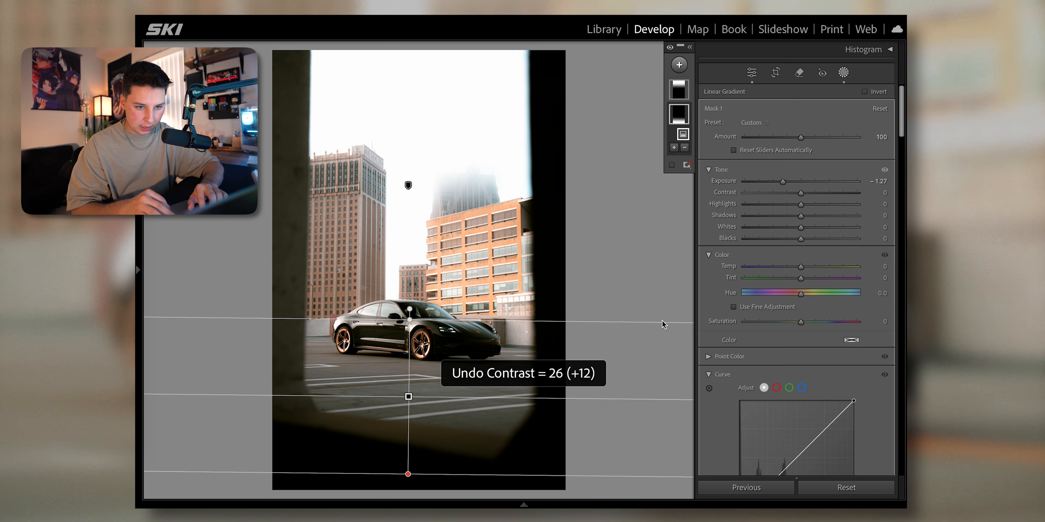
left_click(751, 72)
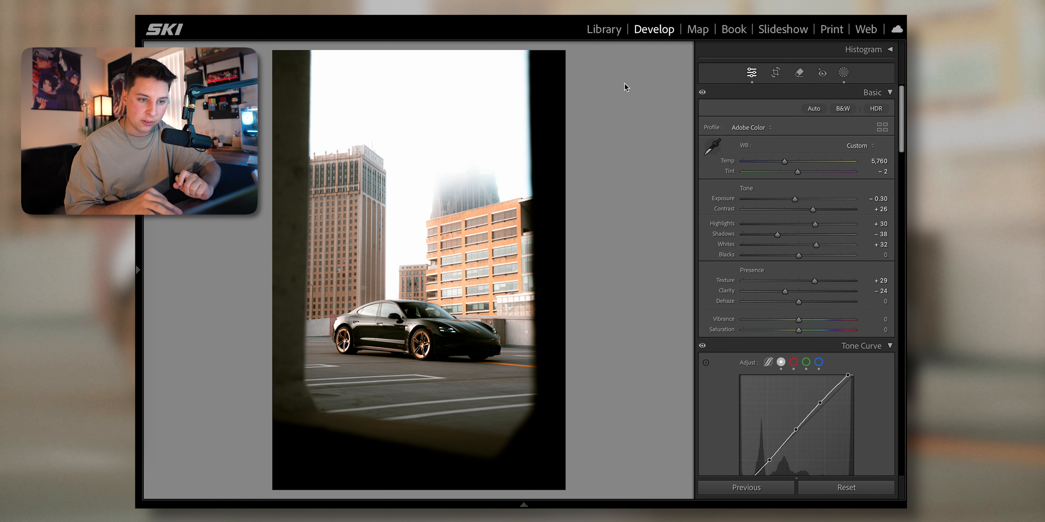
In the Library grid, select another photo from the shoot and start Sync Settings
left_click(603, 28)
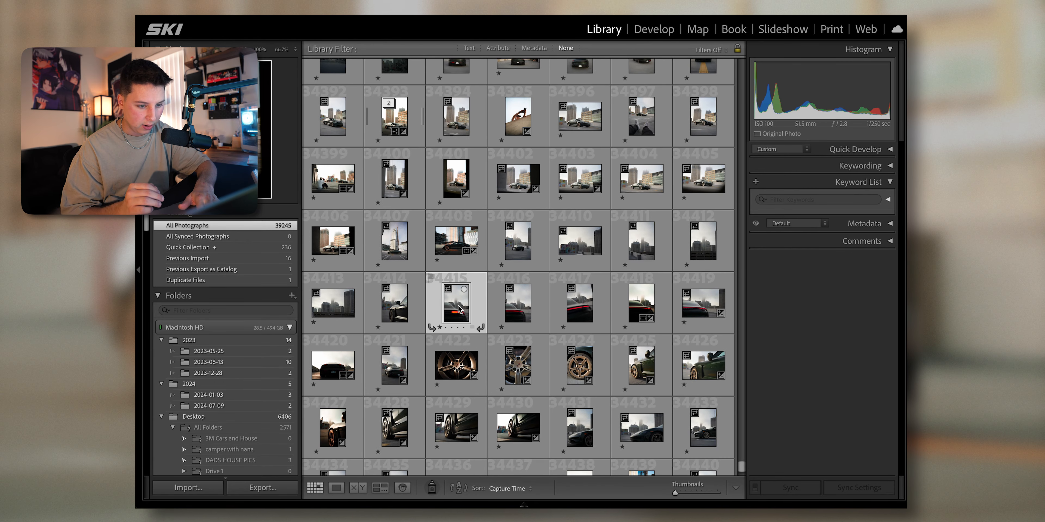
left_click(456, 178)
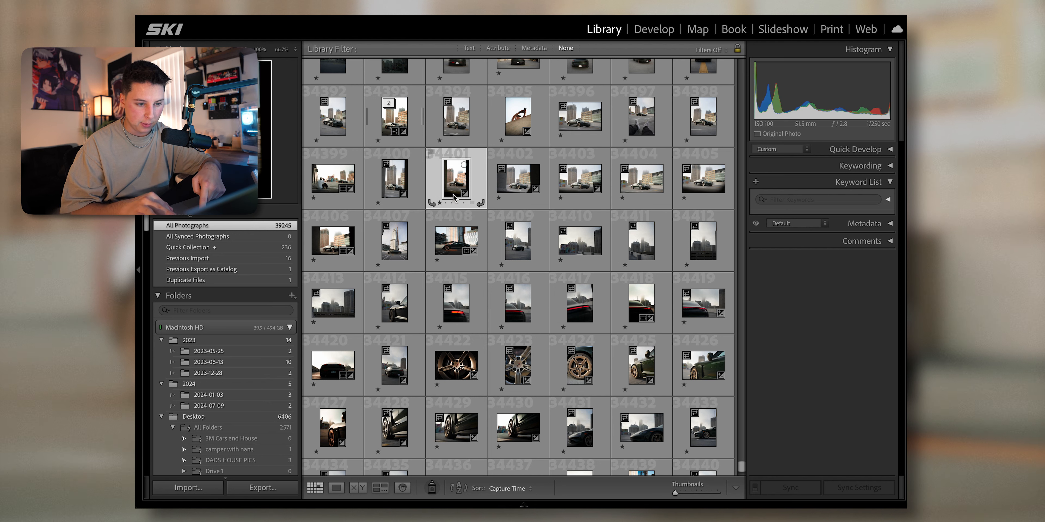
left_click(456, 304)
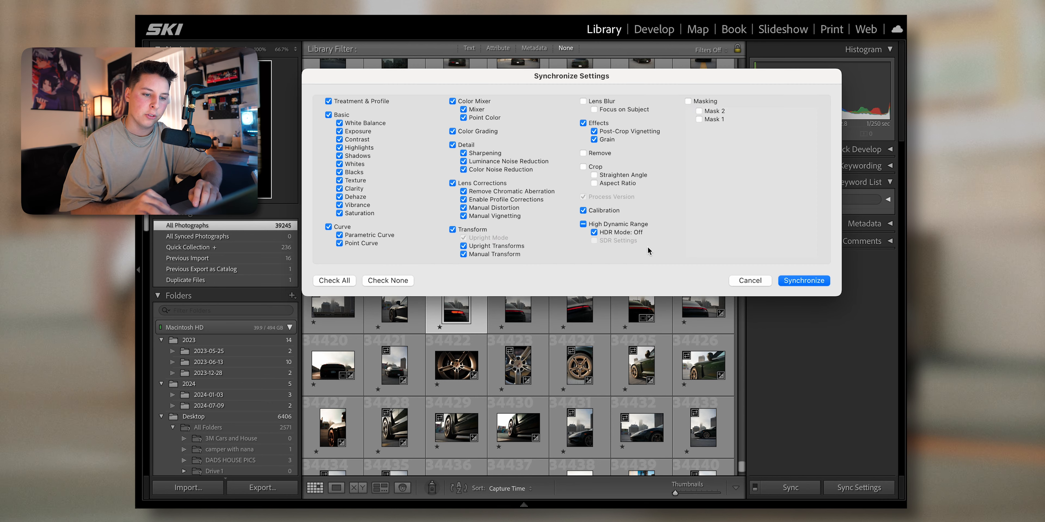
mouse_move(700, 105)
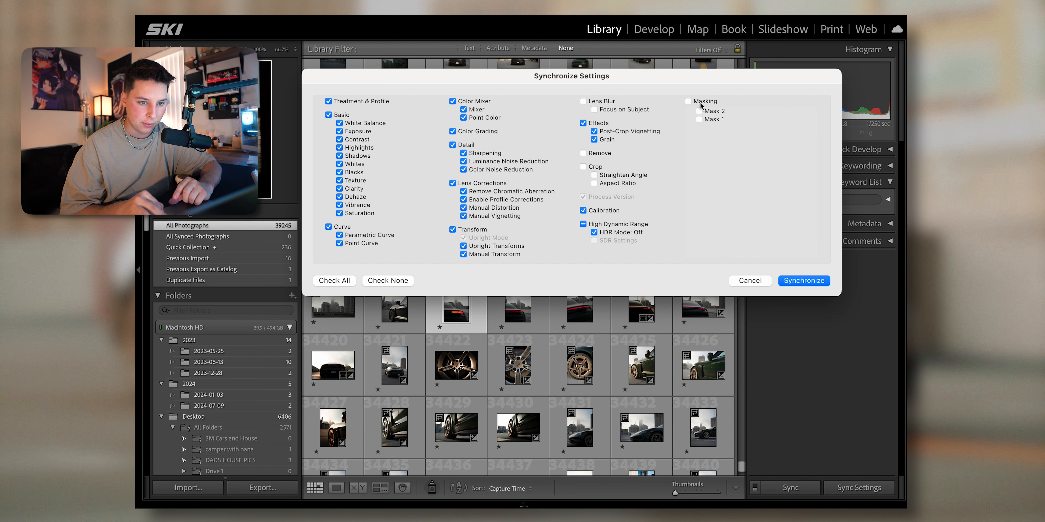
Synchronize all settings, Masking included, to the selected photo and return to Develop
left_click(688, 101)
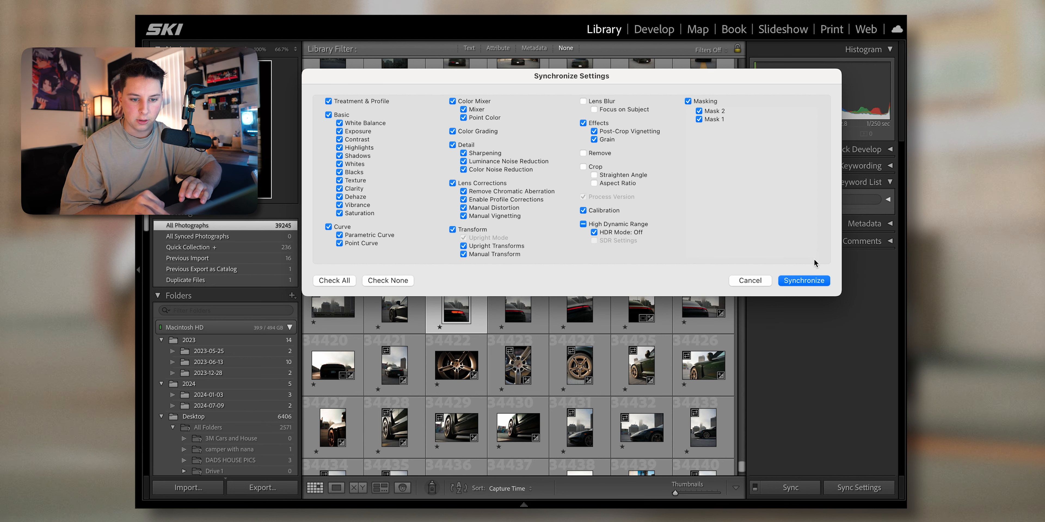
left_click(804, 281)
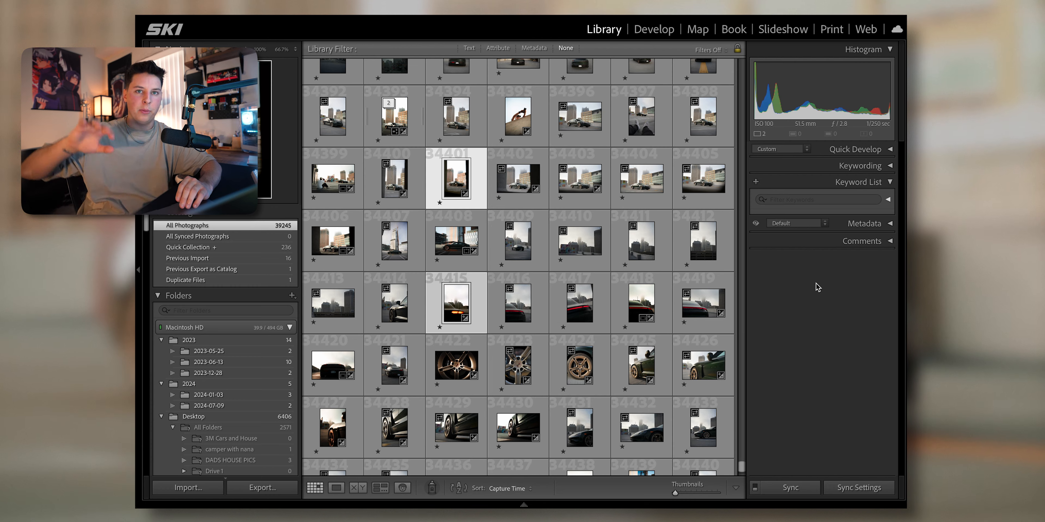
mouse_move(533, 300)
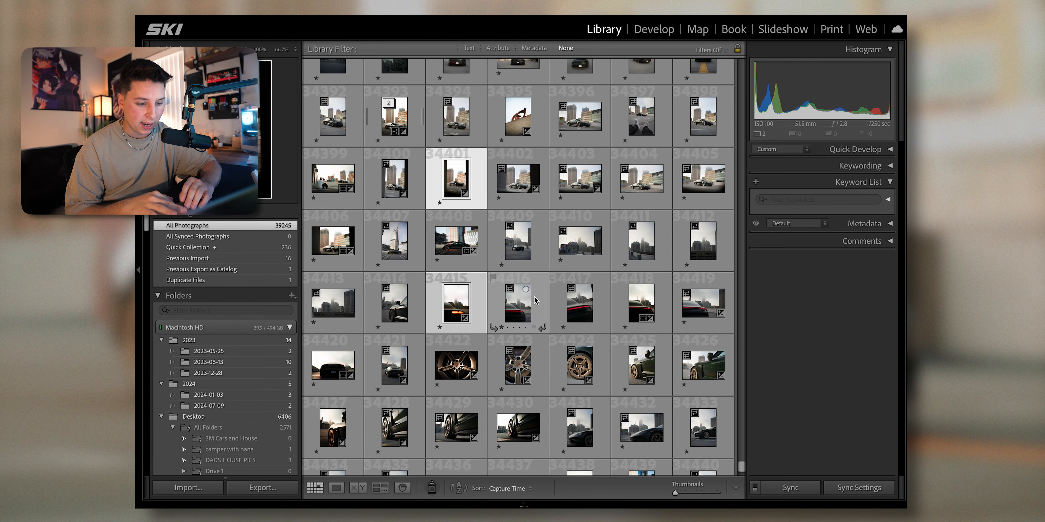
left_click(653, 29)
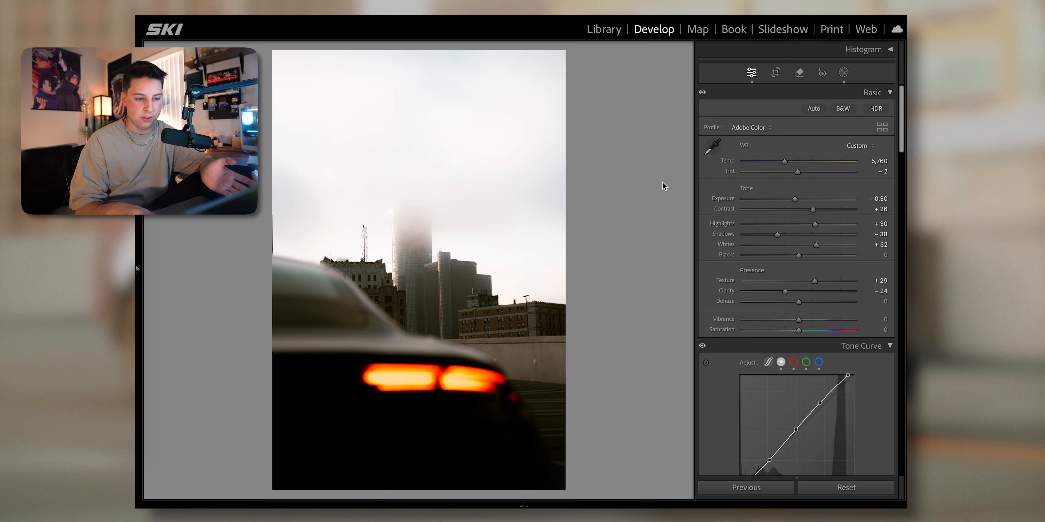
Toggle the before/after view on the unedited Porsche badge photo
key("y")
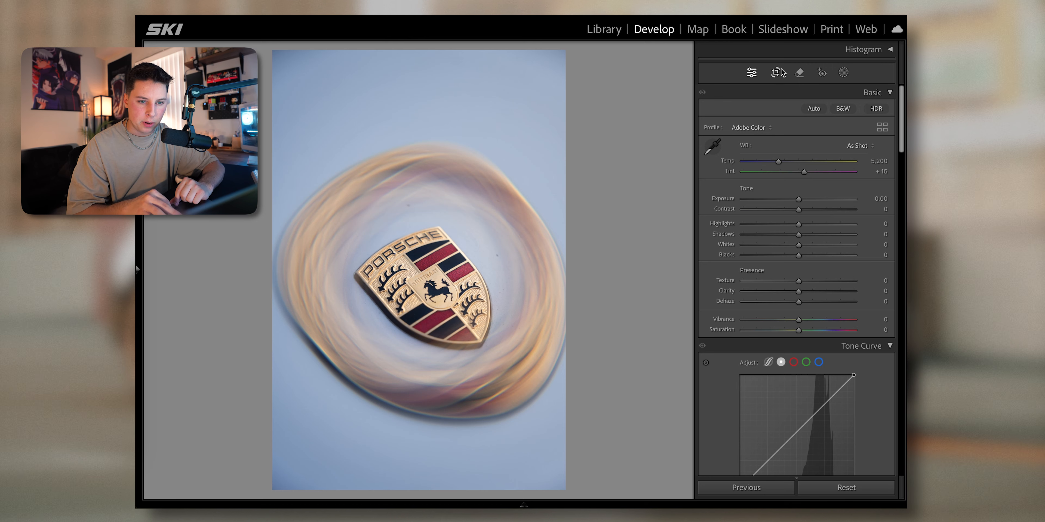
left_click(775, 71)
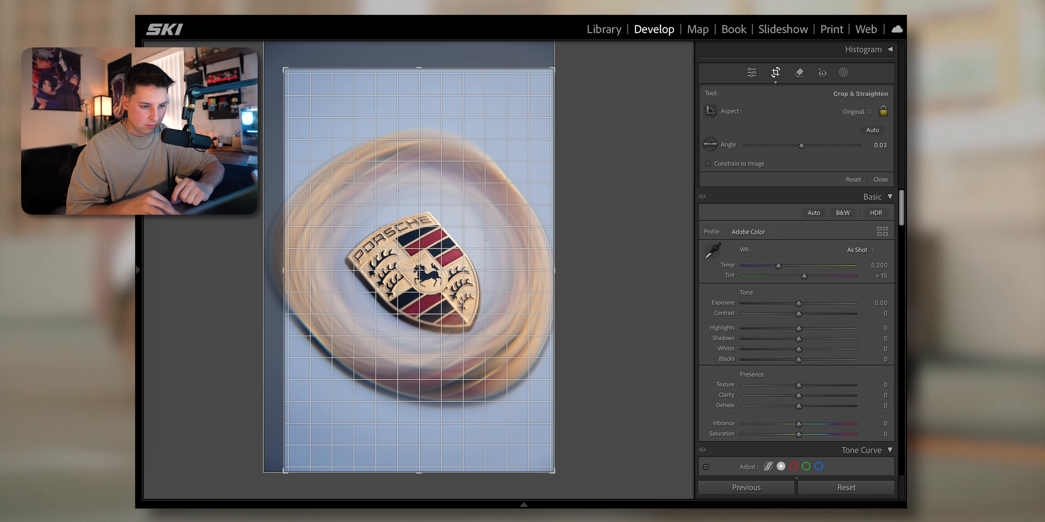
left_click(880, 179)
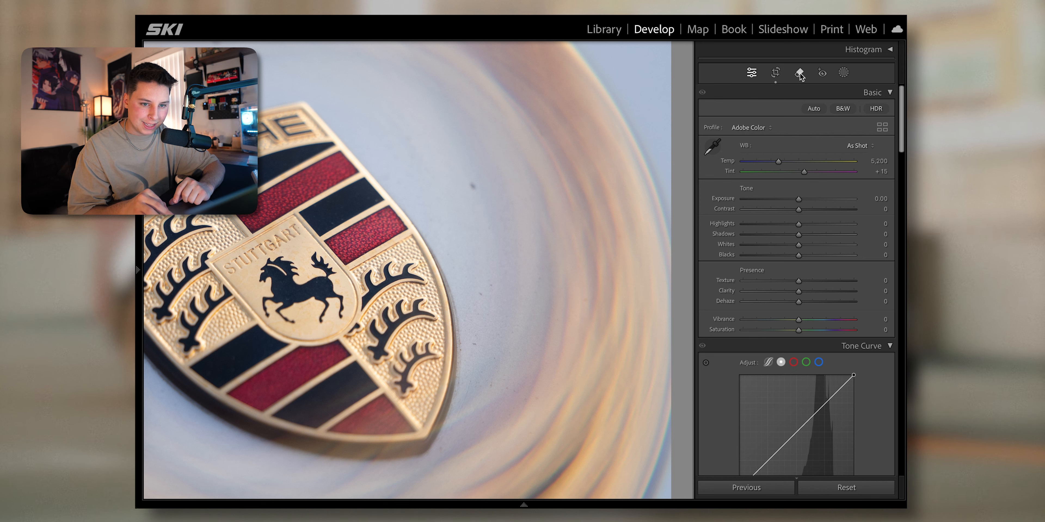
Heal the dust speck in the grey backdrop beside the badge with the Remove tool
left_click(799, 72)
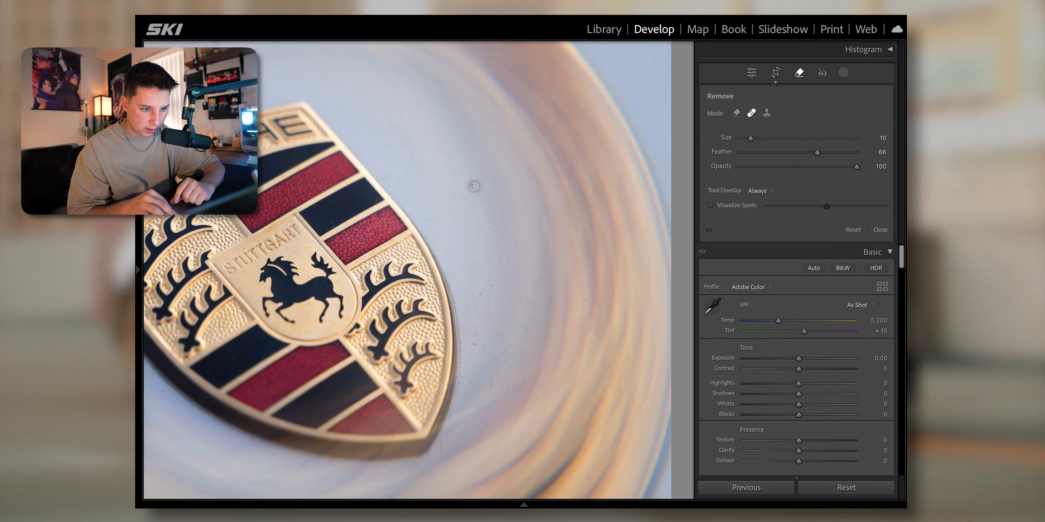
left_click(799, 73)
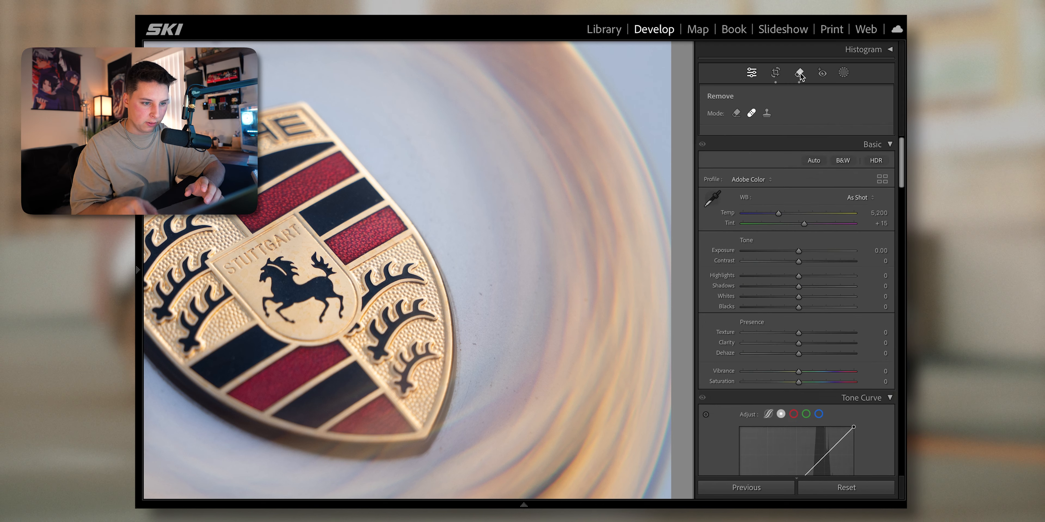
left_click(799, 72)
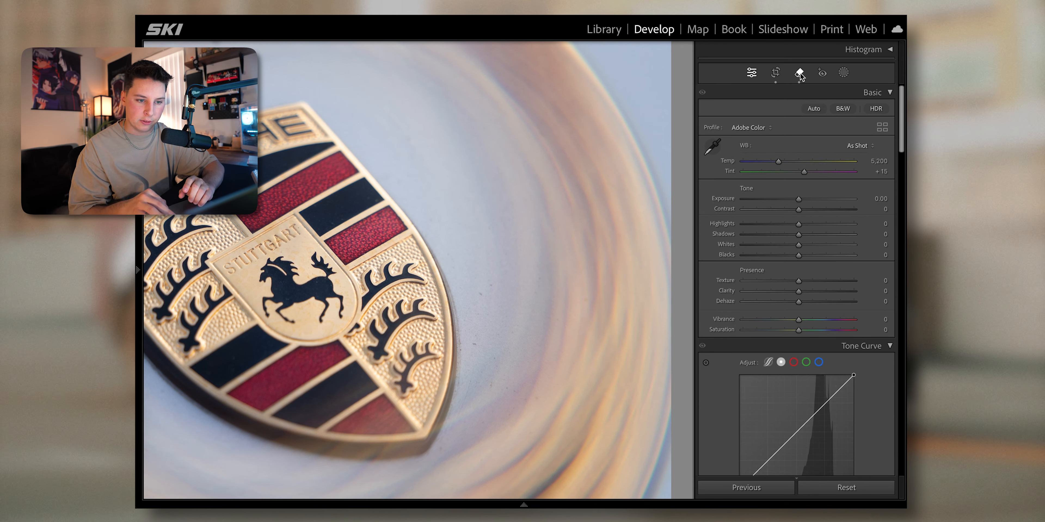
left_click(799, 72)
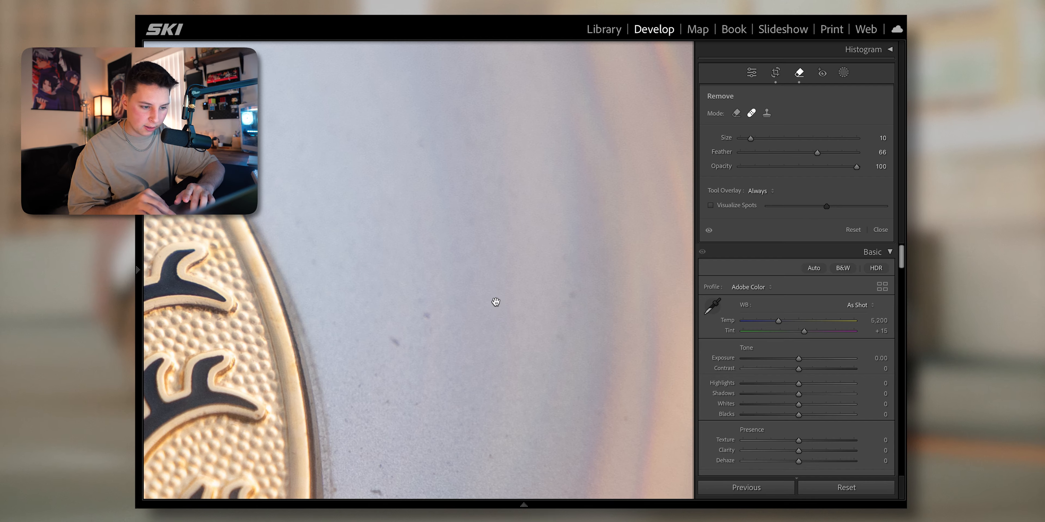
left_click(416, 201)
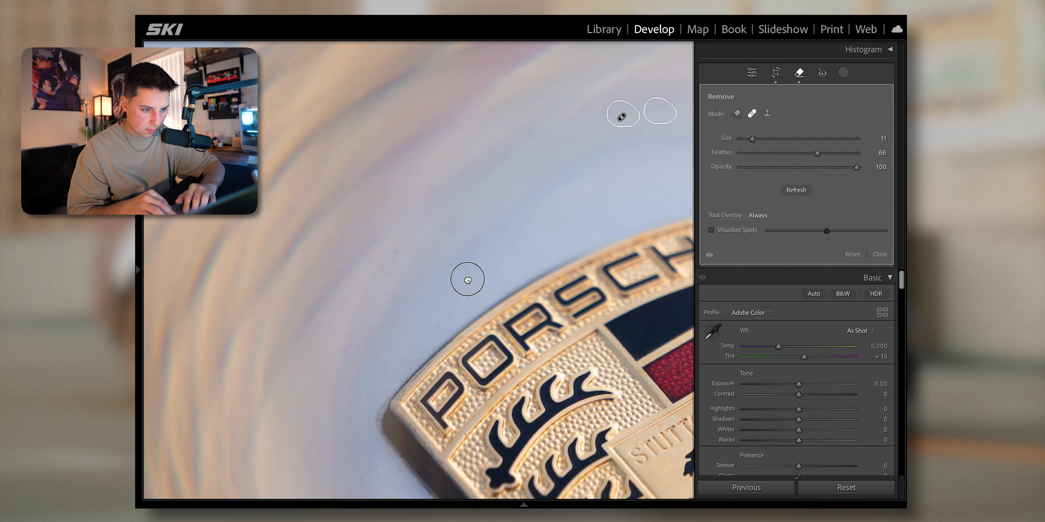
left_click(751, 72)
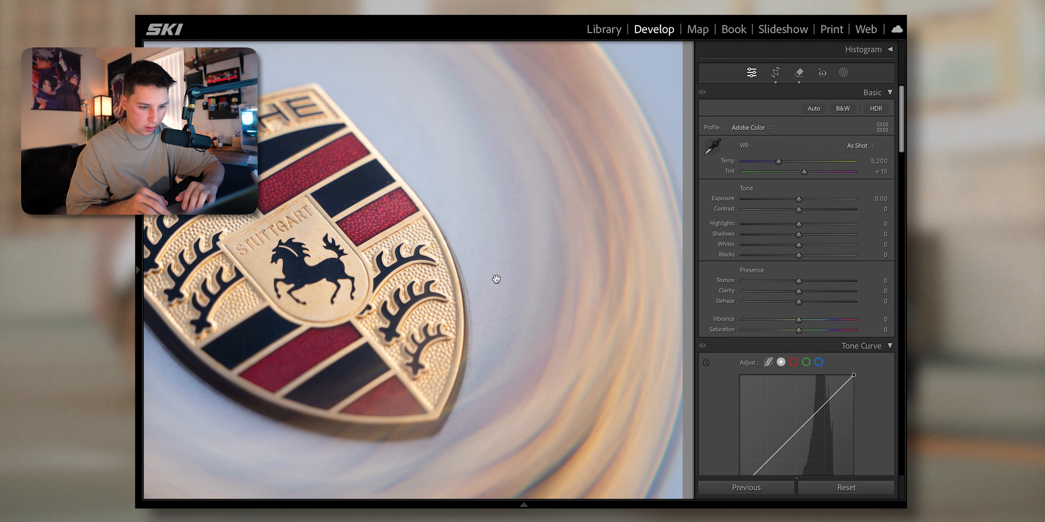
mouse_move(644, 312)
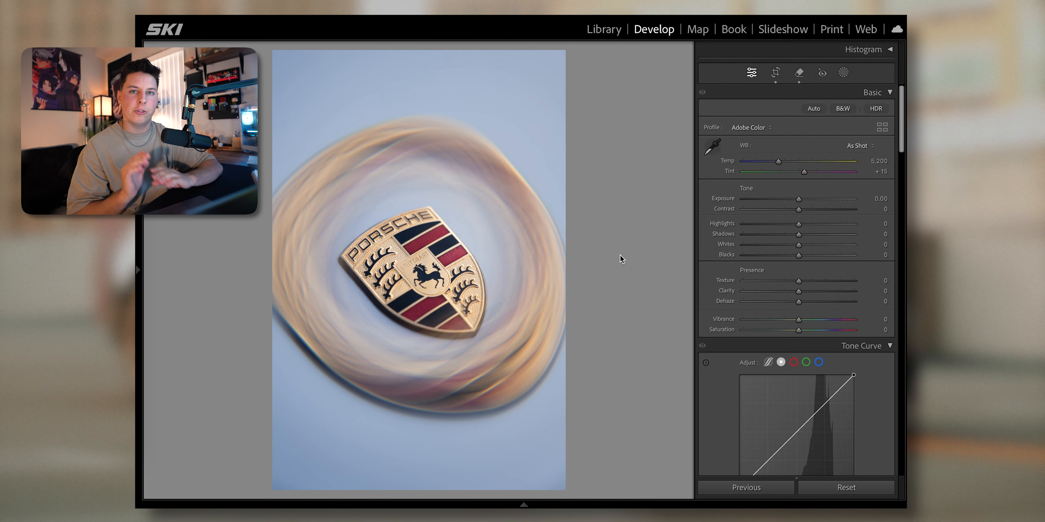
mouse_move(798, 226)
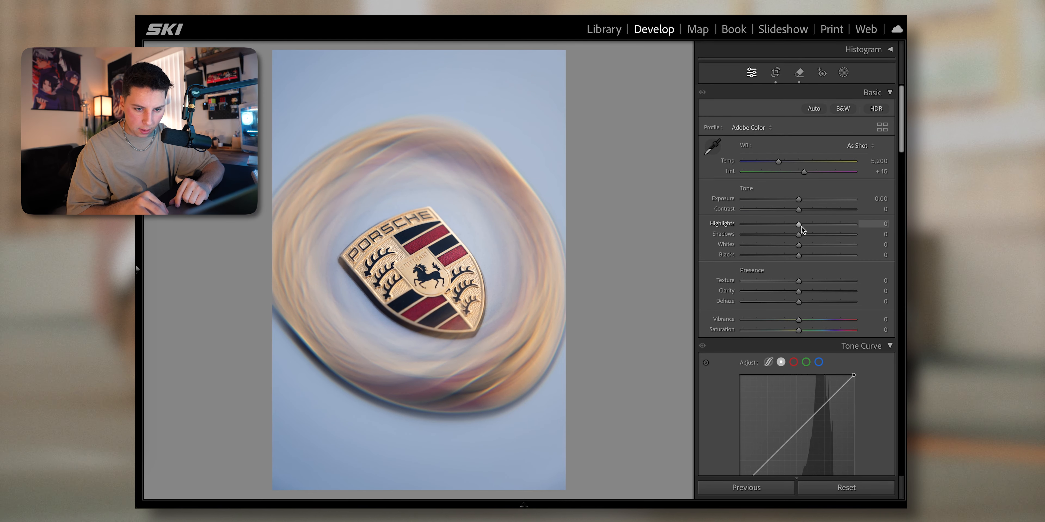
Set Highlights +51, Whites +43, Contrast +13, Shadows -21 and Texture +43
left_click_drag(798, 223, 828, 223)
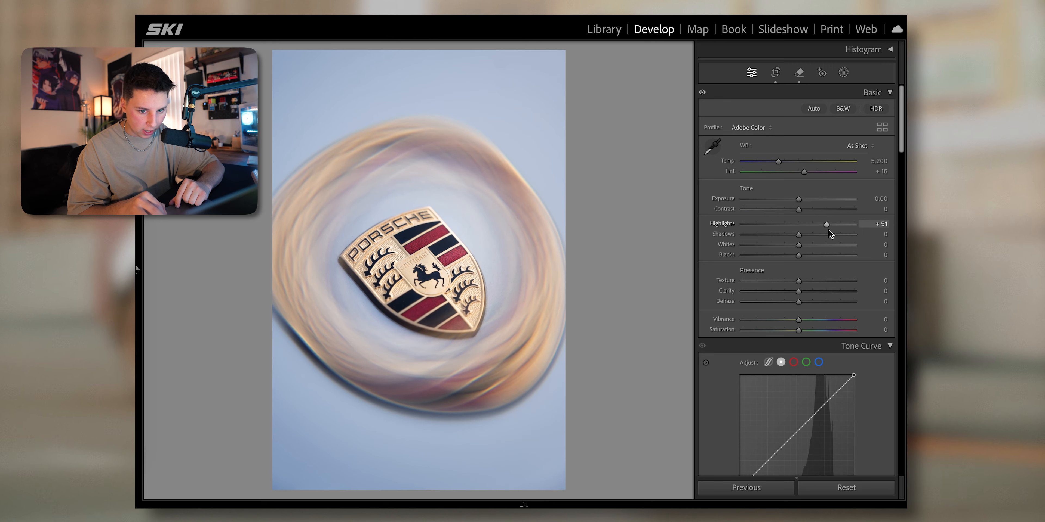
left_click_drag(798, 255, 821, 255)
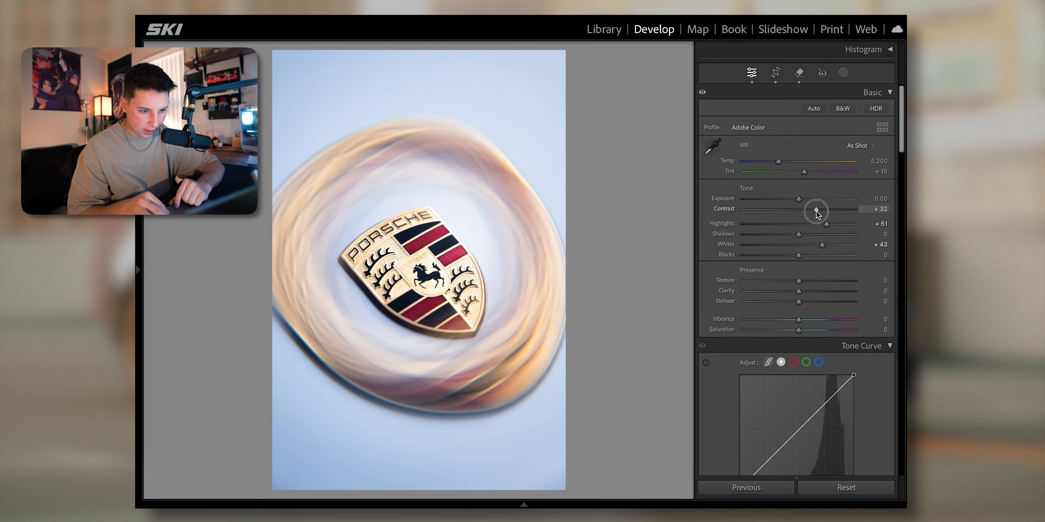
left_click_drag(831, 211, 807, 211)
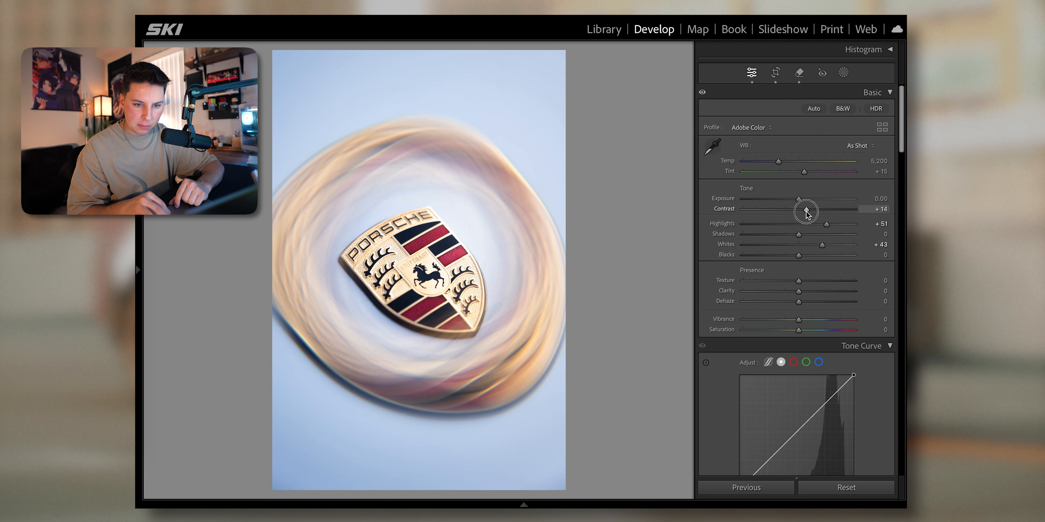
left_click_drag(810, 208, 804, 209)
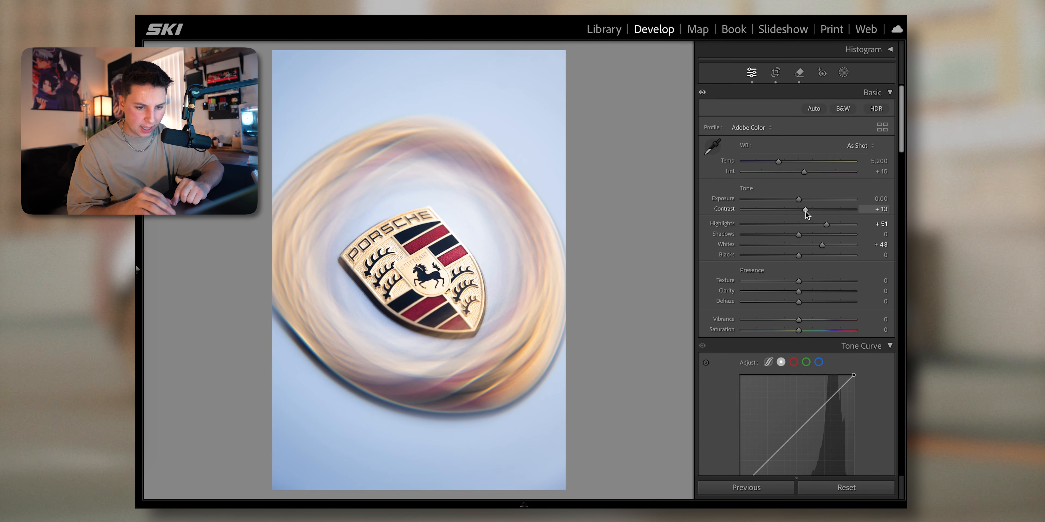
left_click_drag(821, 234, 786, 234)
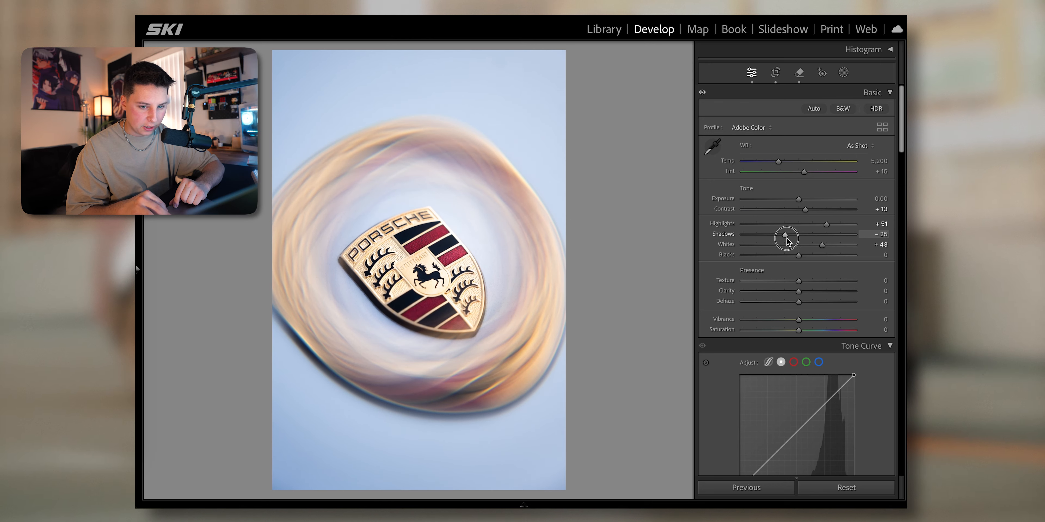
left_click_drag(787, 235, 789, 235)
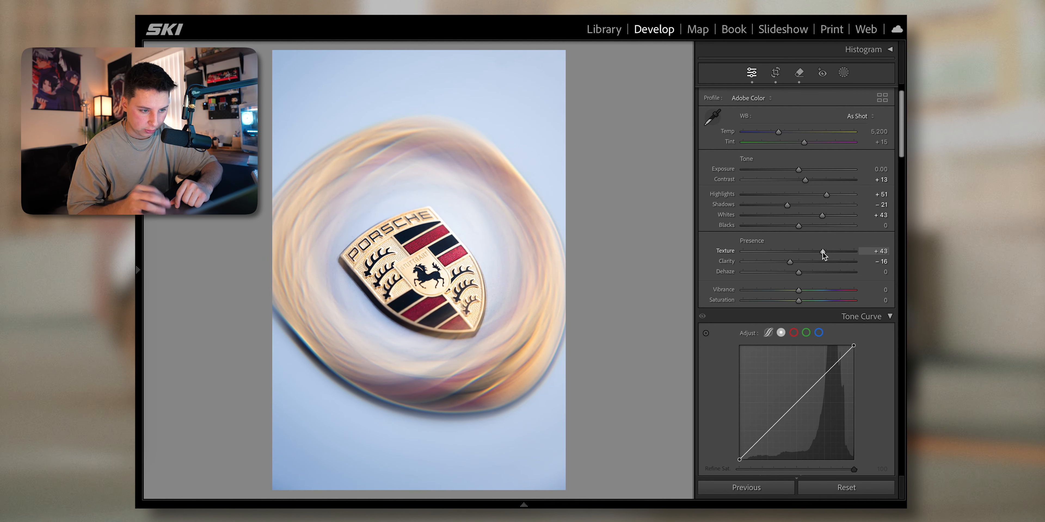
Shift calibration primaries (red +54, green +48, blue -51) and mute the badge's reds in HSL
scroll("down", 3)
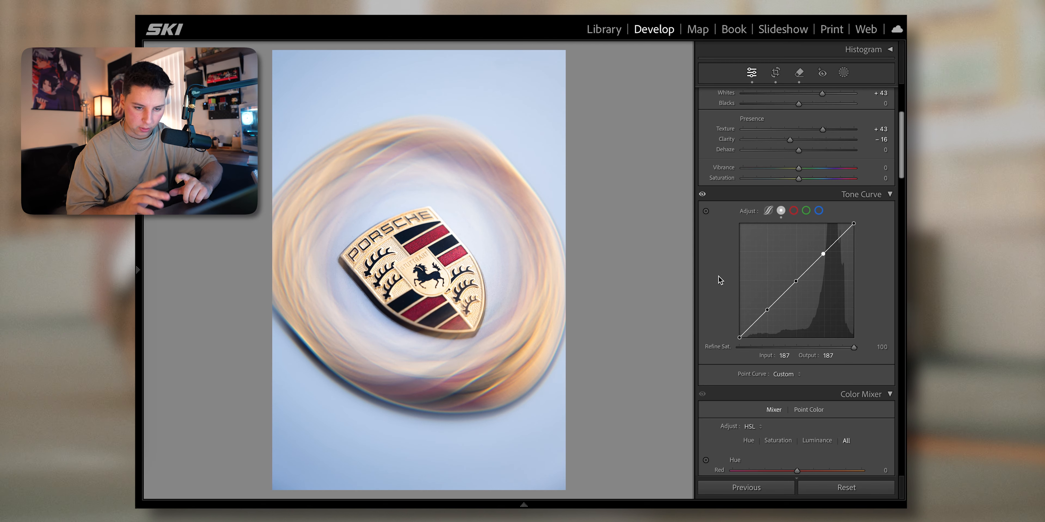
scroll("down", 3)
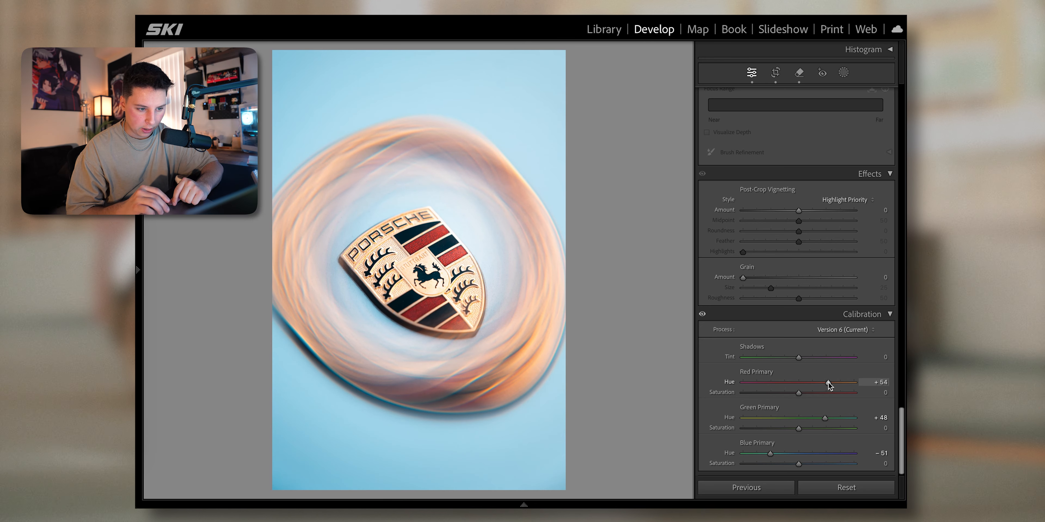
scroll("up", 3)
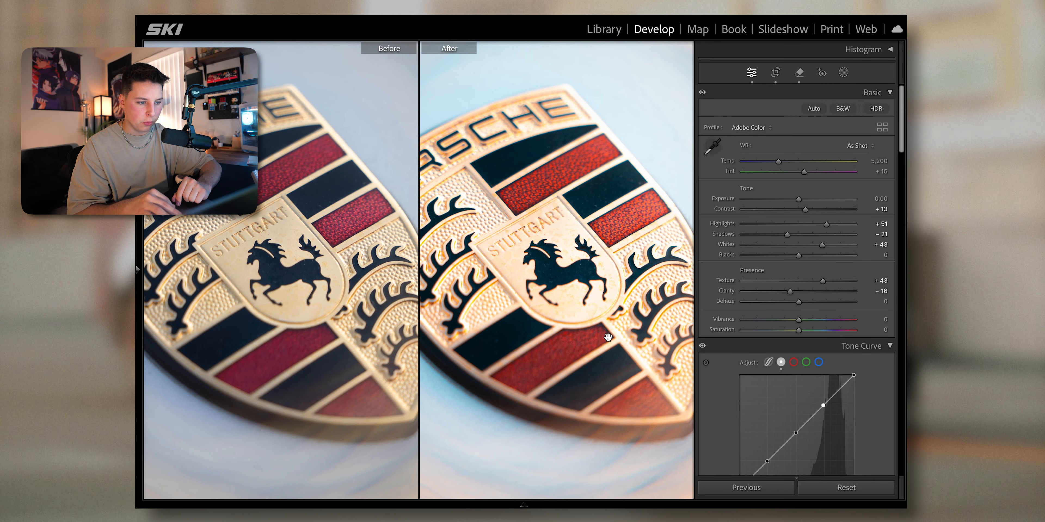
mouse_move(296, 196)
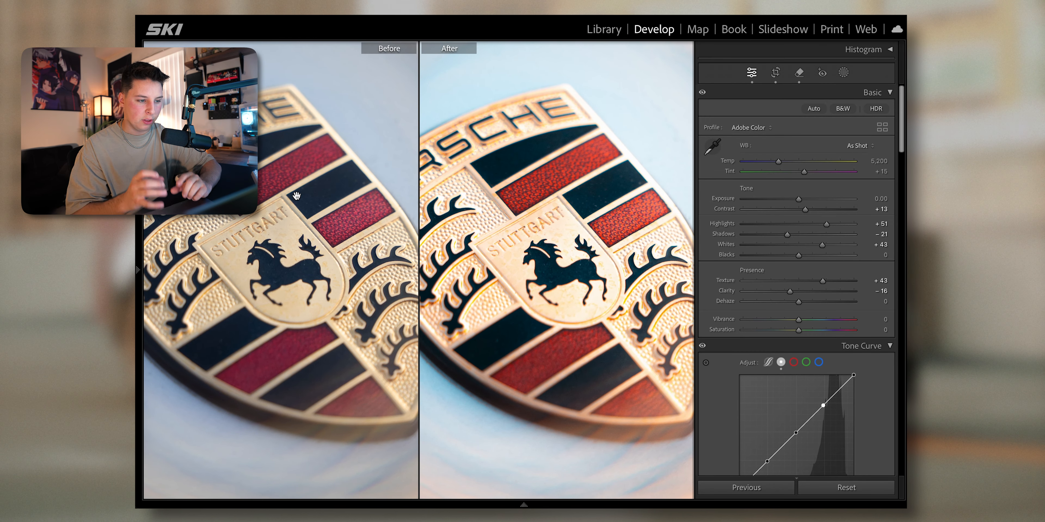
mouse_move(562, 181)
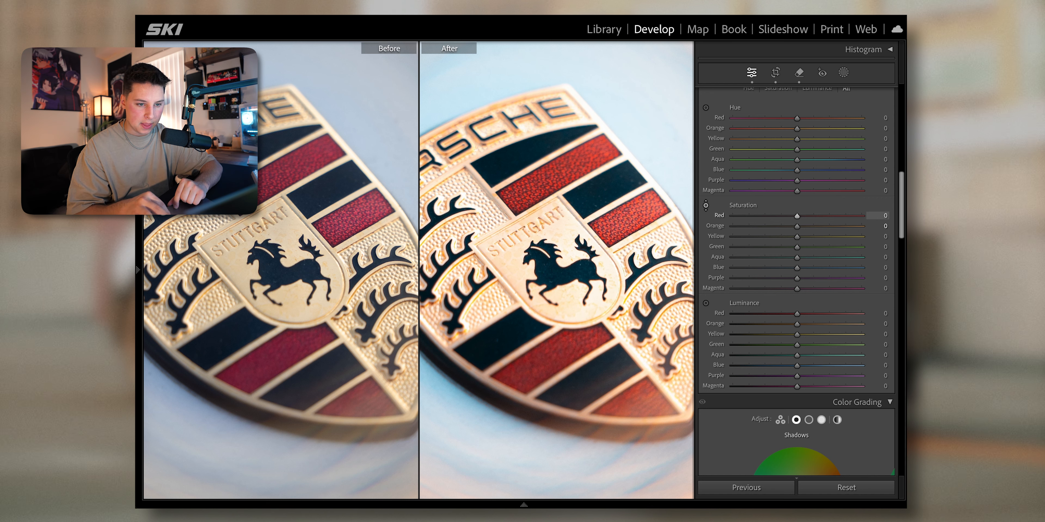
left_click_drag(796, 215, 772, 216)
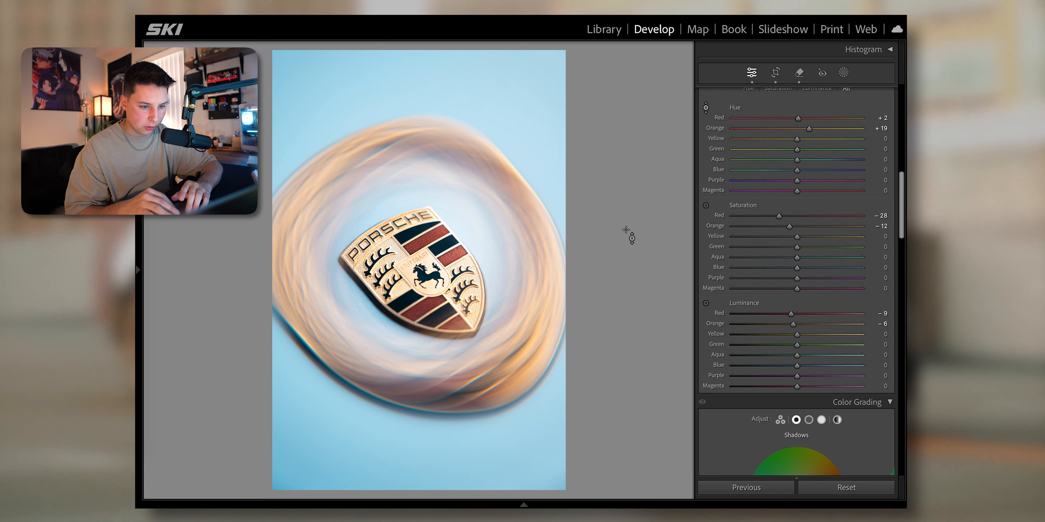
Set Blue hue +26 and Blue saturation -22 in the Color Mixer, checking before/after
scroll("down", 3)
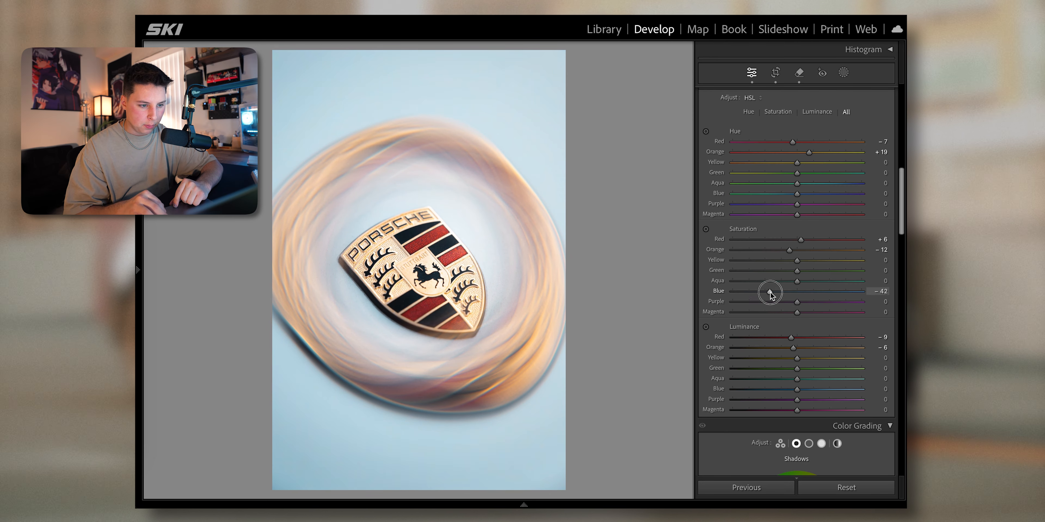
left_click_drag(770, 293, 780, 293)
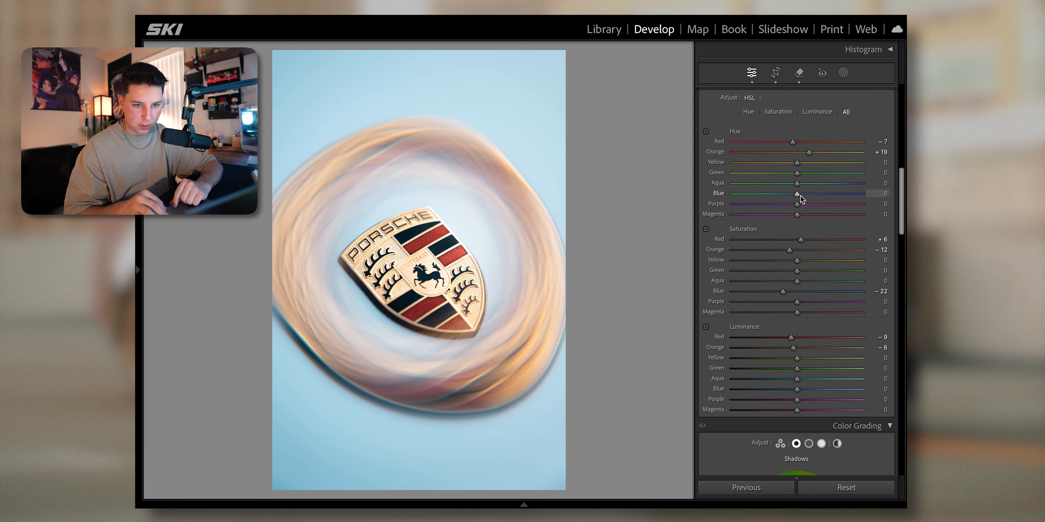
left_click_drag(798, 193, 731, 193)
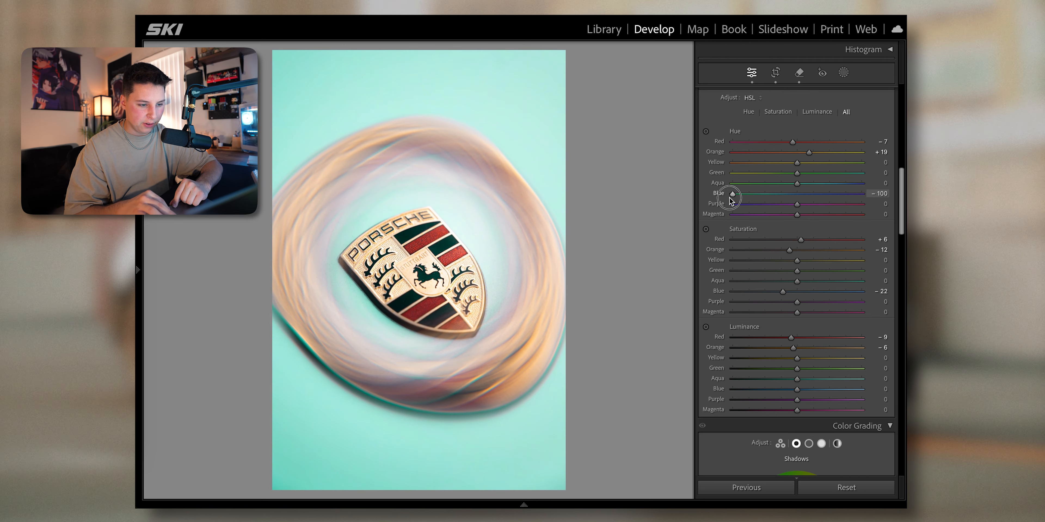
left_click_drag(733, 193, 817, 193)
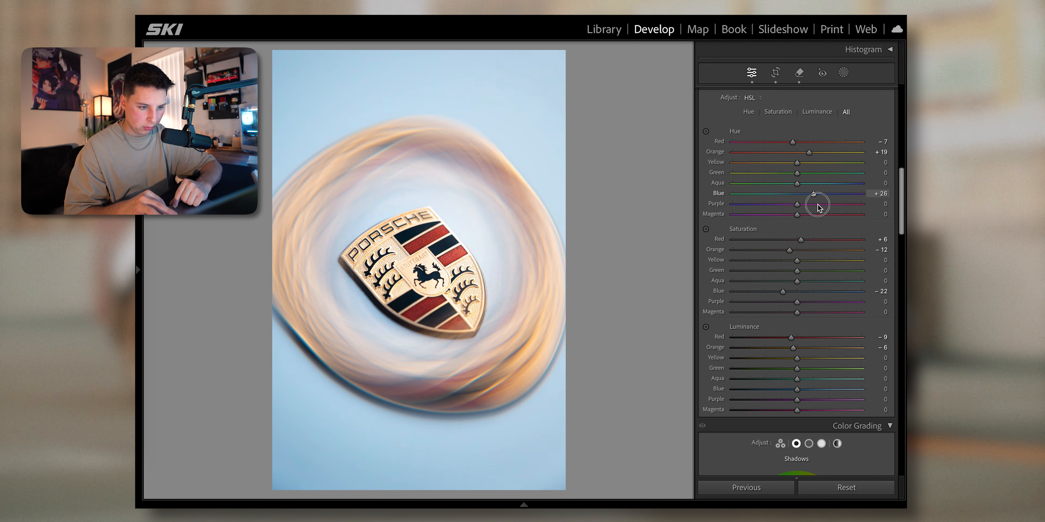
mouse_move(693, 187)
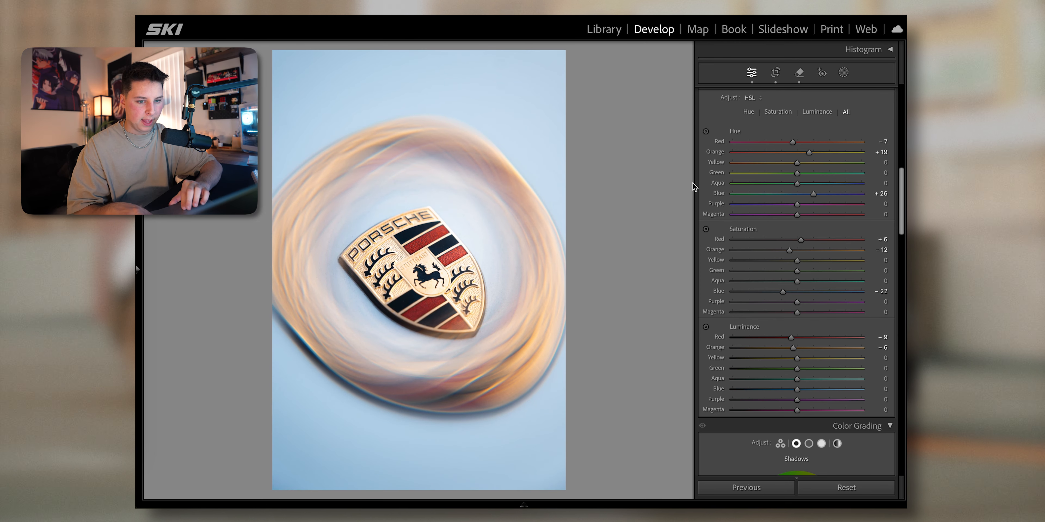
mouse_move(635, 208)
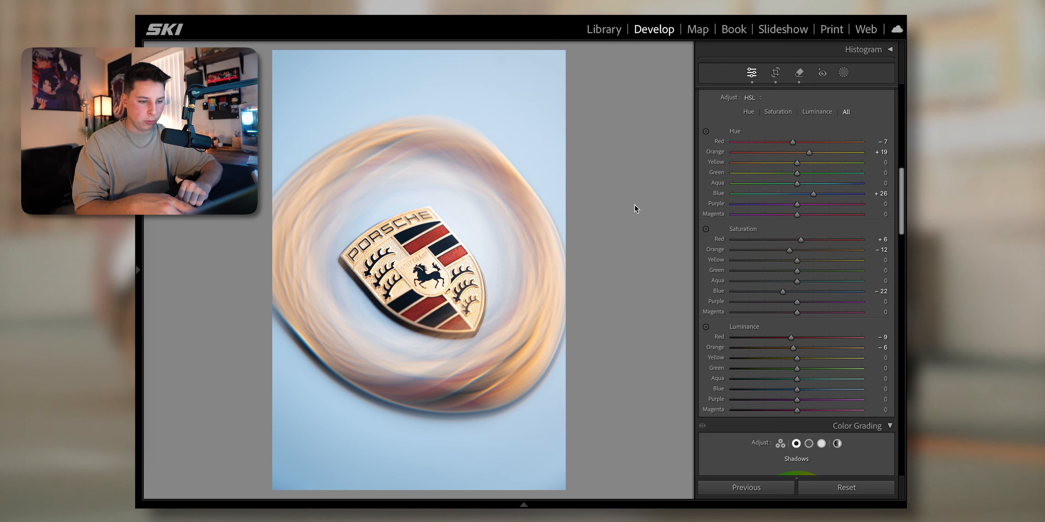
key("y")
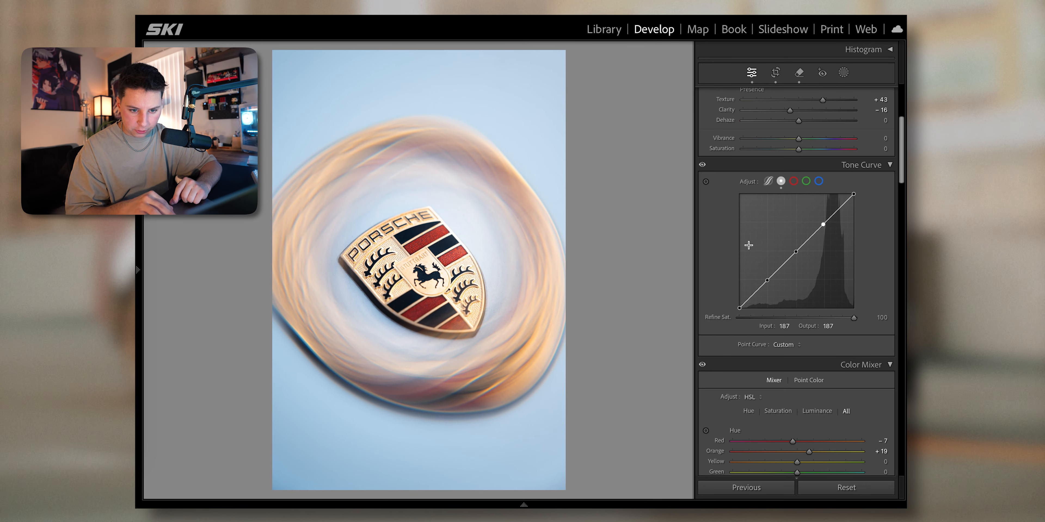
mouse_move(792, 252)
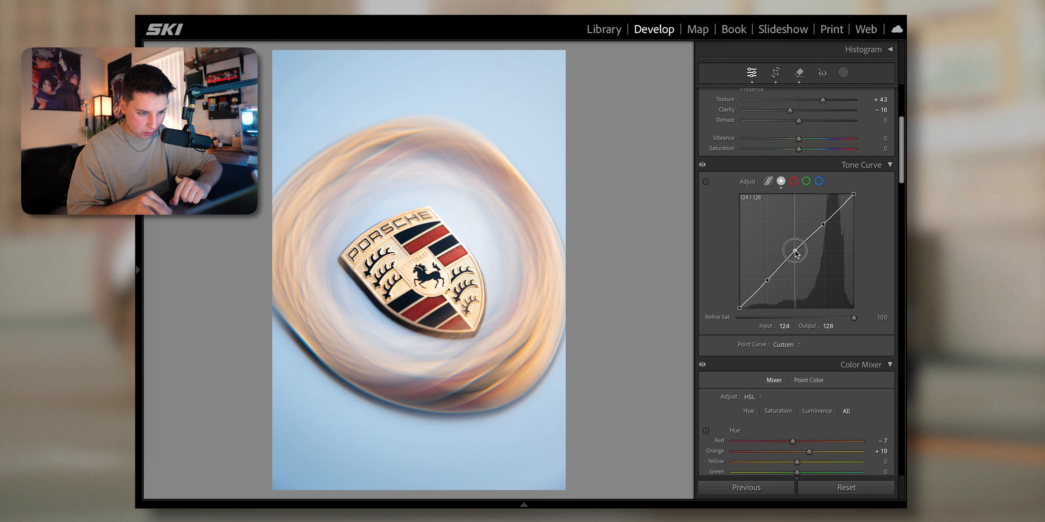
Add midtone points to the point curve and pull the lower one down to darken shadows
left_click_drag(793, 252, 795, 253)
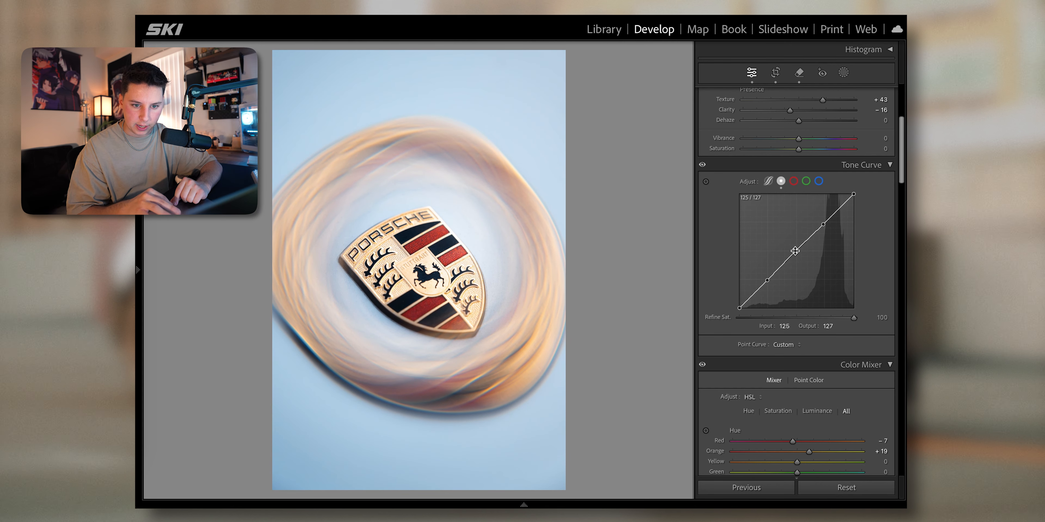
left_click_drag(794, 250, 781, 272)
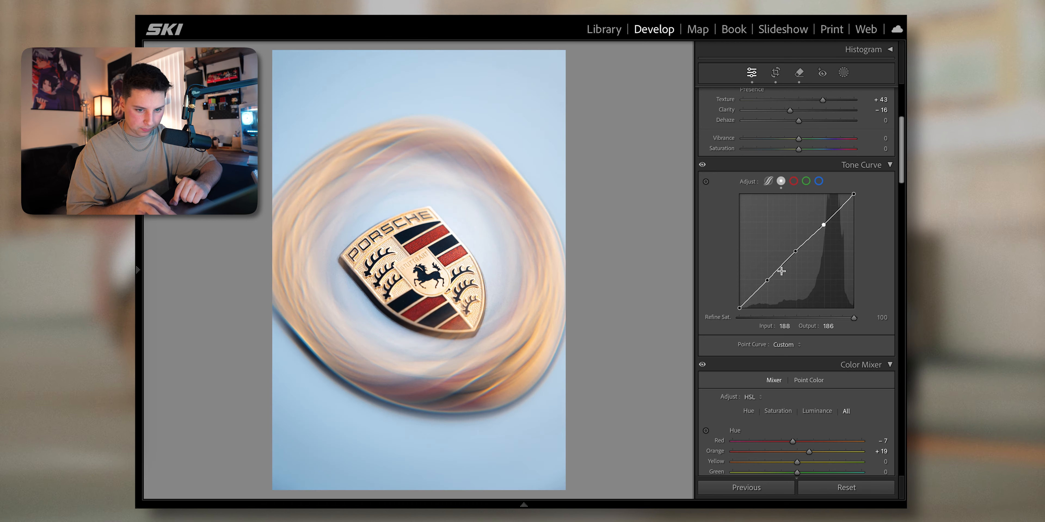
left_click_drag(784, 273, 769, 284)
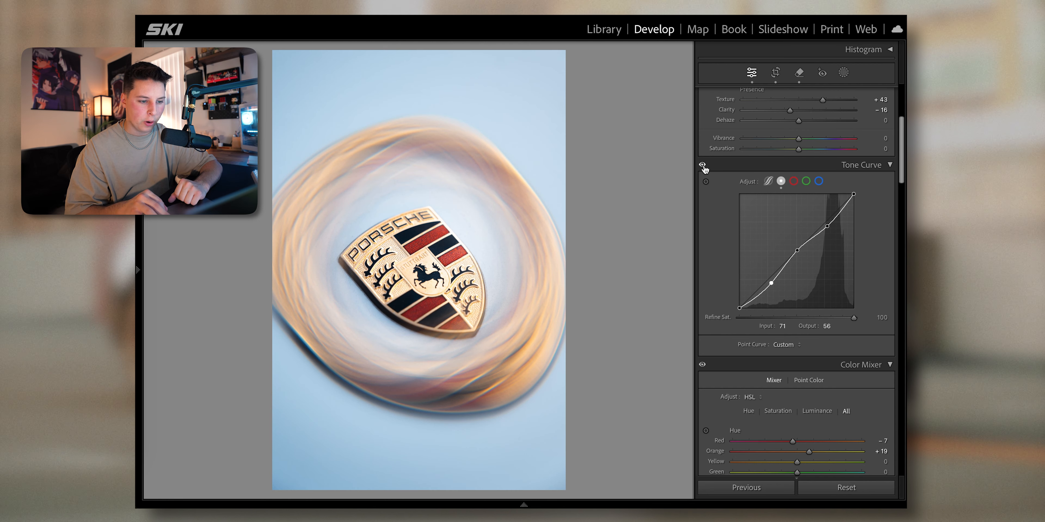
Check the red and blue channel curves, then return to the combined curve
left_click(793, 181)
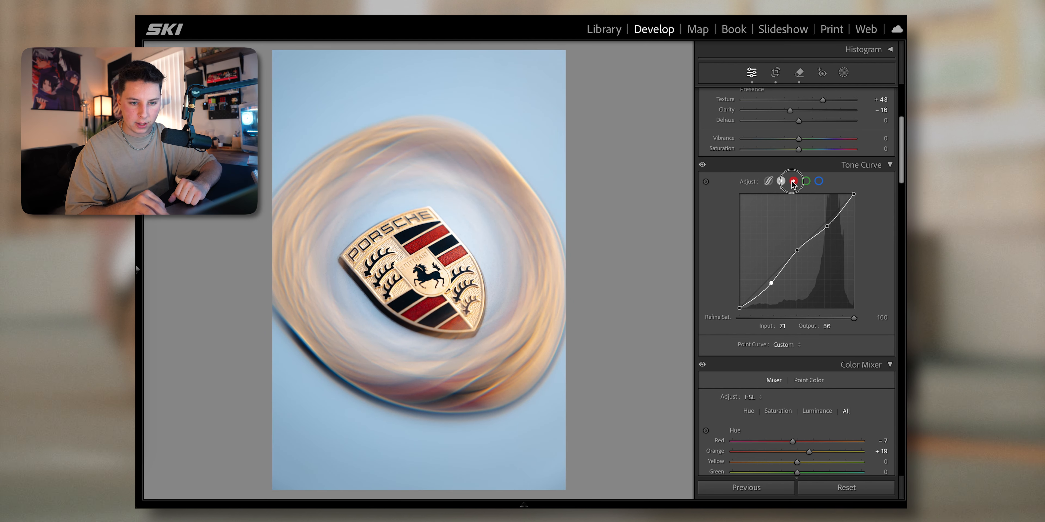
left_click(793, 181)
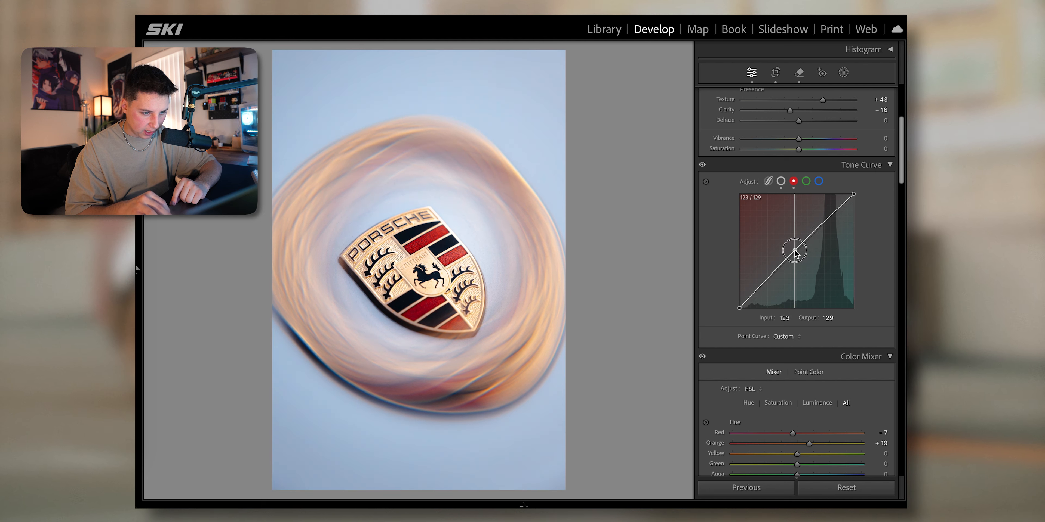
left_click(819, 181)
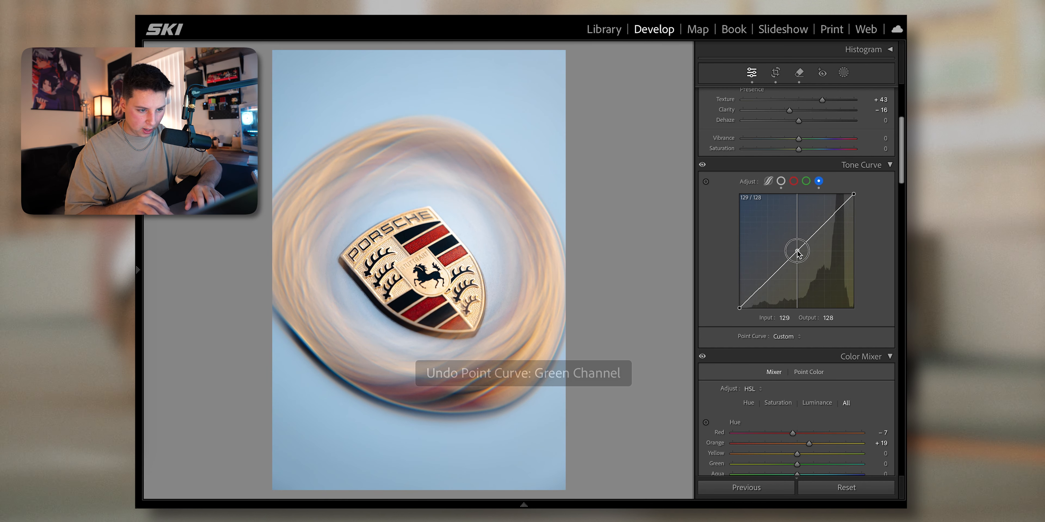
left_click(768, 181)
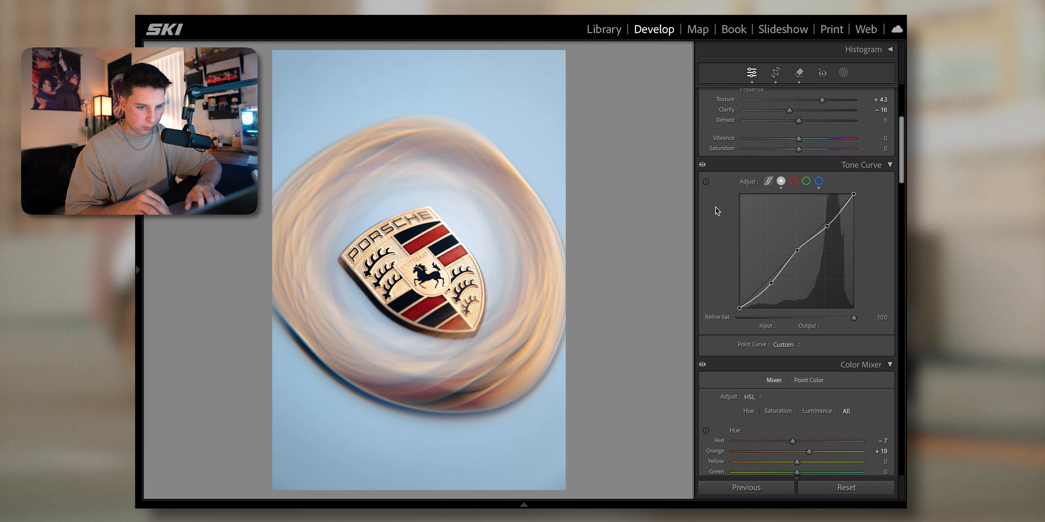
scroll("down", 3)
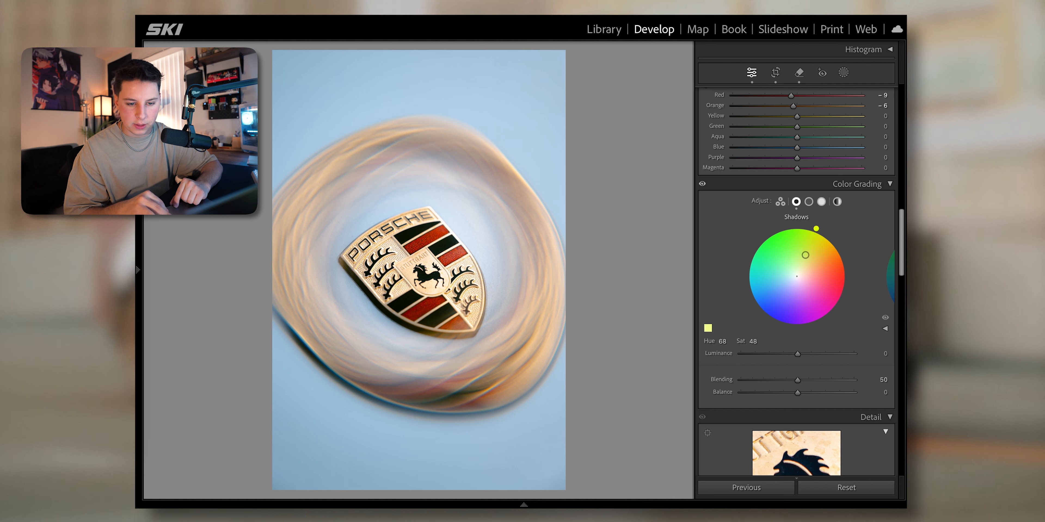
Tint Color Grading shadows to hue 58, saturation 49, and cut Blue saturation to -52
left_click_drag(817, 228, 825, 231)
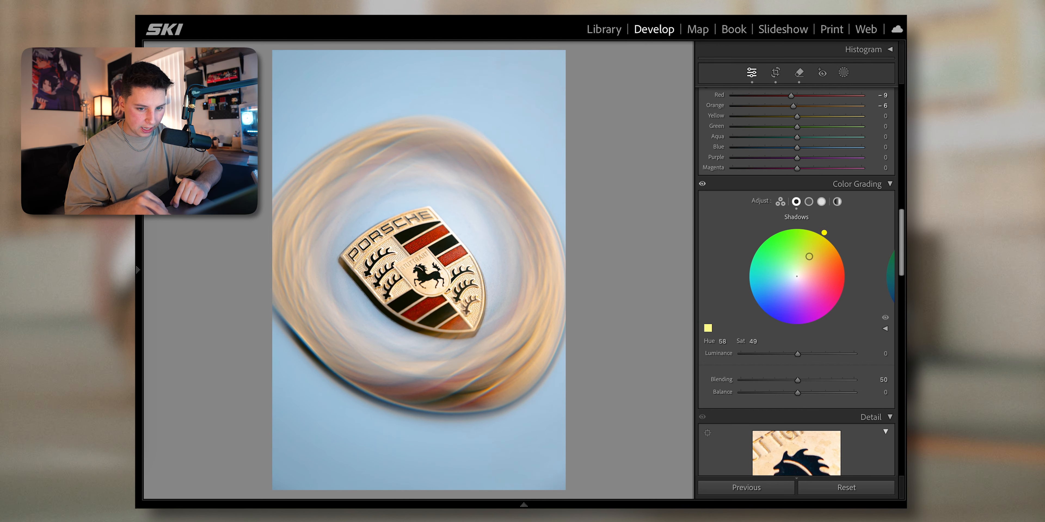
left_click_drag(808, 256, 798, 251)
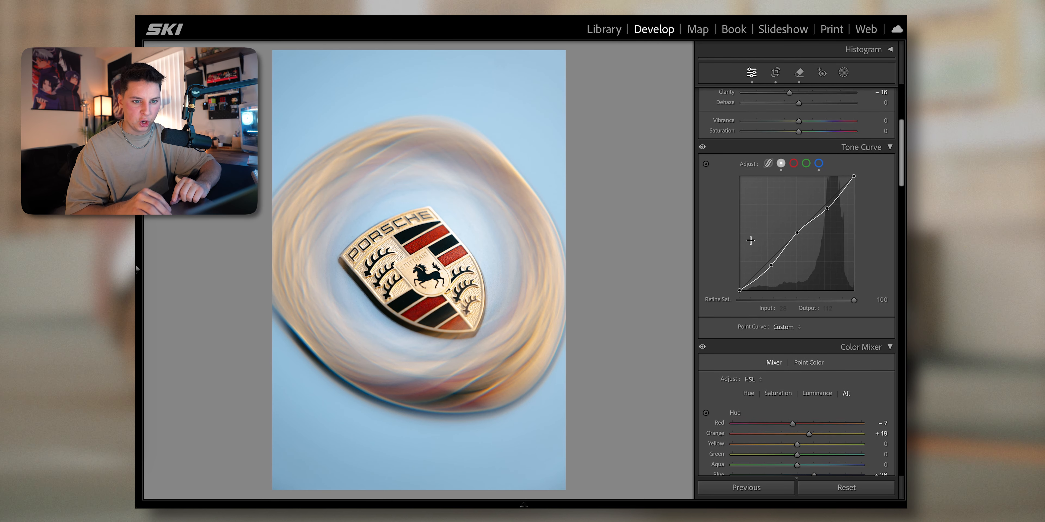
scroll("down", 3)
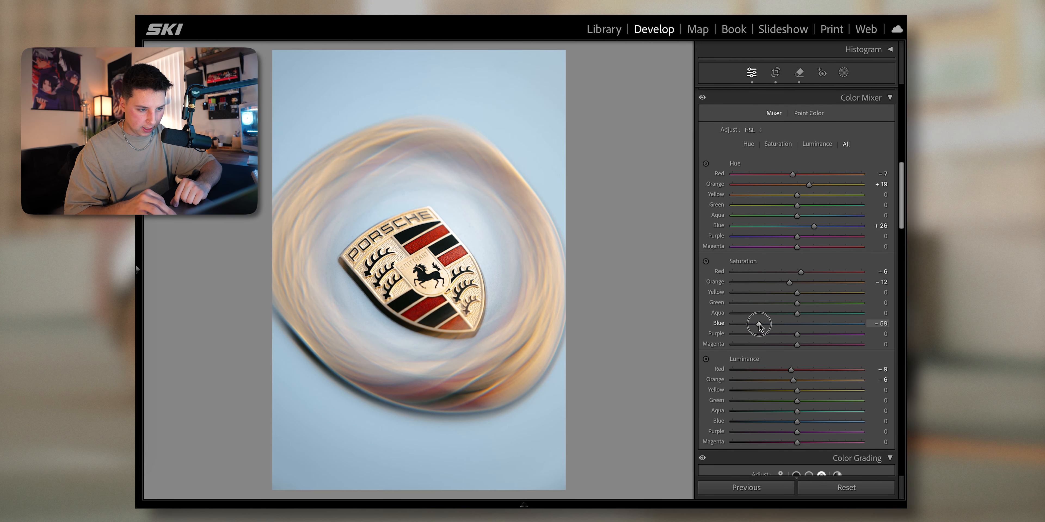
left_click_drag(760, 325, 765, 327)
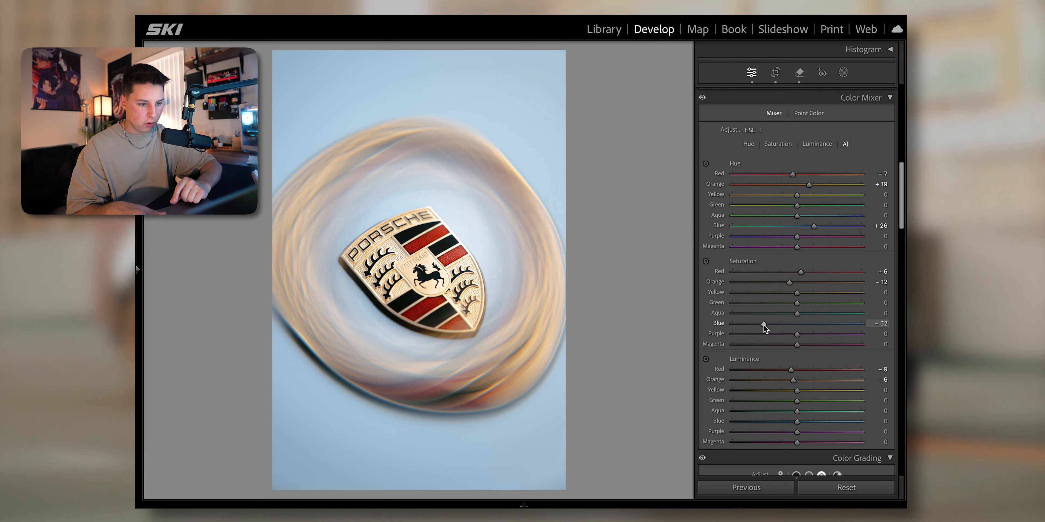
key("y")
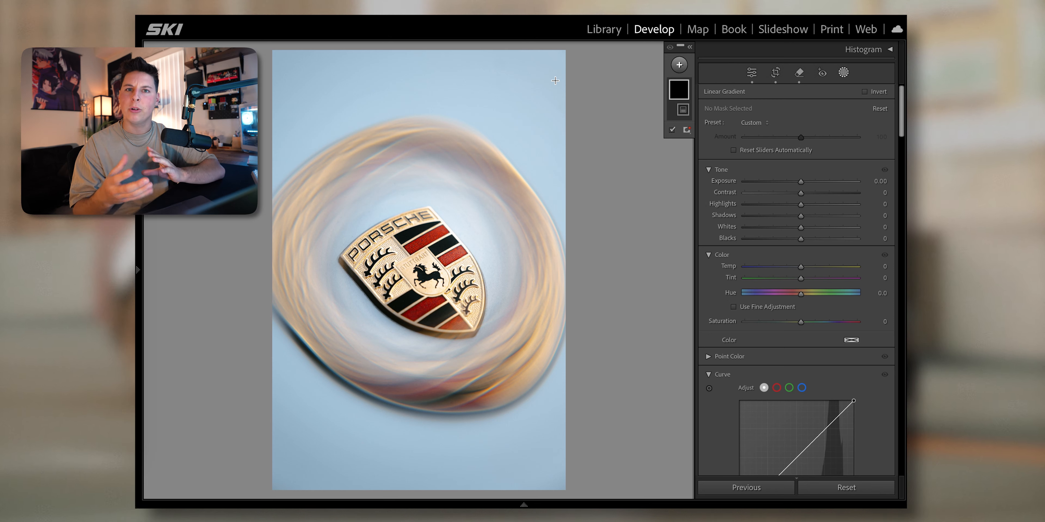
Draw a Linear Gradient from the top right with Exposure 0.20, Highlights 75, Temp 2
left_click_drag(555, 80, 309, 350)
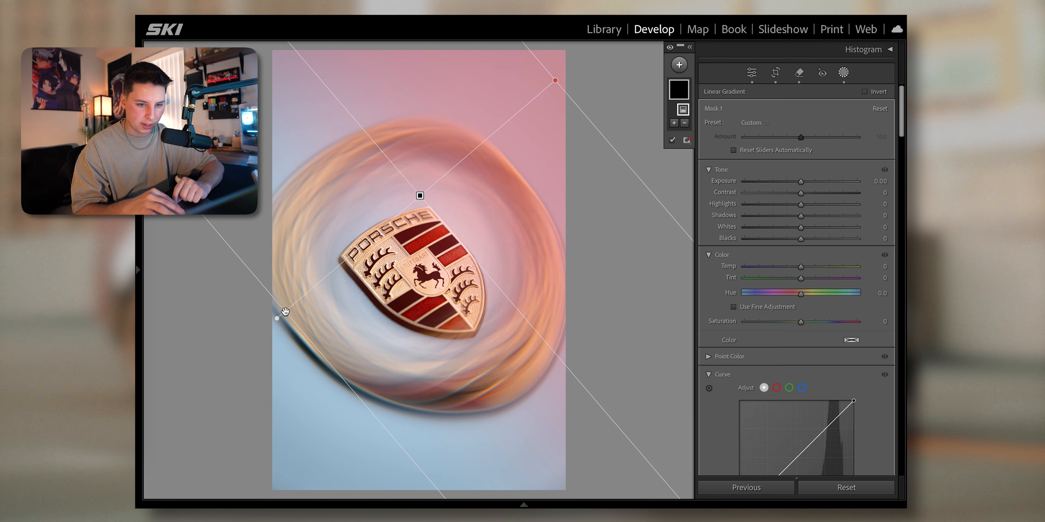
left_click_drag(801, 204, 856, 204)
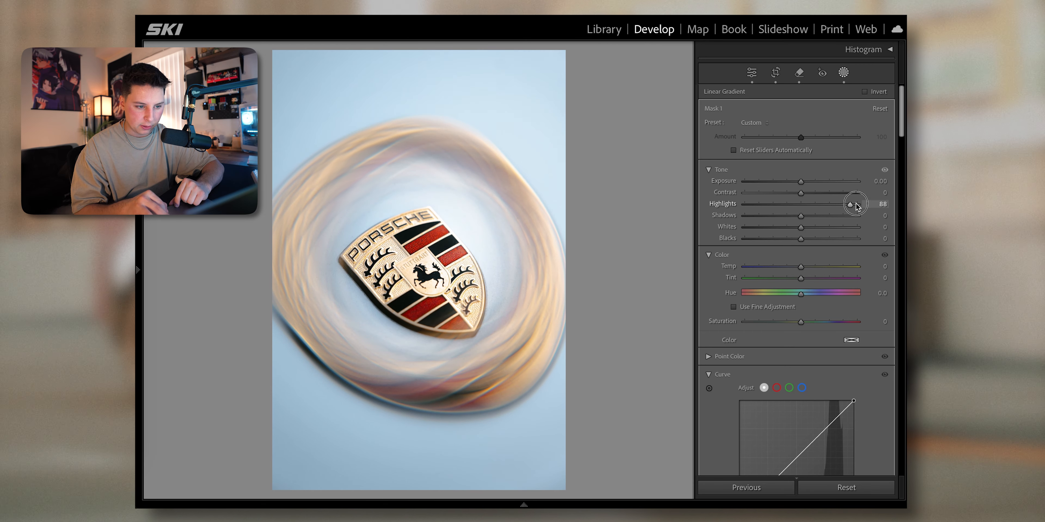
left_click_drag(802, 181, 810, 181)
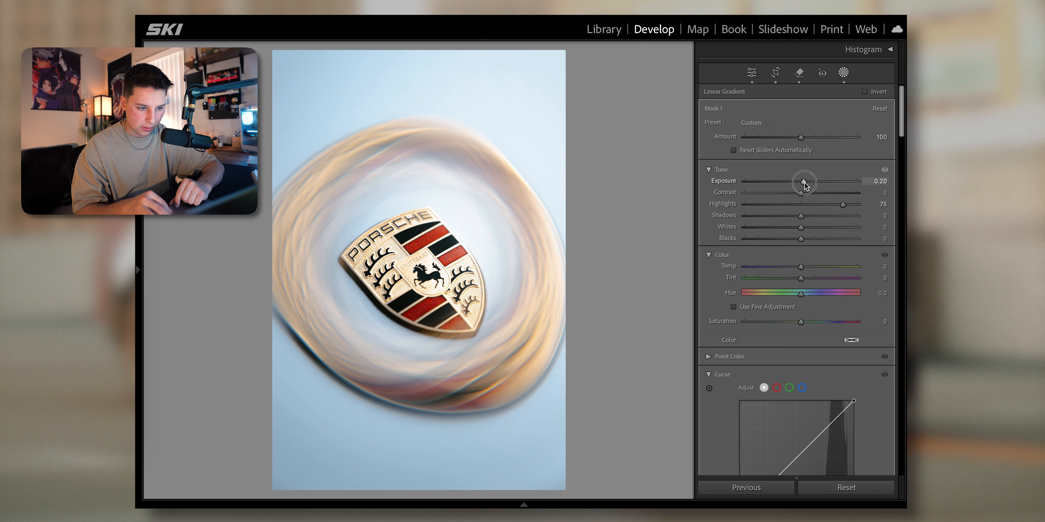
left_click_drag(801, 266, 796, 267)
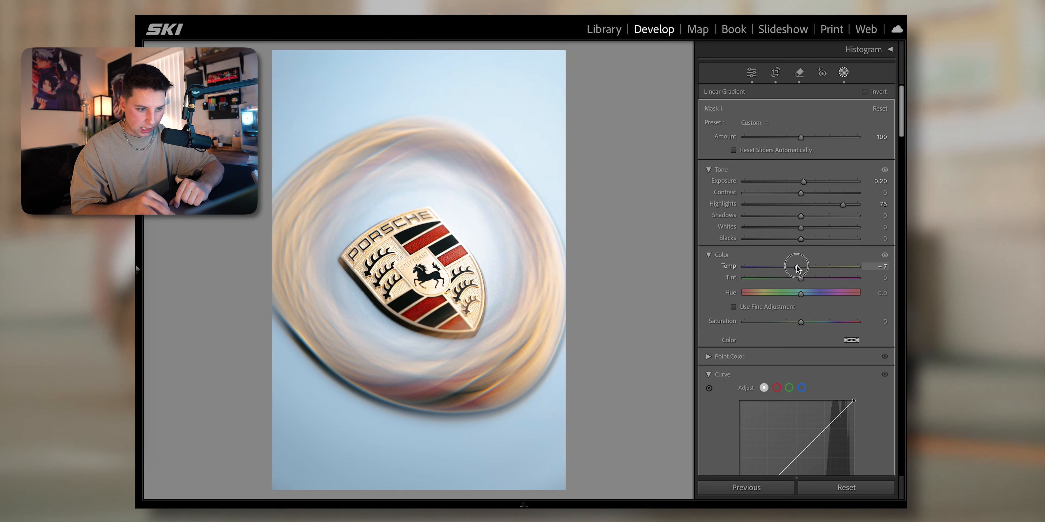
left_click_drag(797, 266, 801, 266)
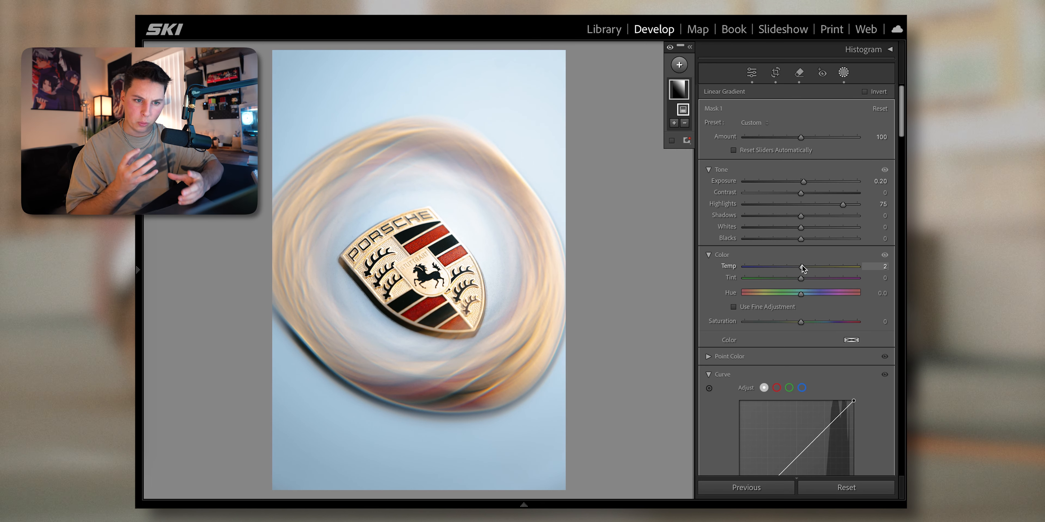
left_click(679, 65)
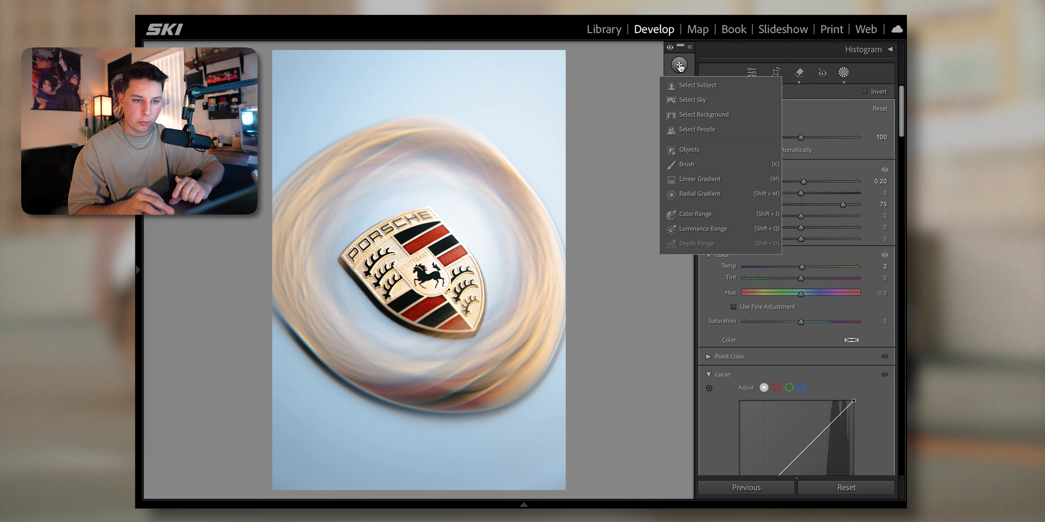
Add a linear gradient from the lower-left corner with Exposure -0.80 and Shadows -36
left_click(699, 178)
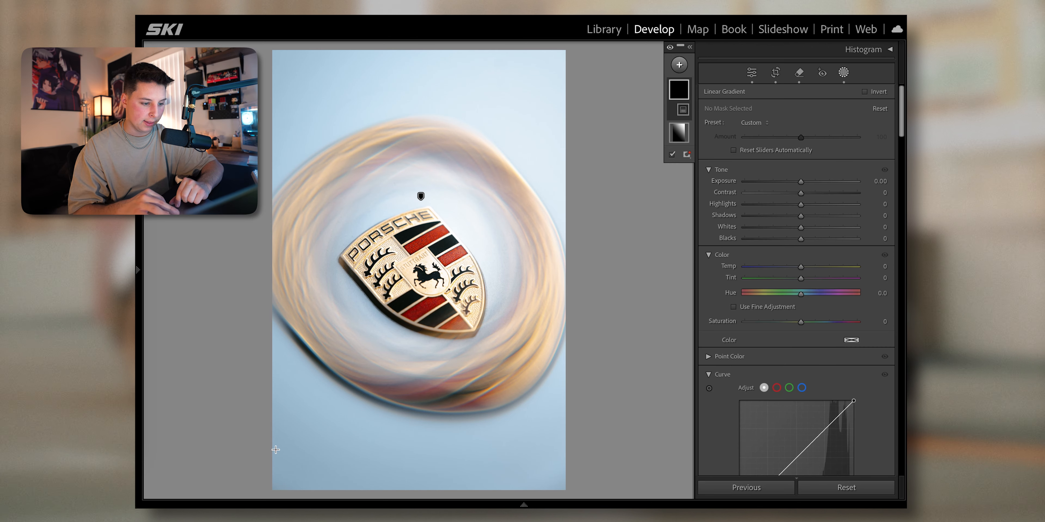
left_click_drag(275, 450, 479, 252)
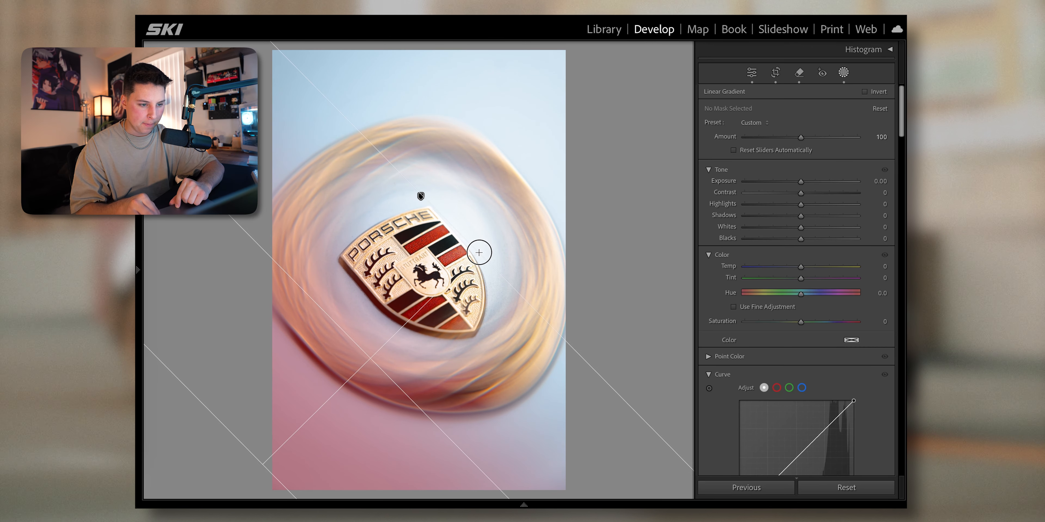
left_click_drag(801, 181, 789, 181)
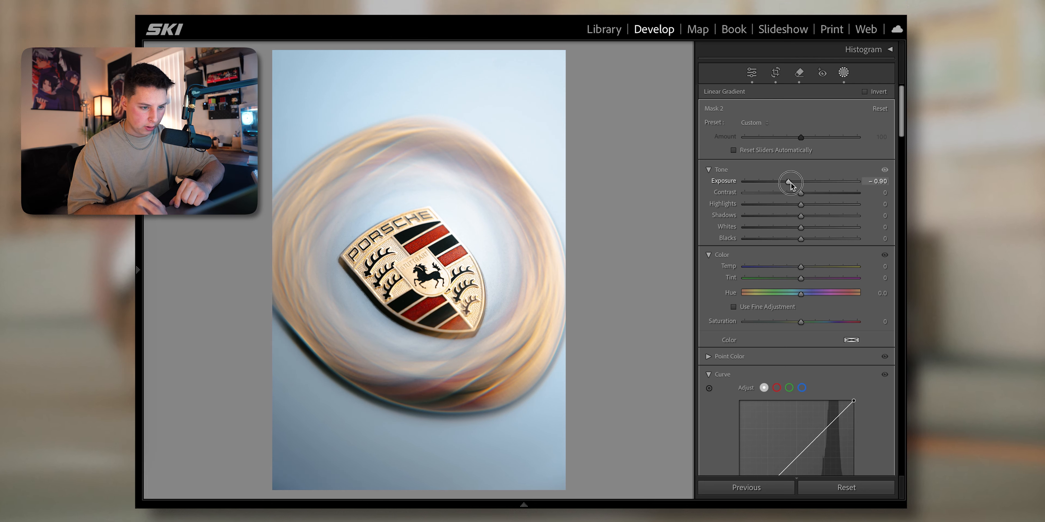
left_click_drag(800, 215, 781, 216)
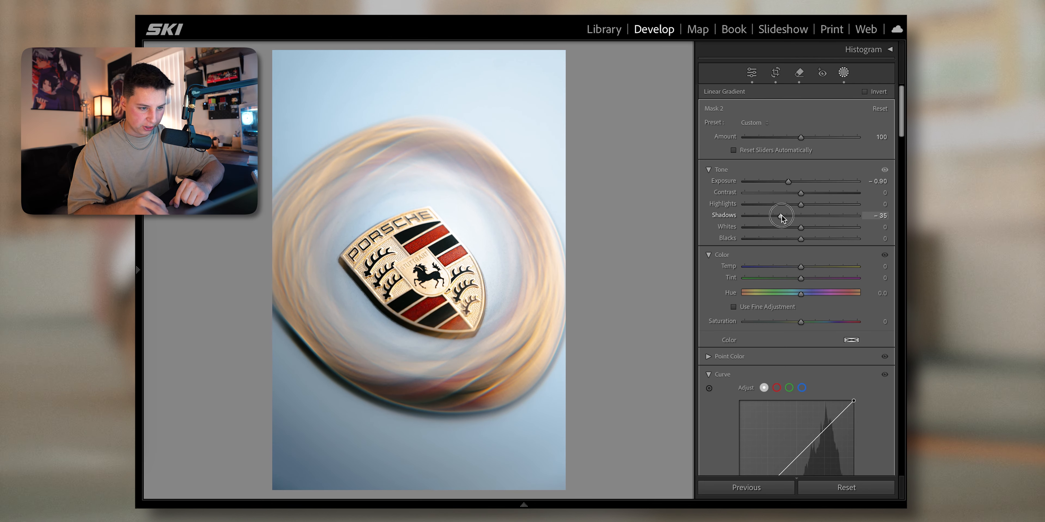
left_click_drag(802, 215, 795, 216)
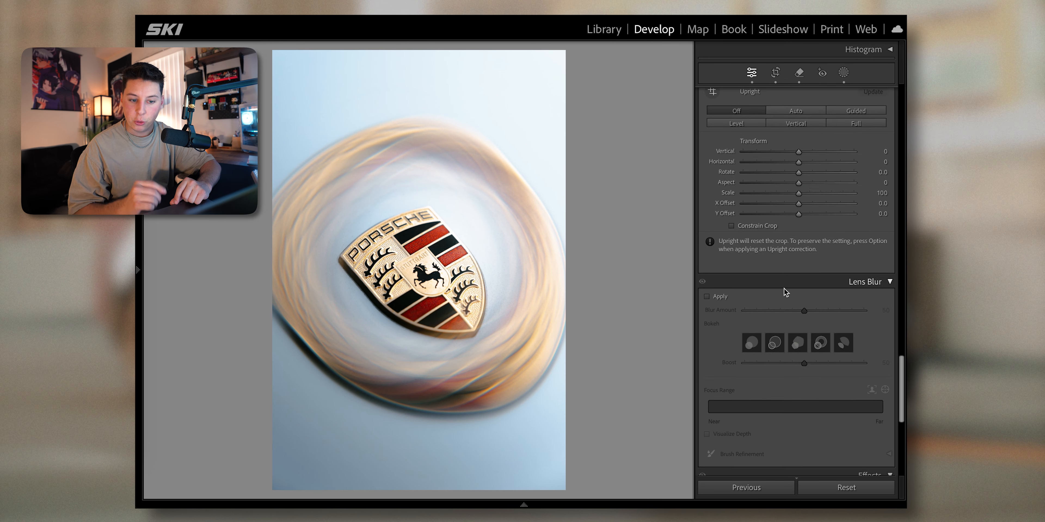
scroll("down", 3)
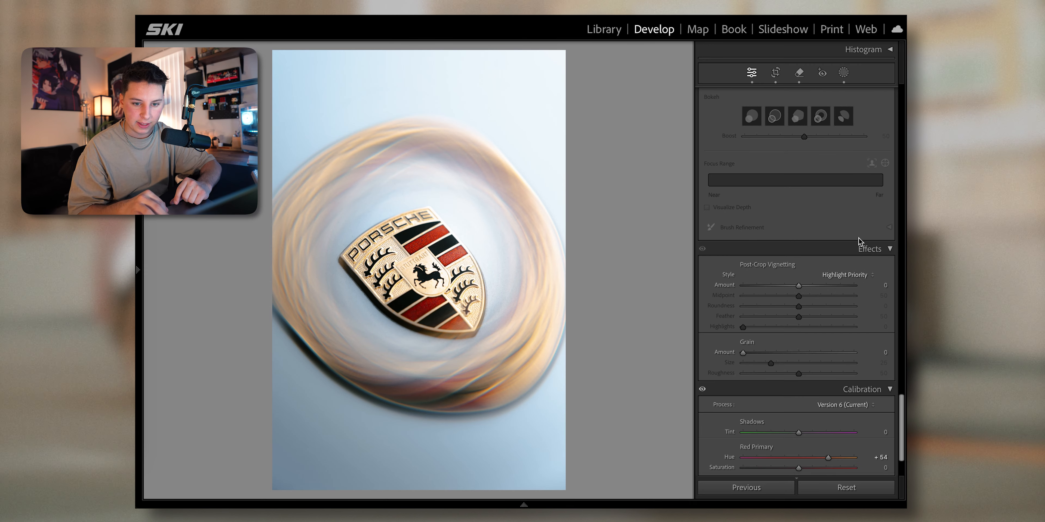
mouse_move(804, 297)
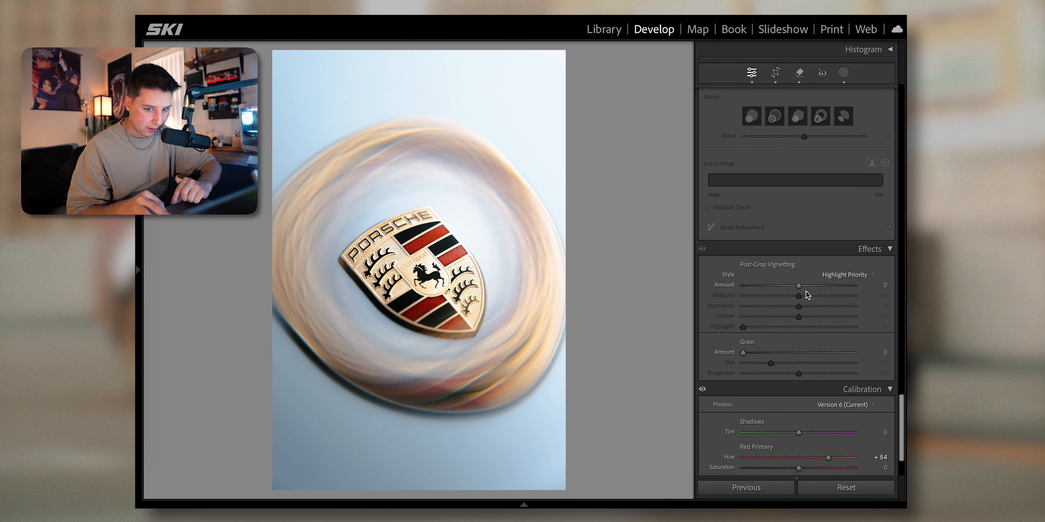
left_click_drag(808, 286, 788, 286)
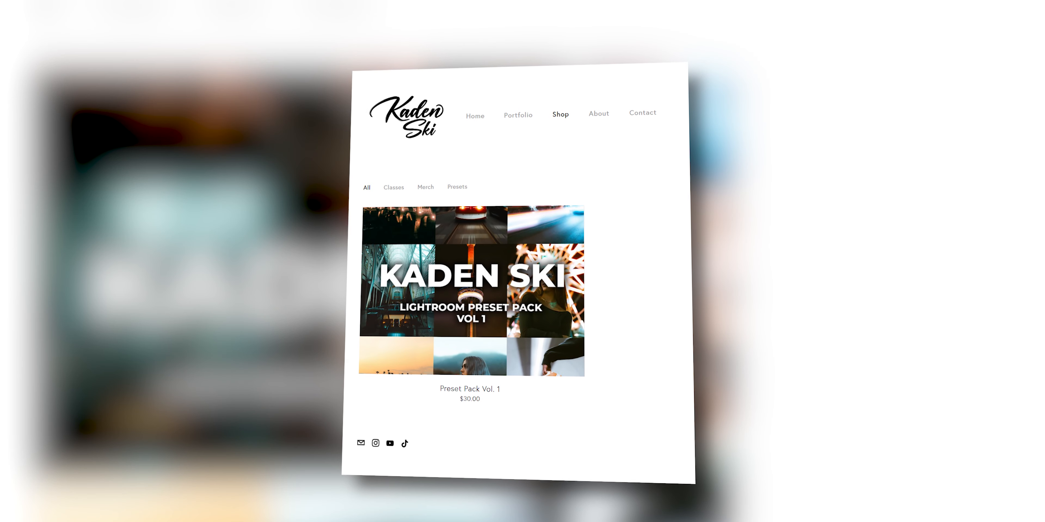
Go to the Preset Pack Vol. 1 product page from the Shop
left_click(469, 294)
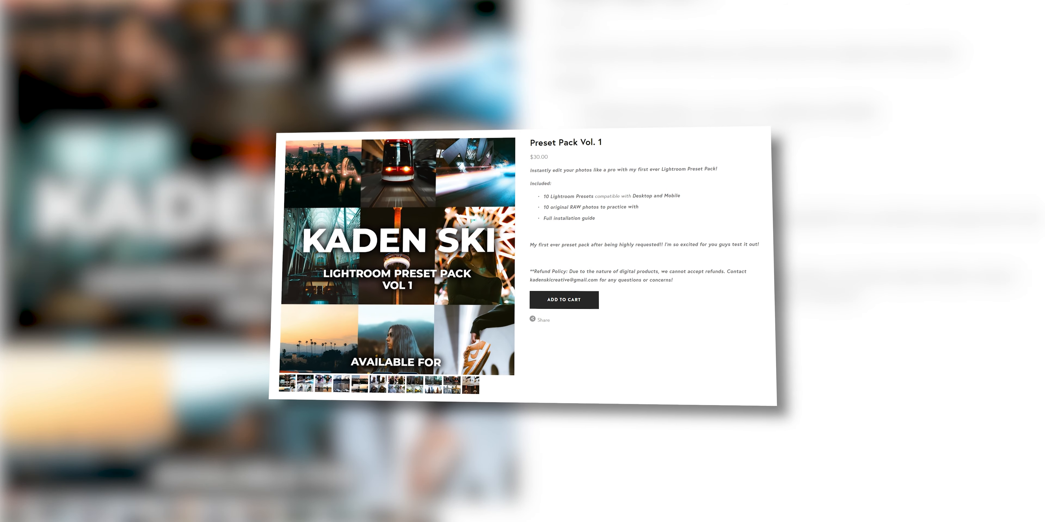